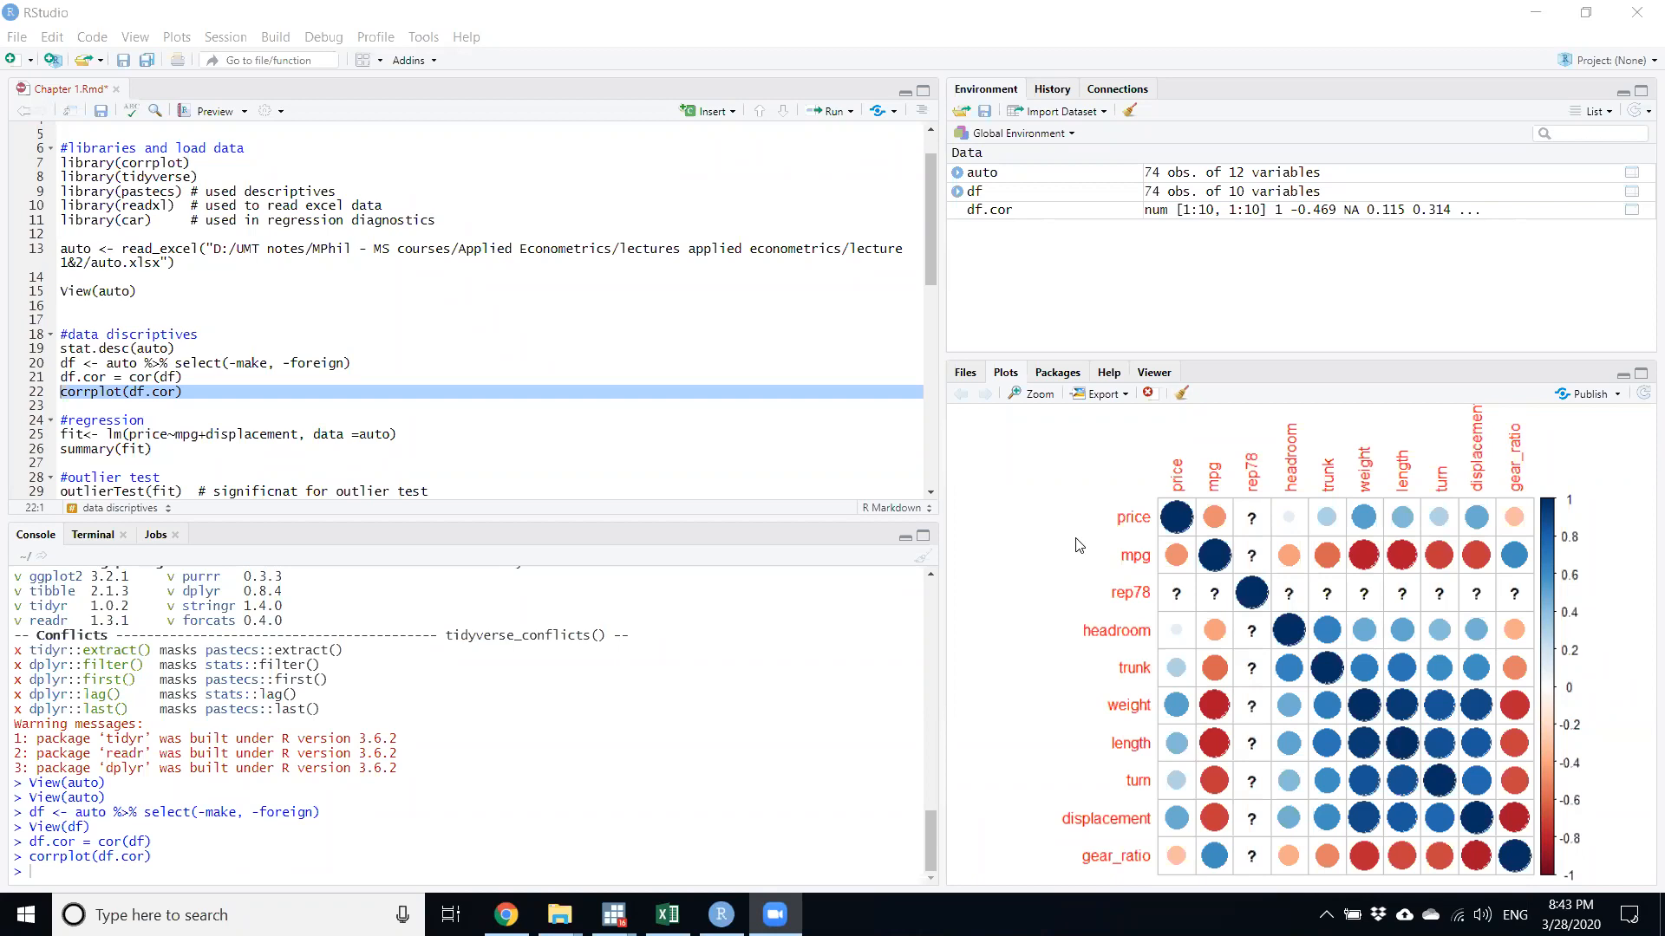
pyautogui.moveTo(841, 640)
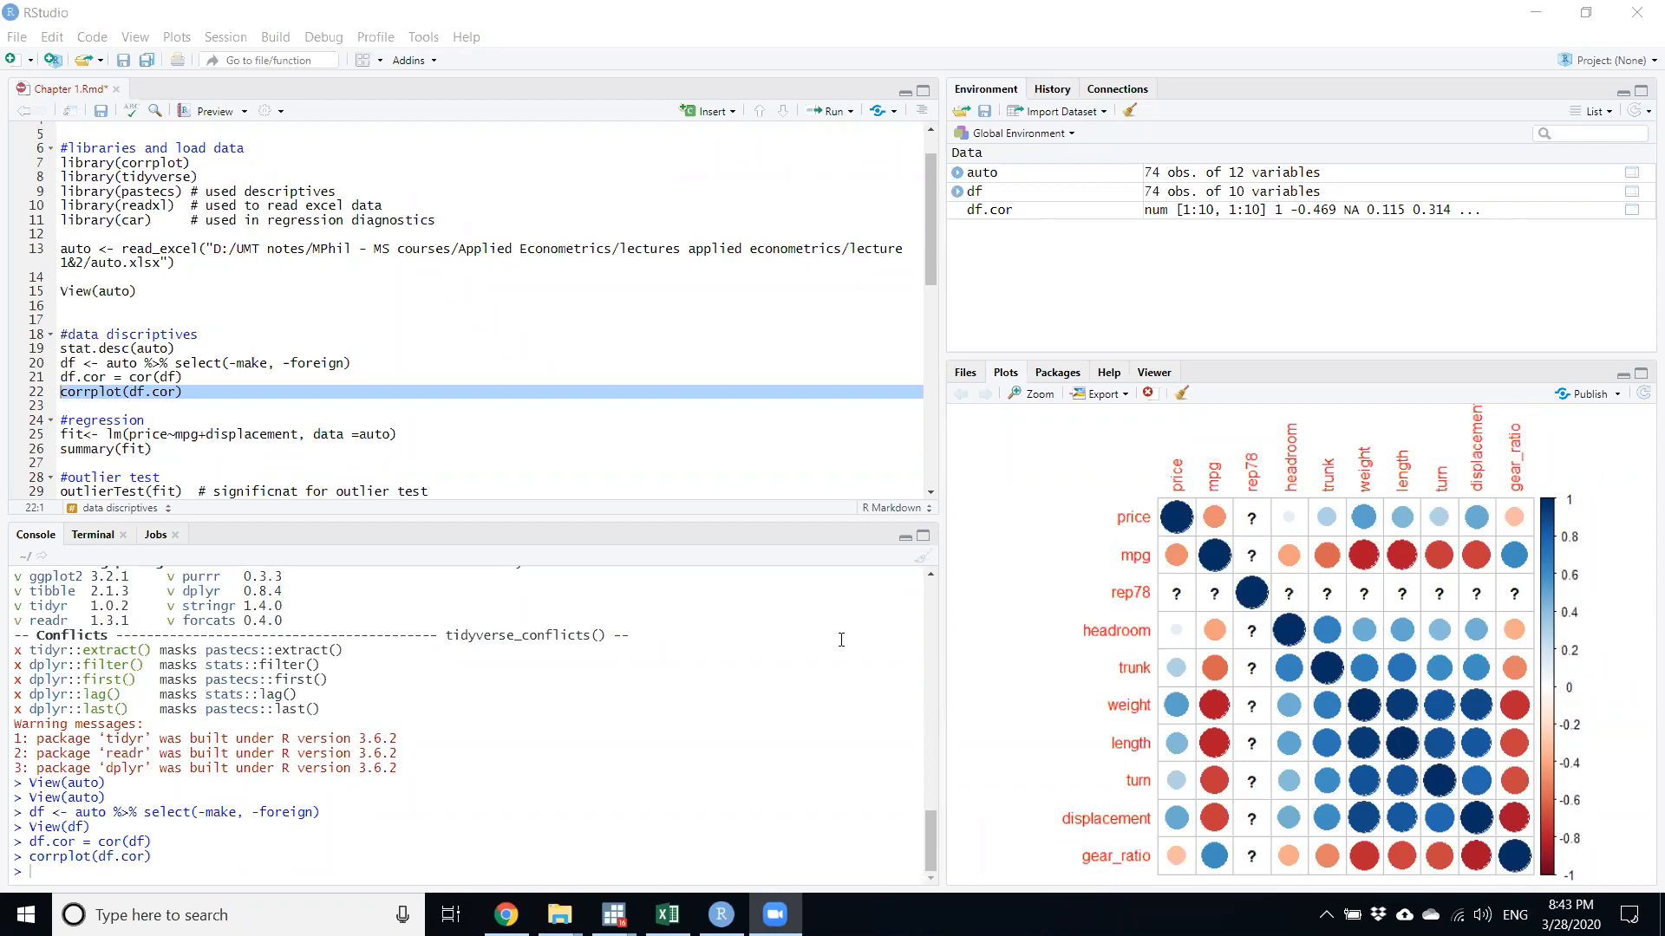
# Replace the correlation plot with the Help pane's lm documentation.
pyautogui.scroll(-3)
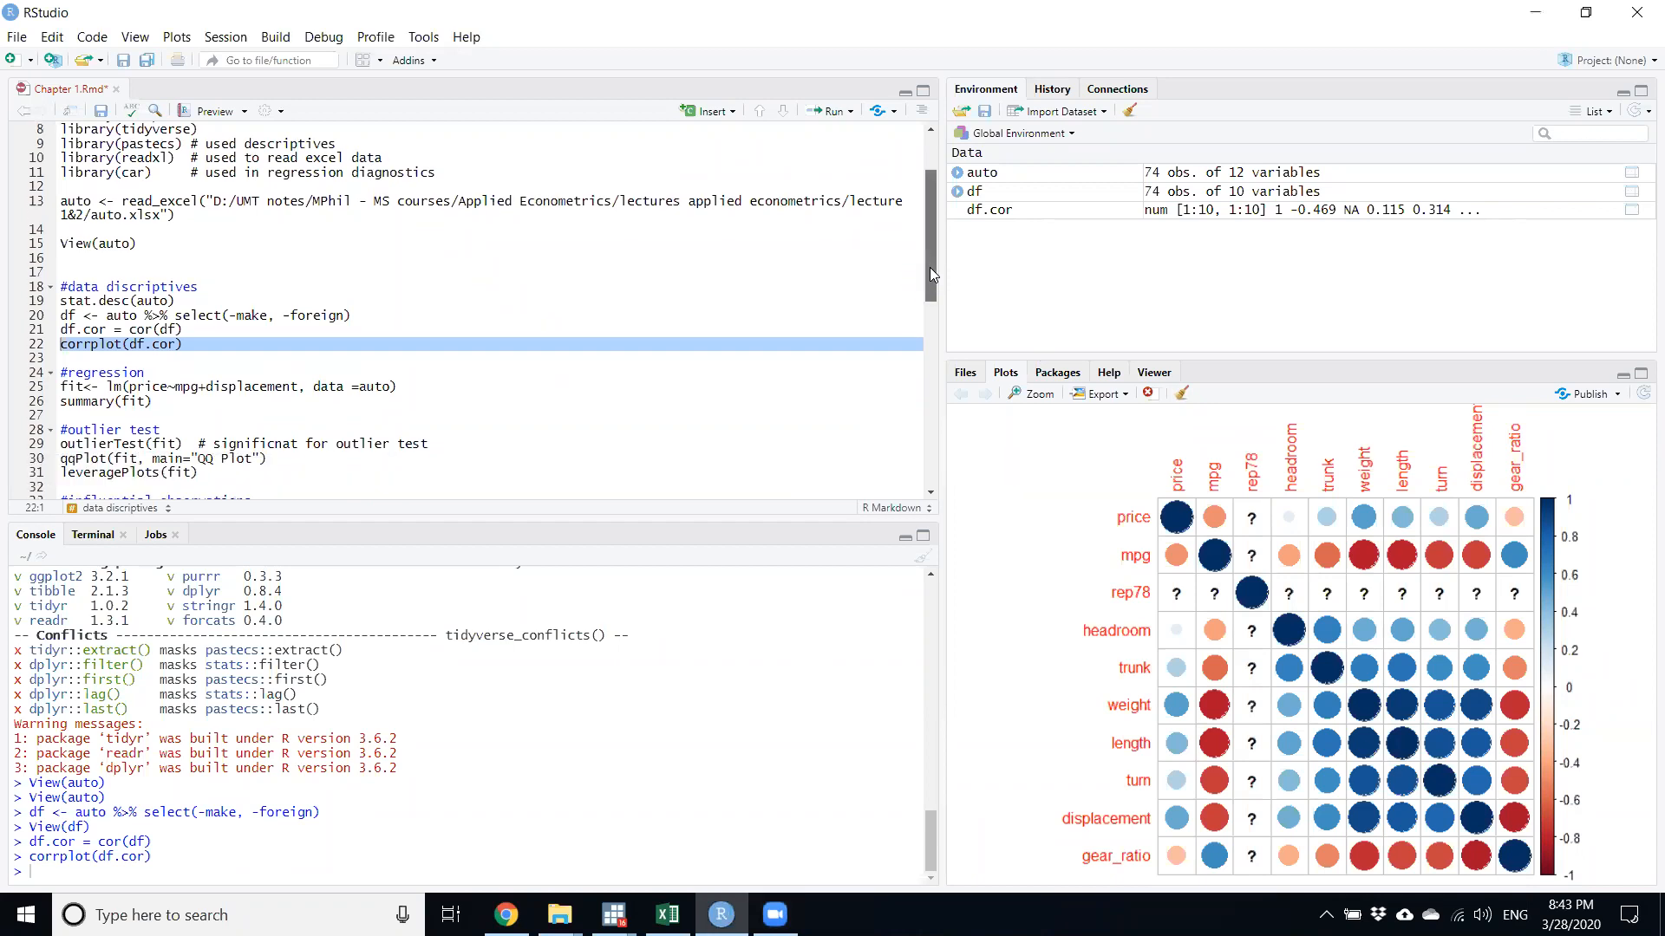
pyautogui.scroll(3)
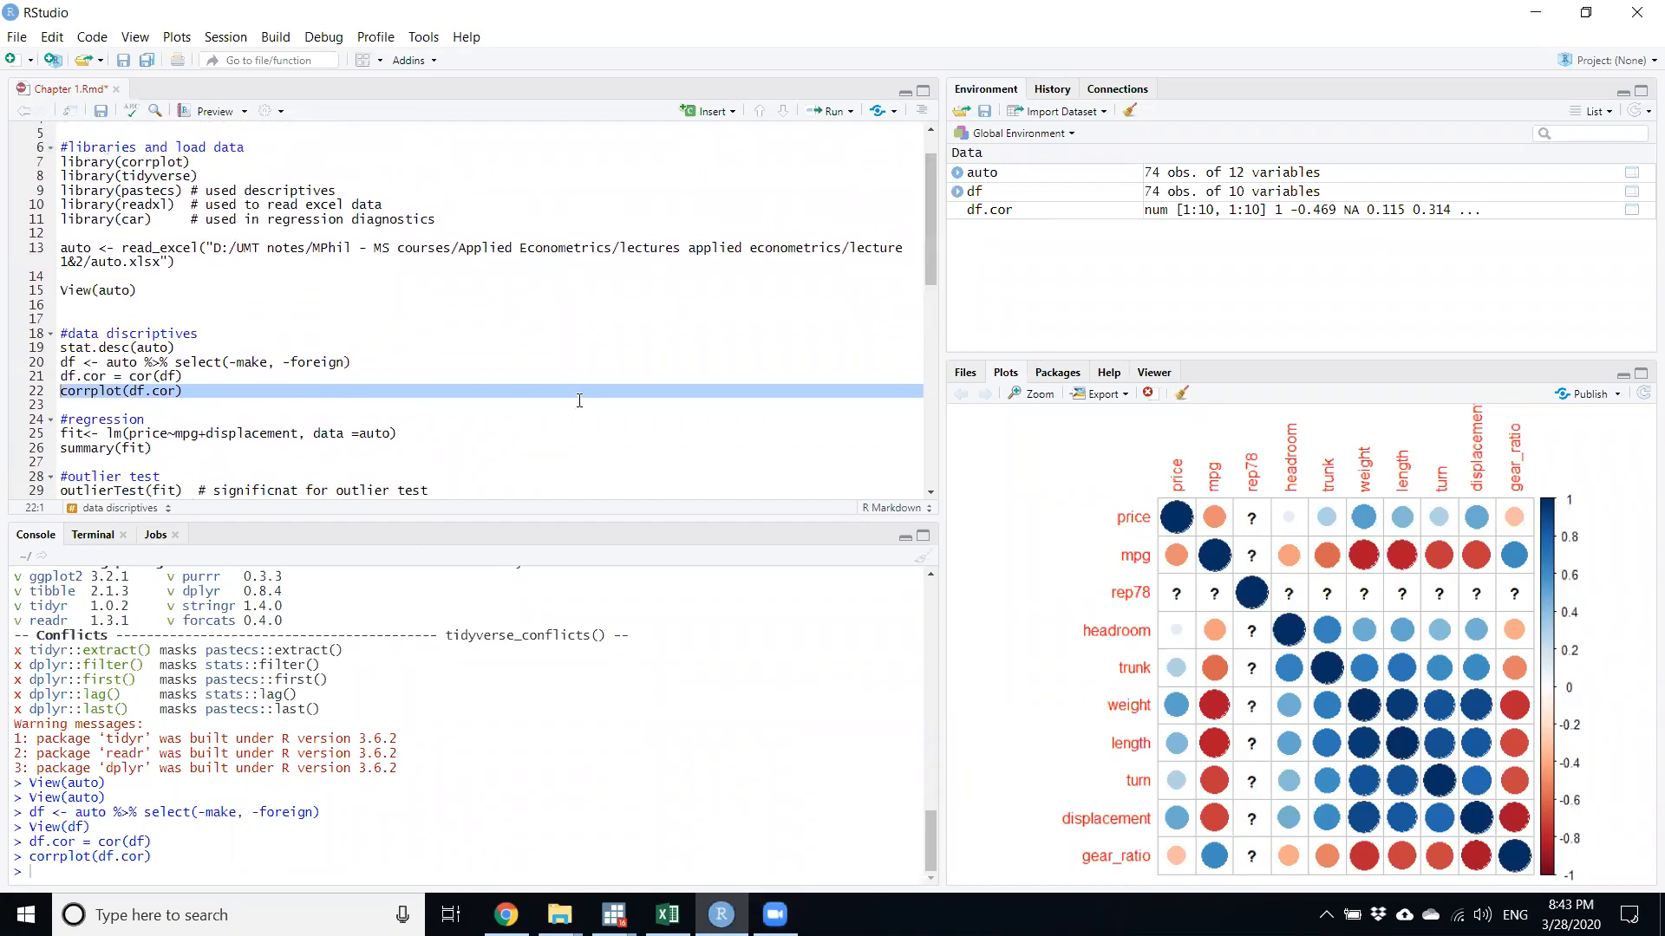
pyautogui.moveTo(360, 313)
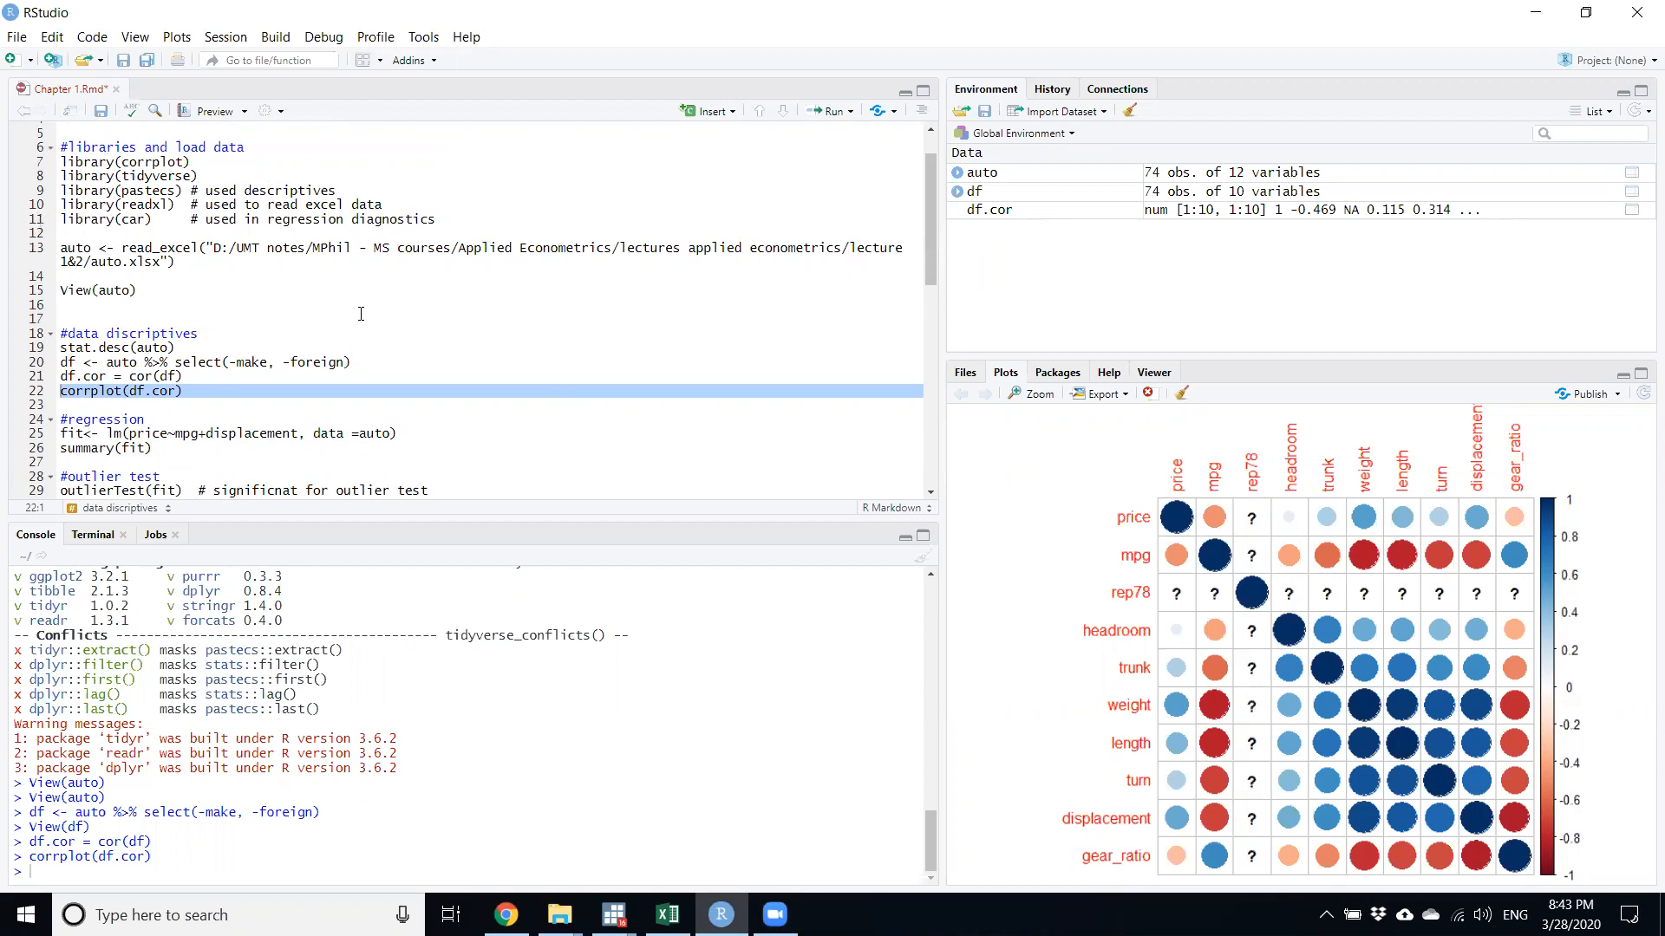
pyautogui.moveTo(458, 403)
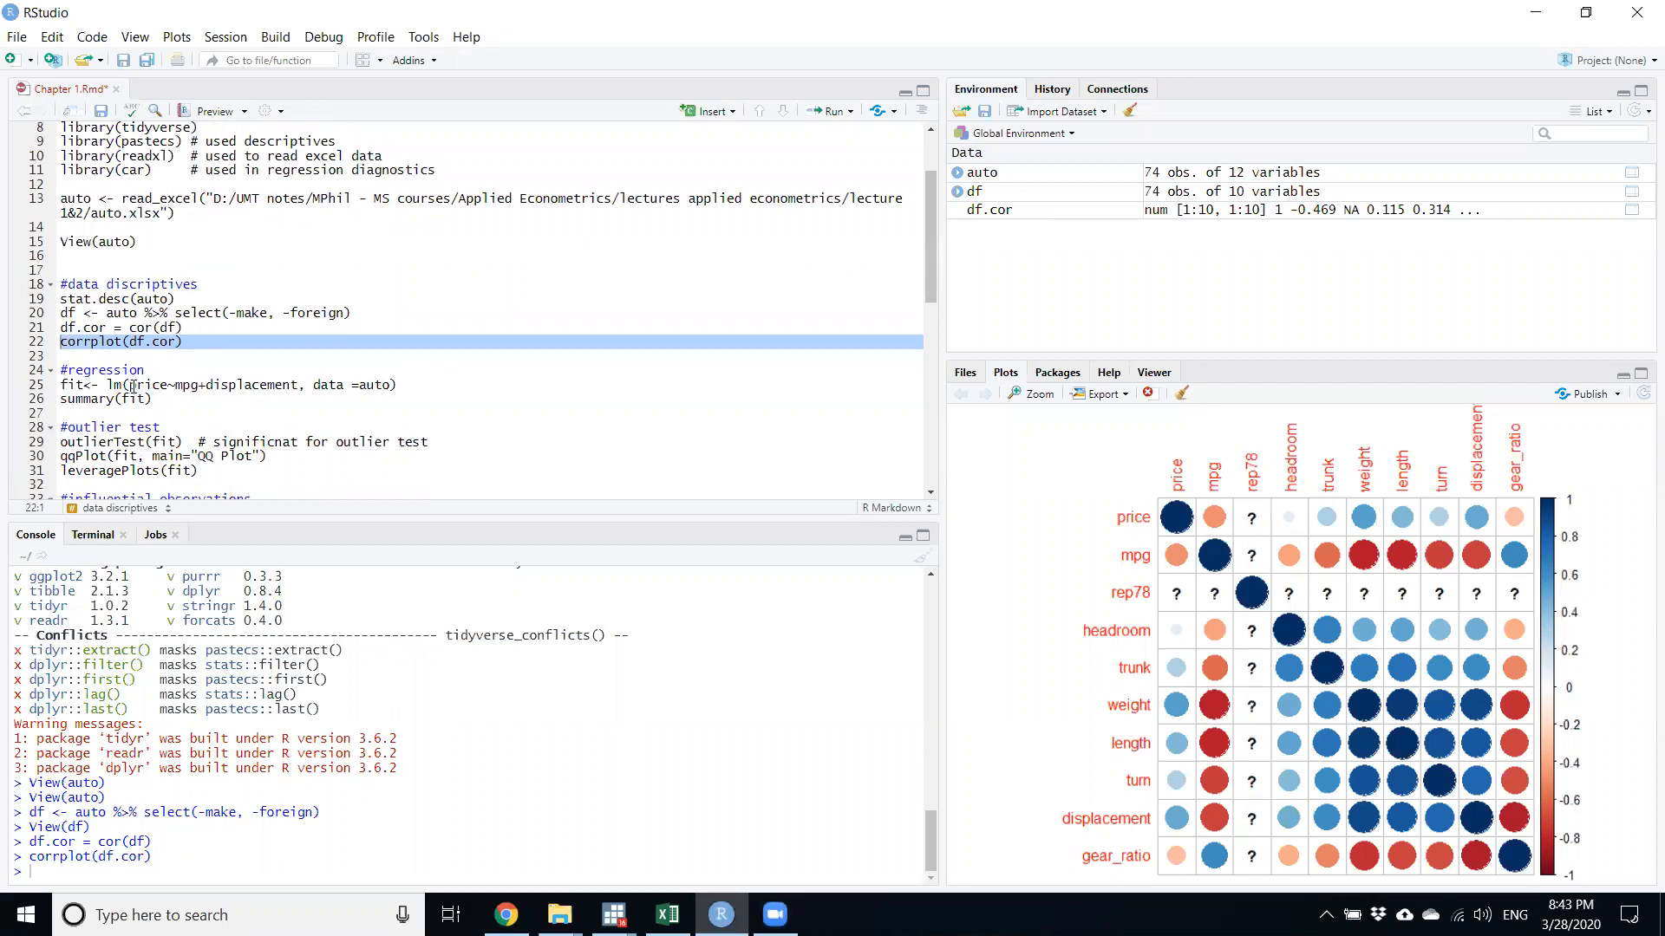
pyautogui.click(1108, 372)
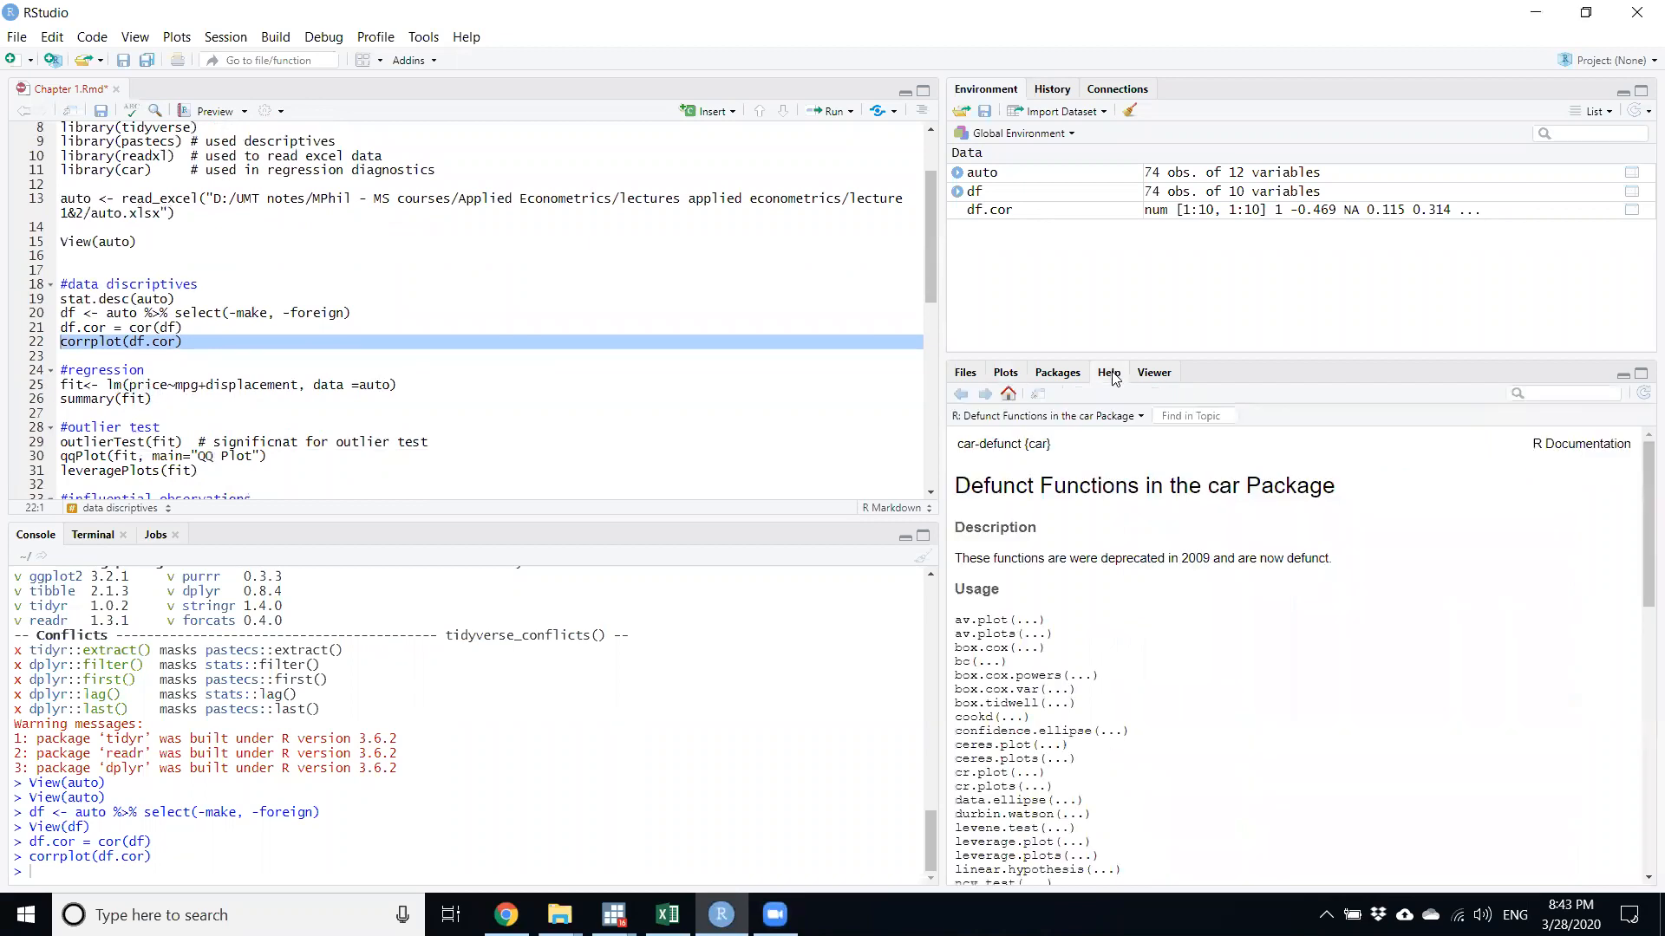
pyautogui.click(1582, 392)
pyautogui.write('lm')
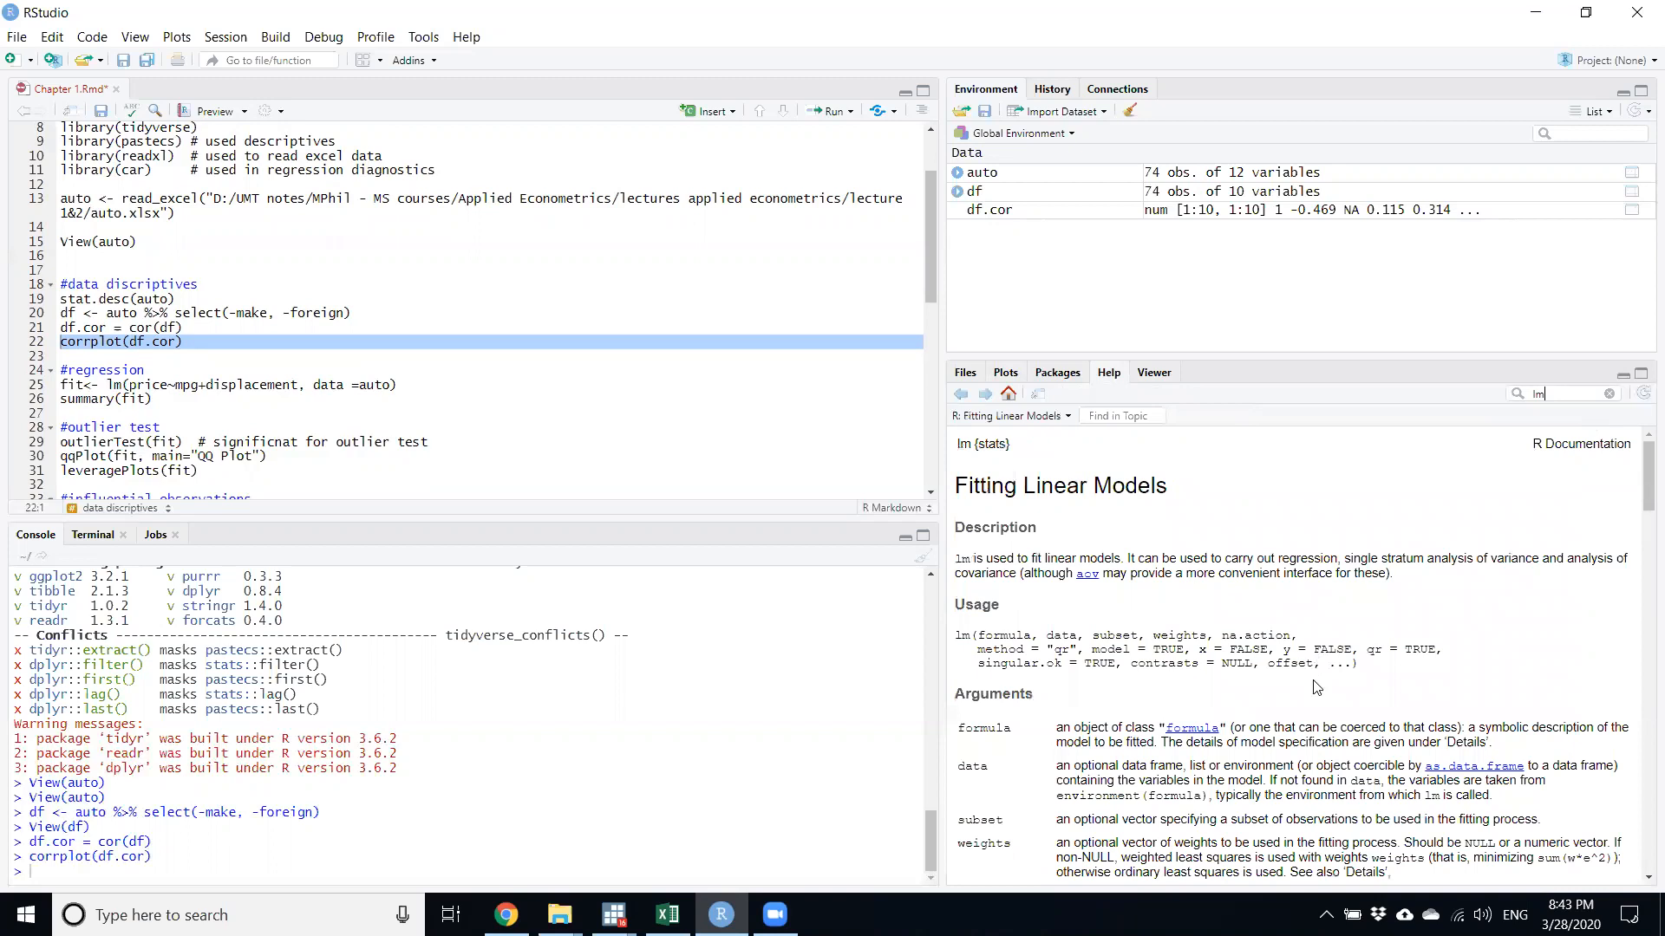
# Read through the Fitting Linear Models page down to its examples and back.
pyautogui.scroll(-3)
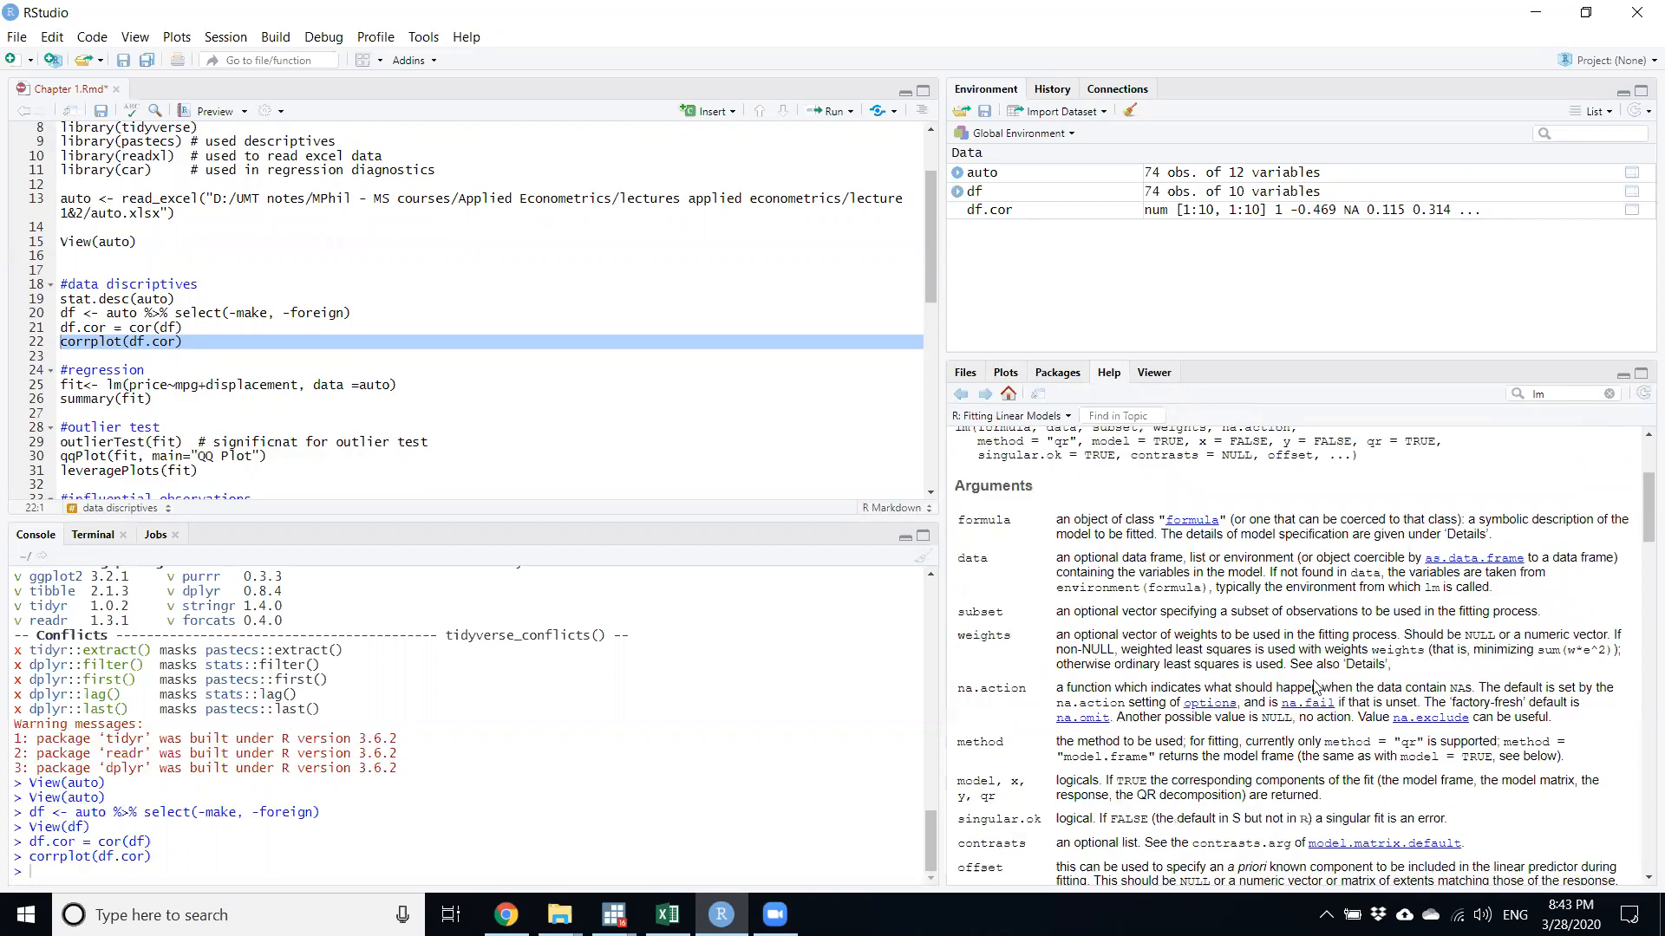
pyautogui.scroll(-3)
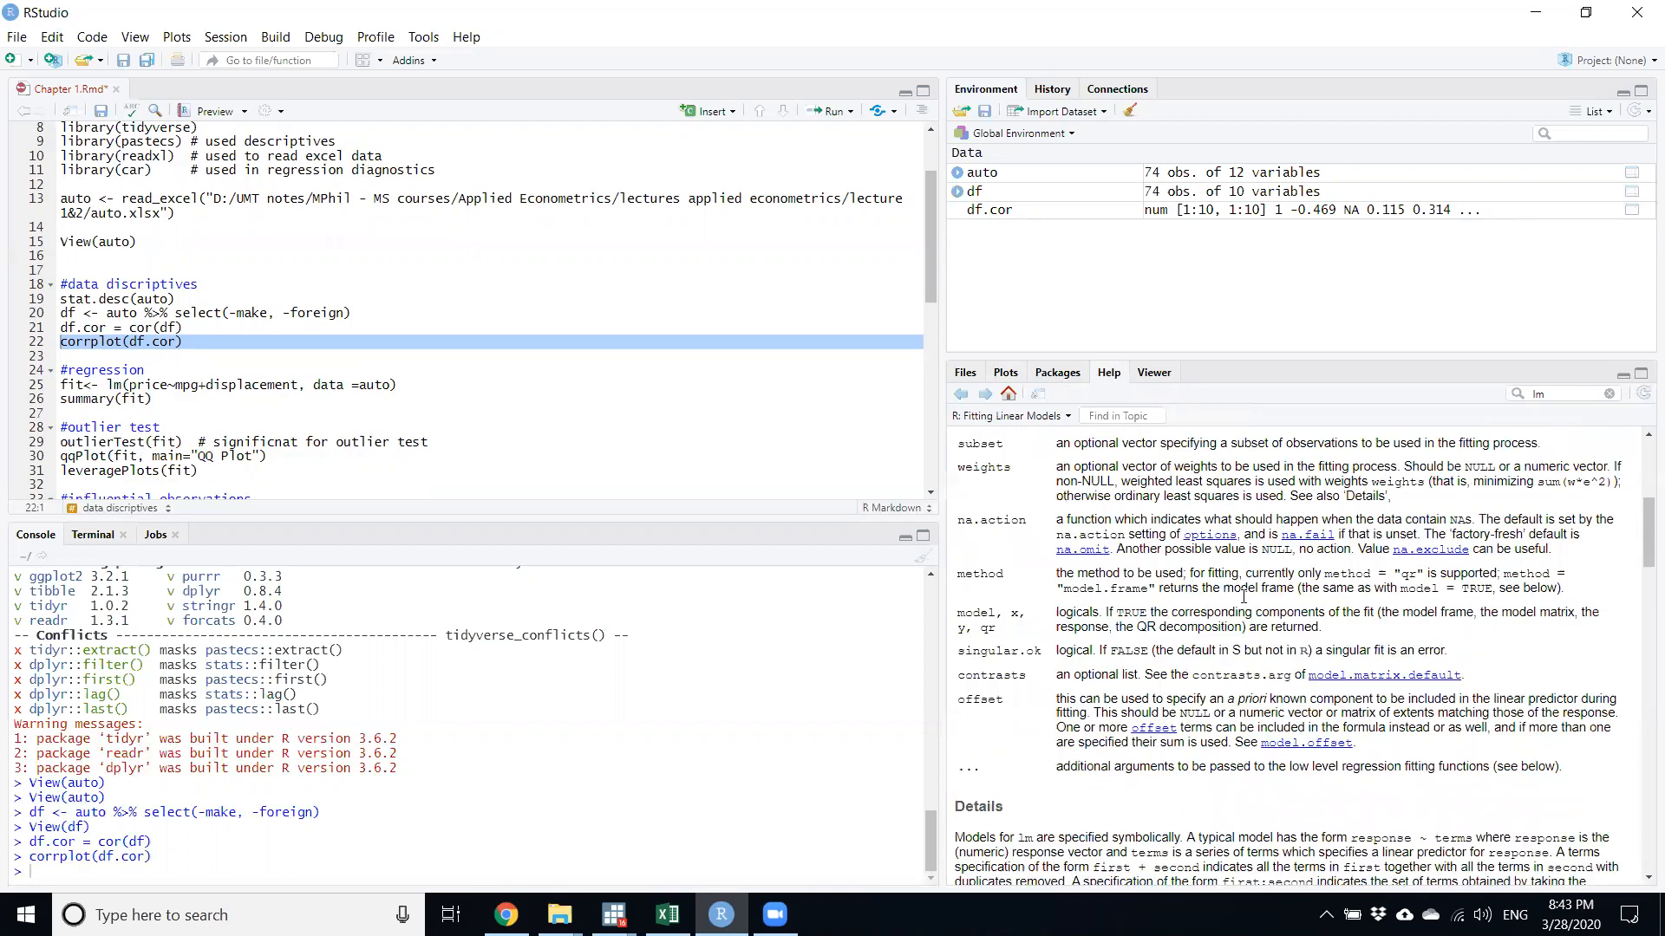
pyautogui.scroll(-3)
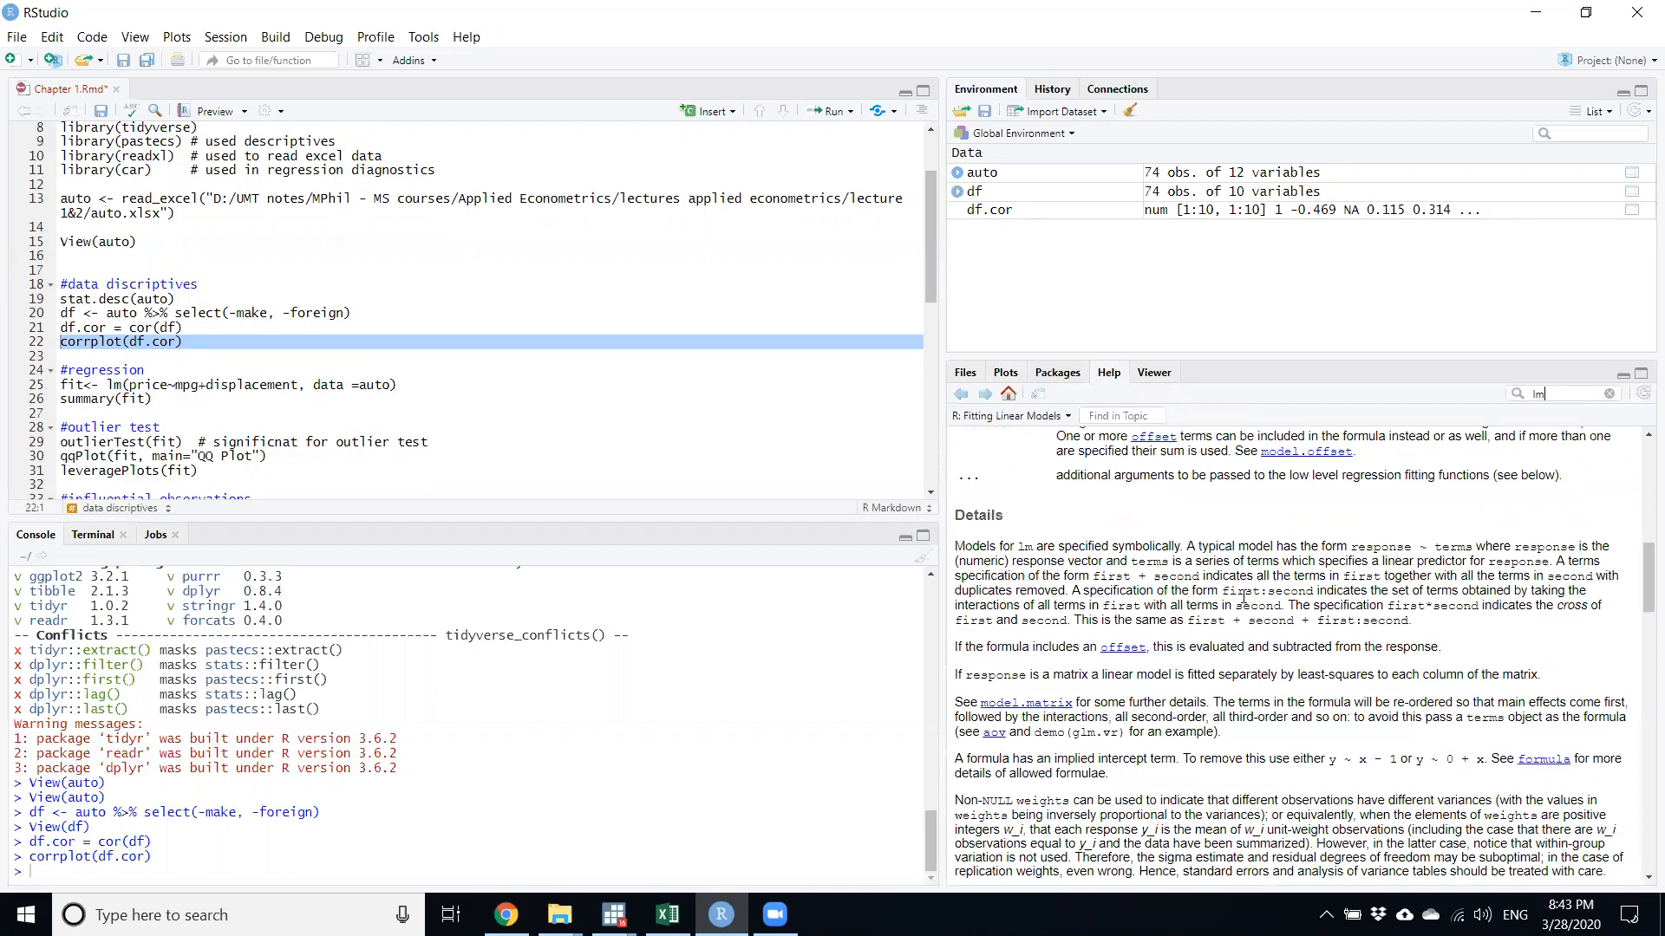
pyautogui.scroll(-3)
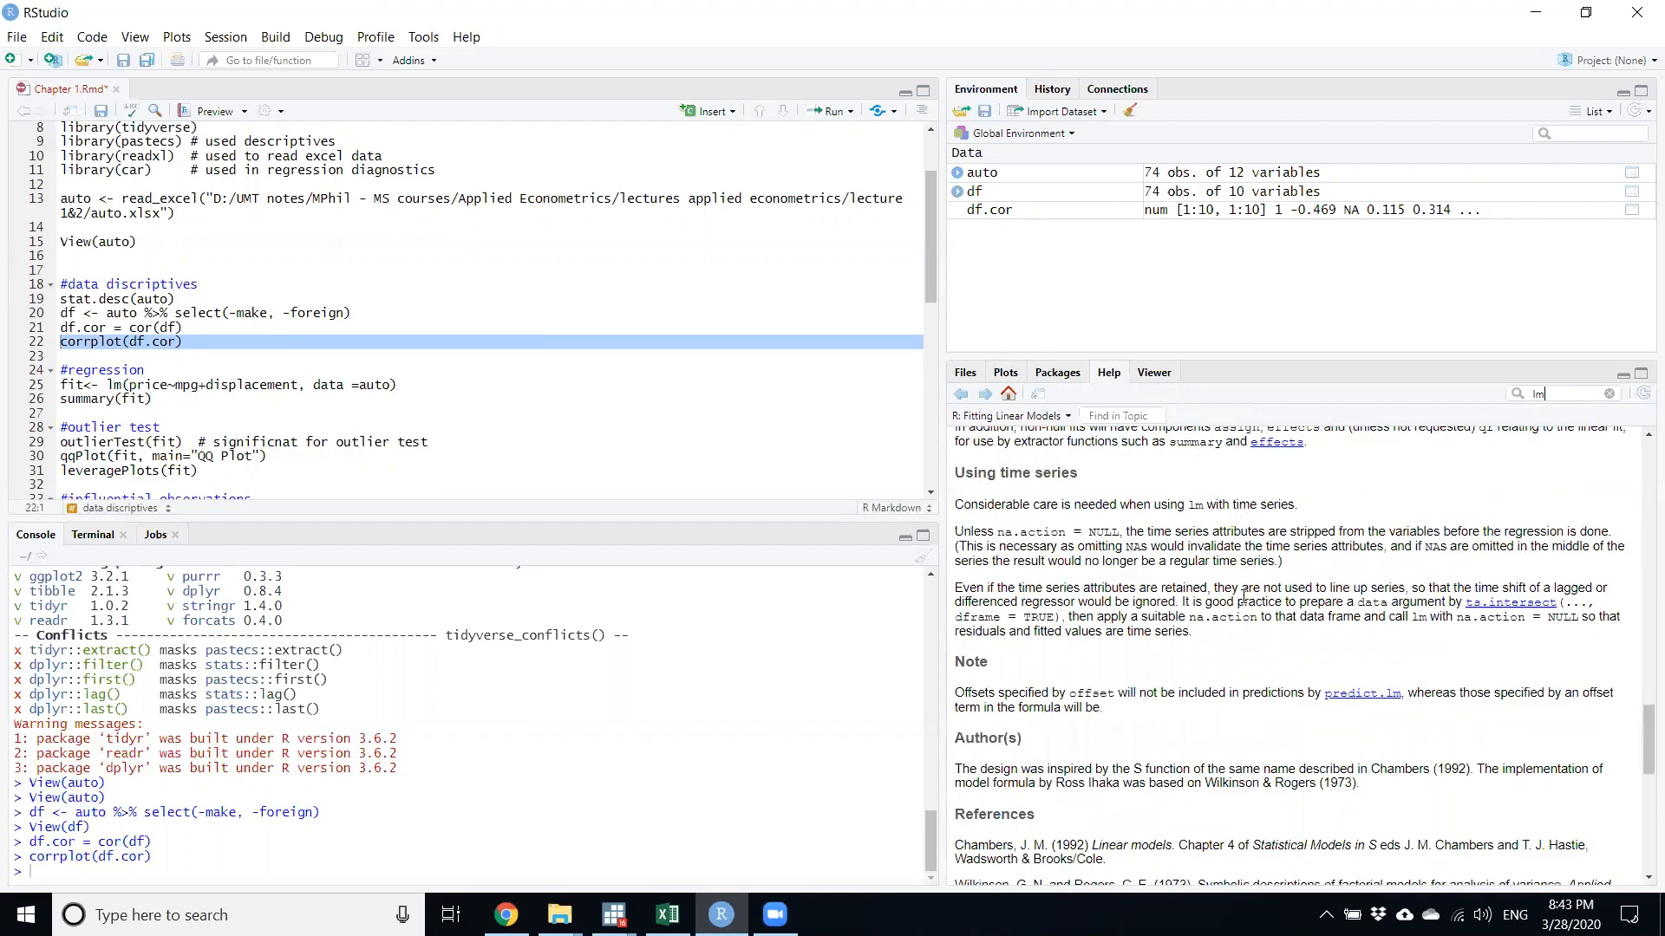
pyautogui.scroll(-3)
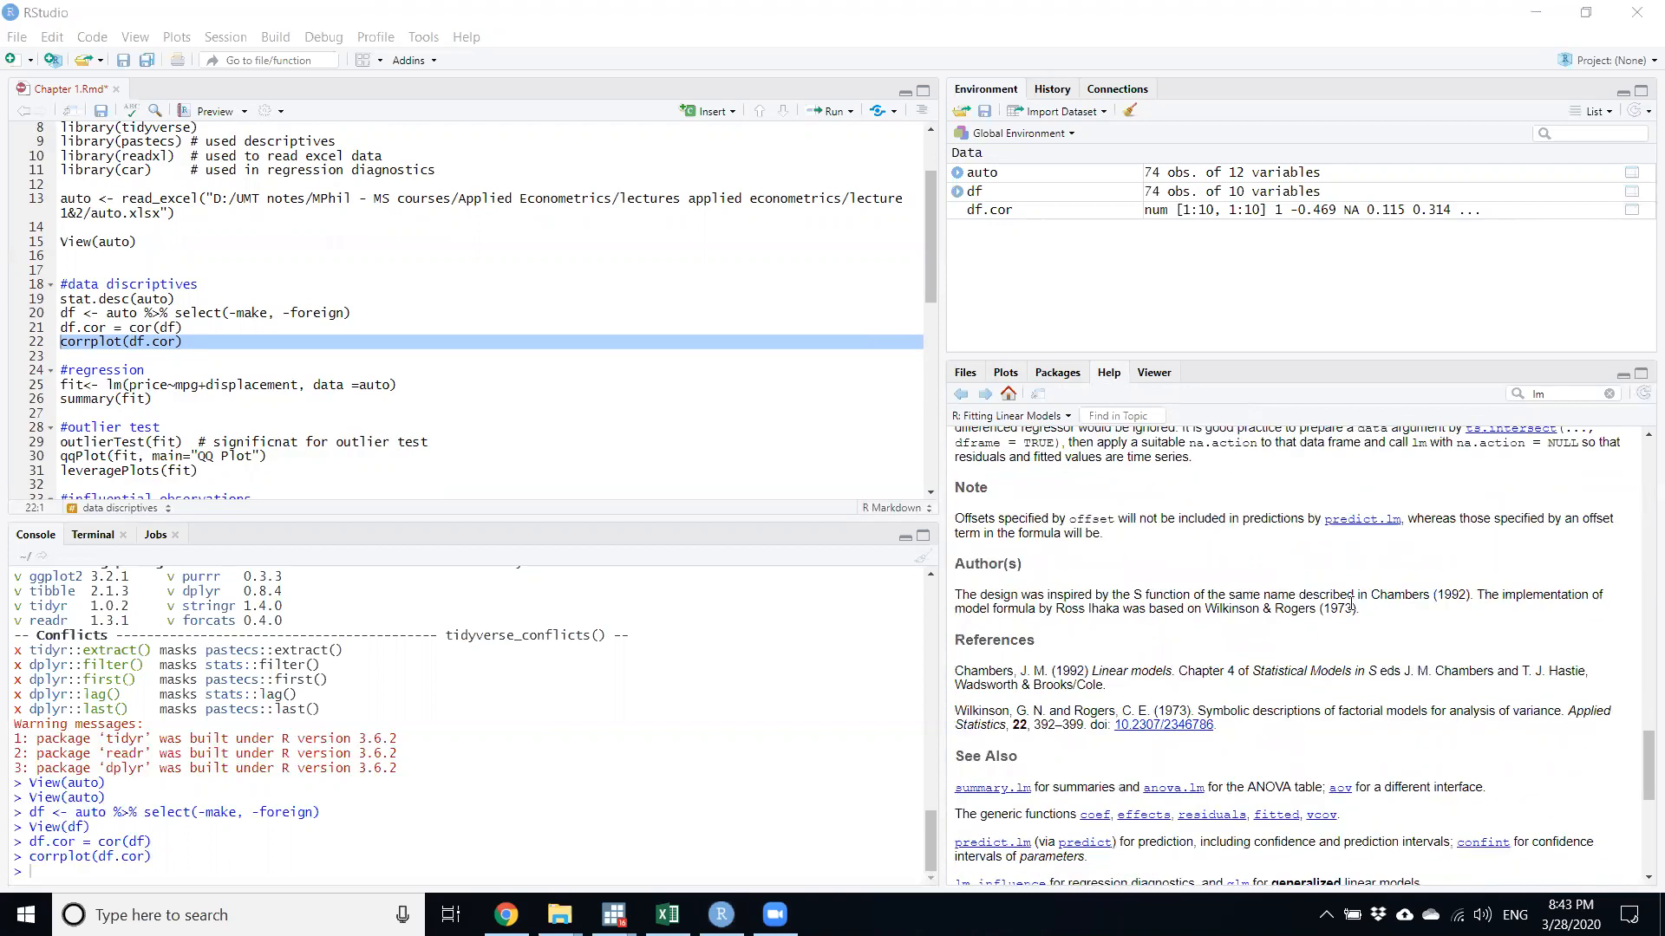
pyautogui.scroll(-3)
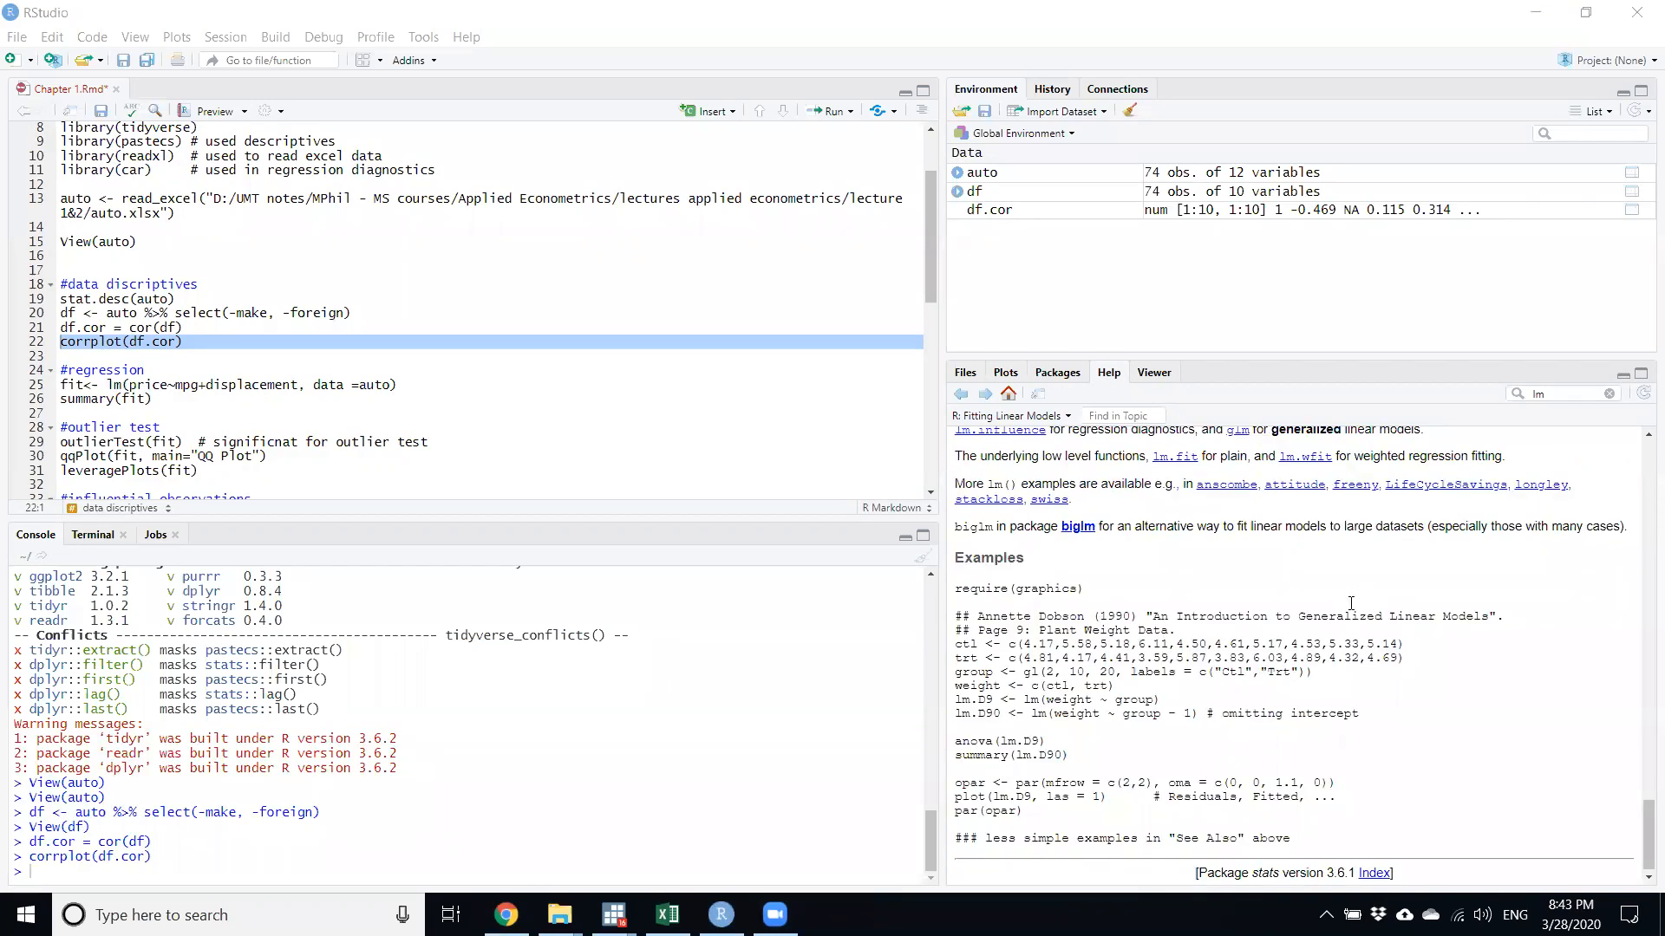
pyautogui.scroll(-3)
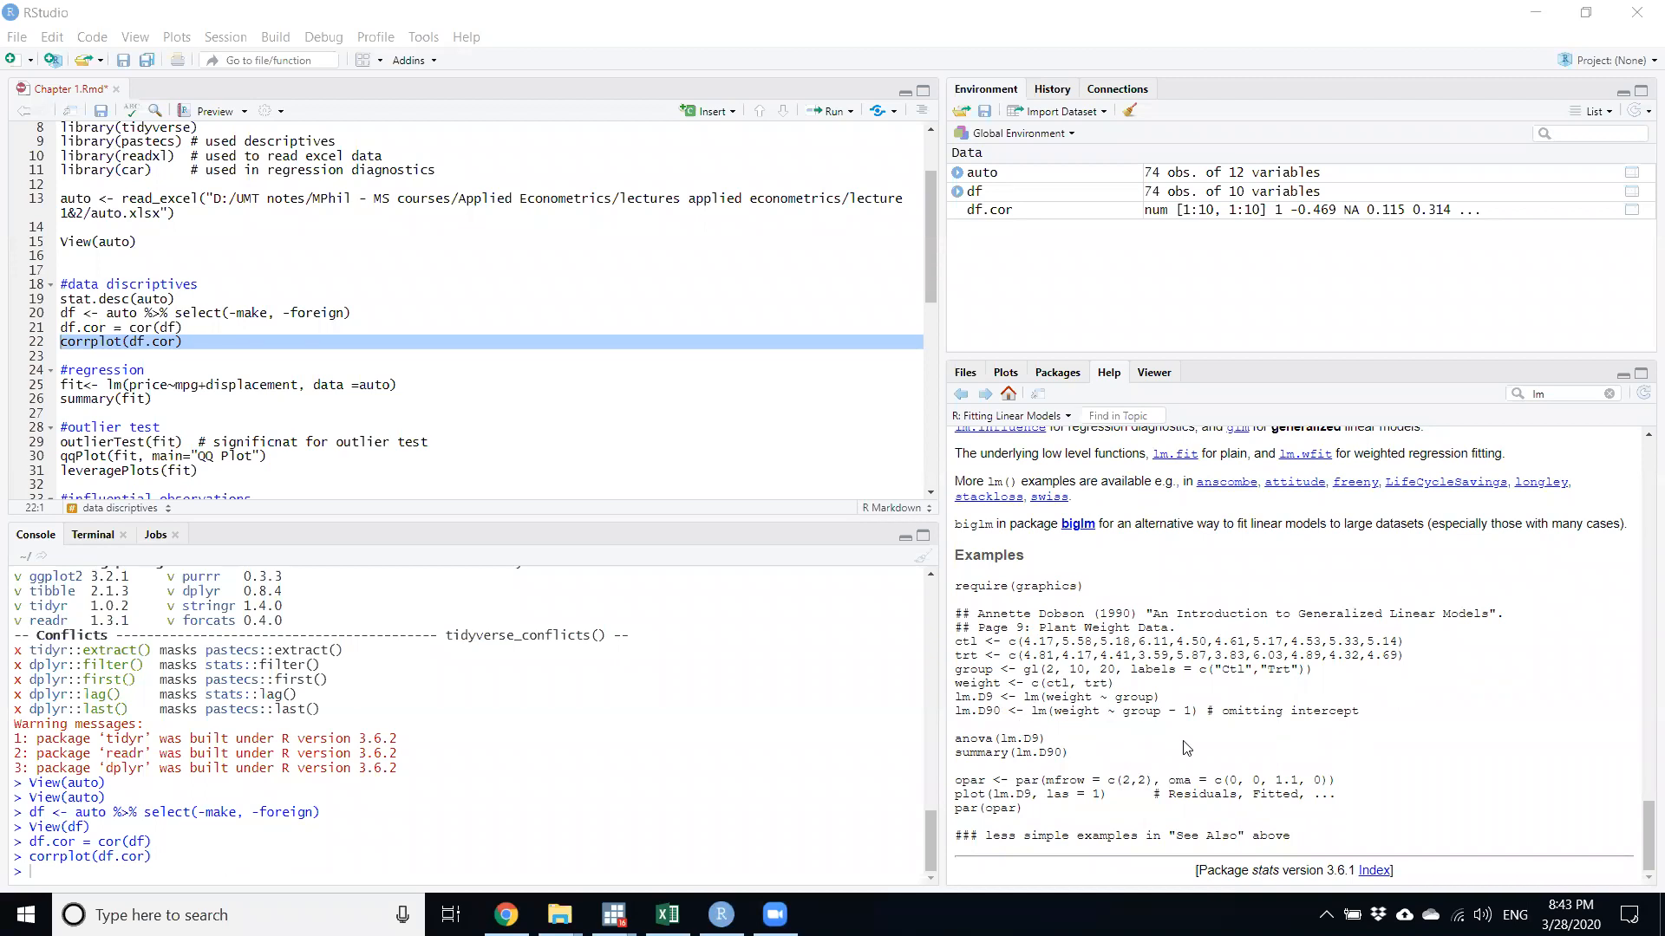
pyautogui.moveTo(1415, 738)
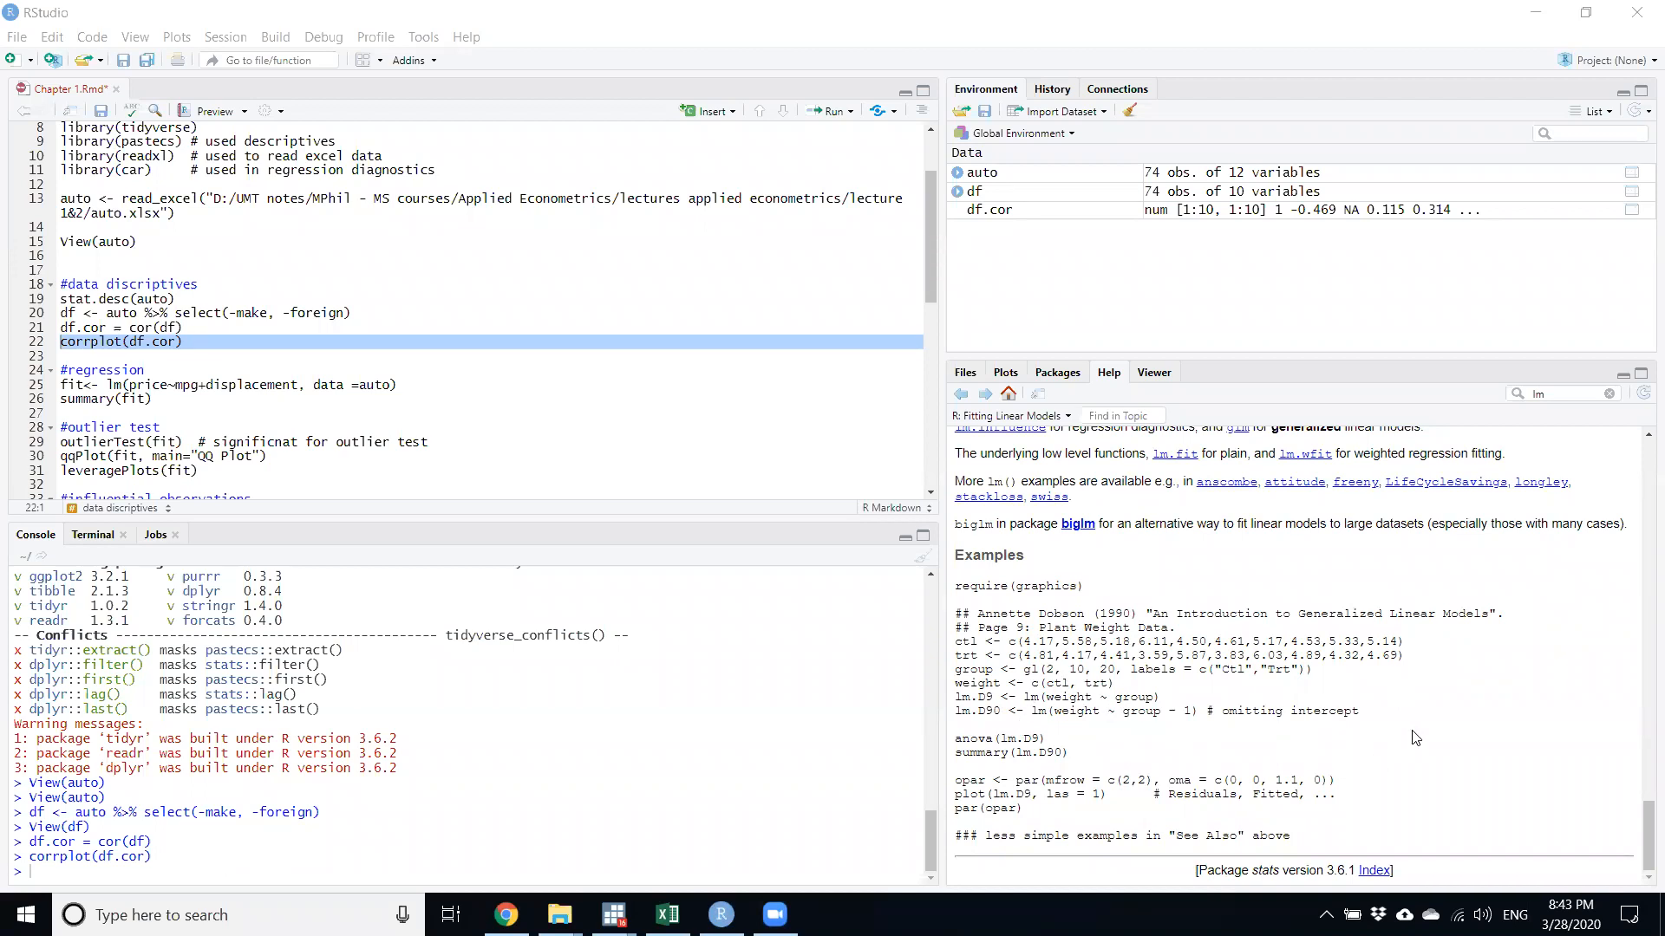
pyautogui.scroll(3)
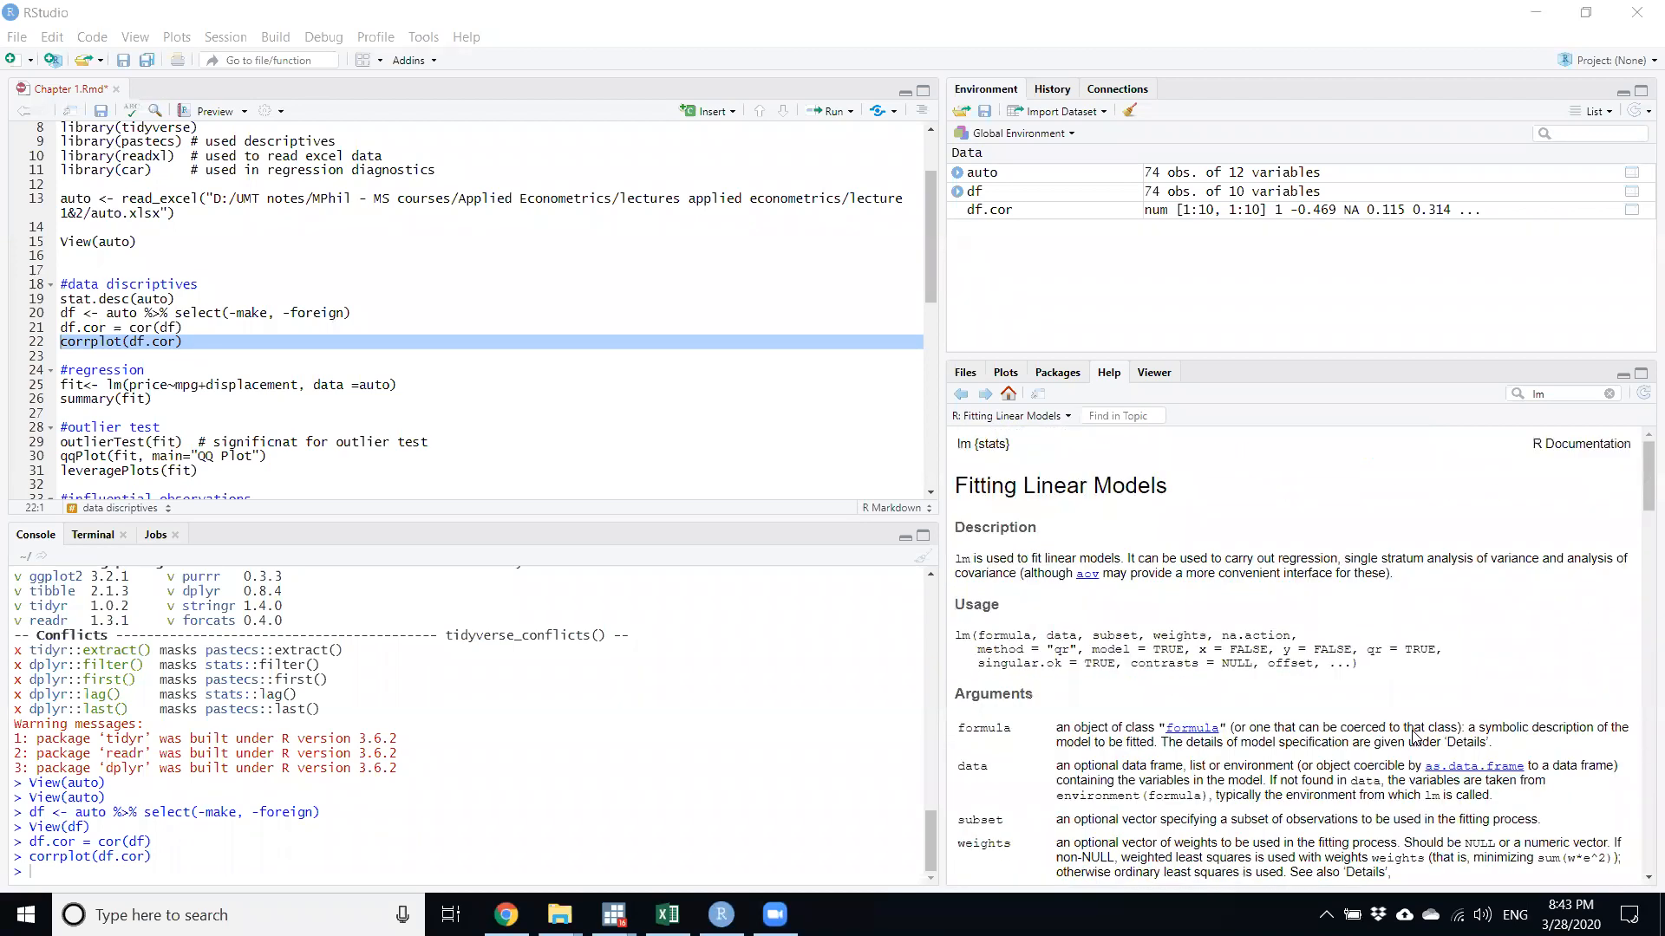
pyautogui.click(293, 289)
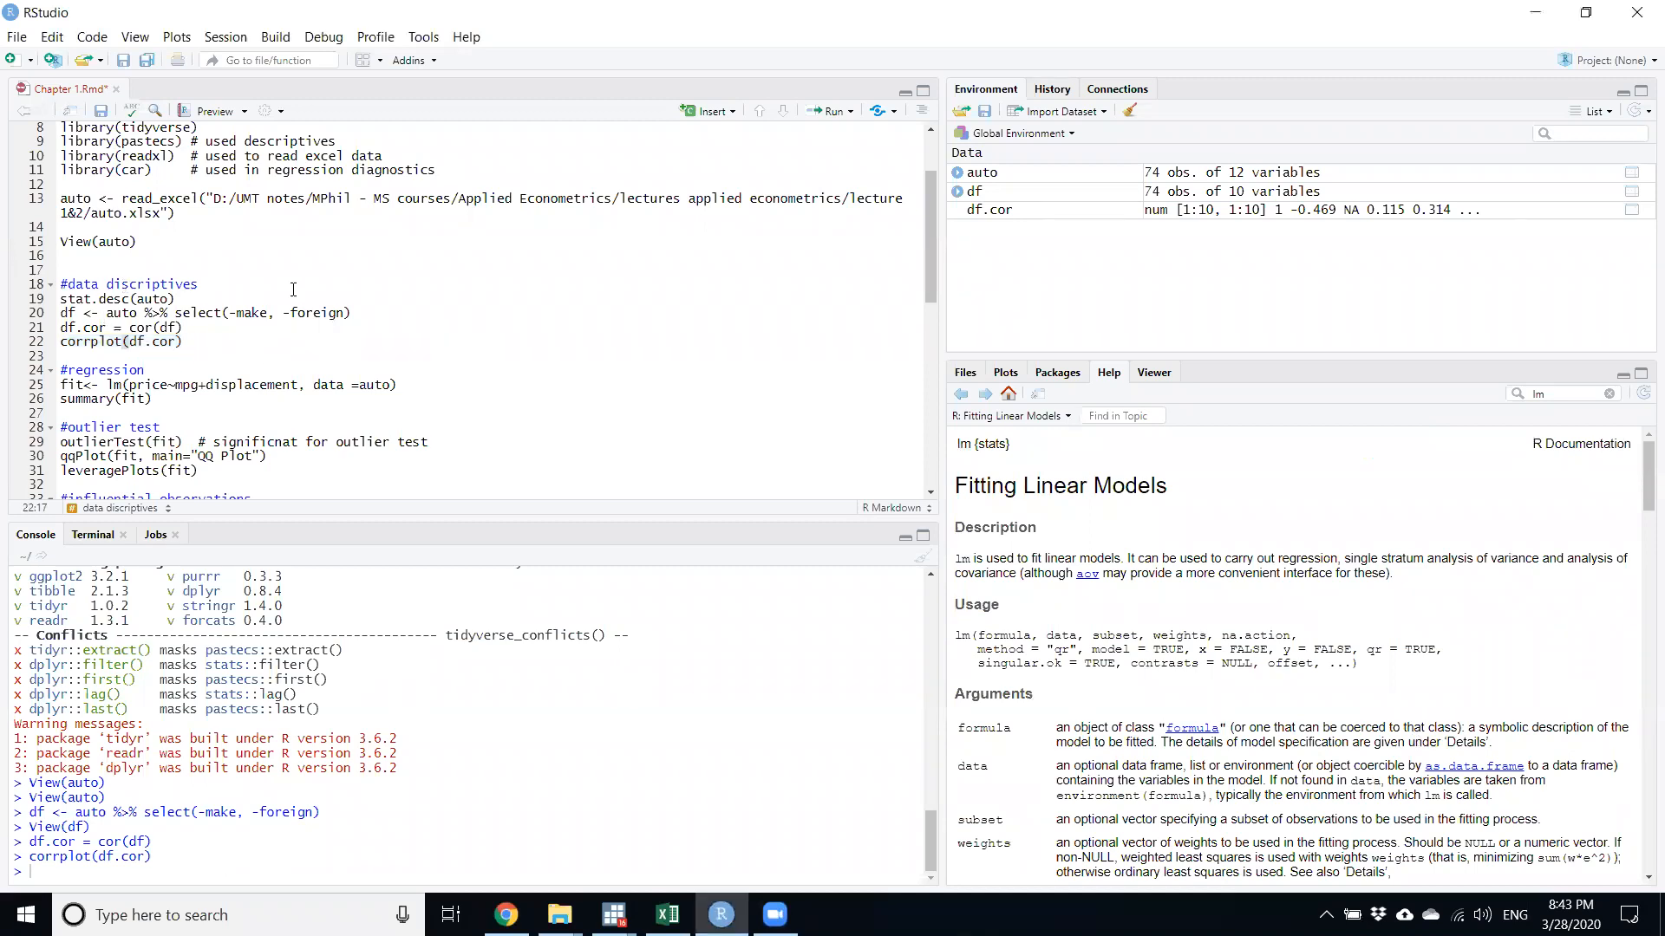
pyautogui.scroll(3)
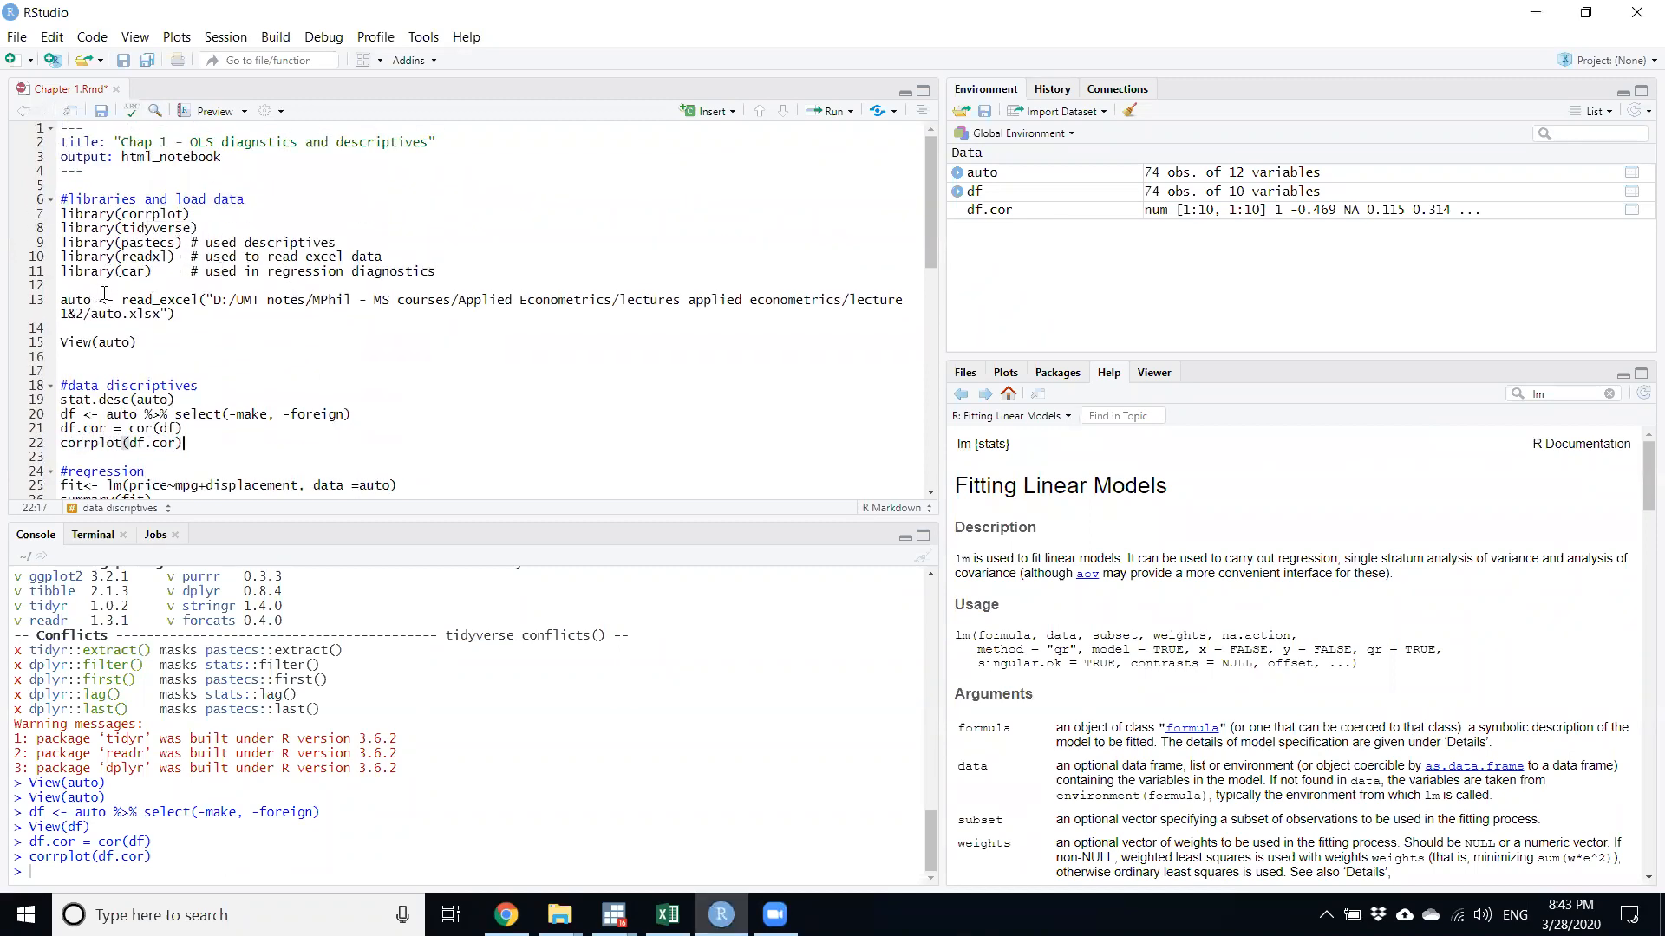
pyautogui.scroll(-3)
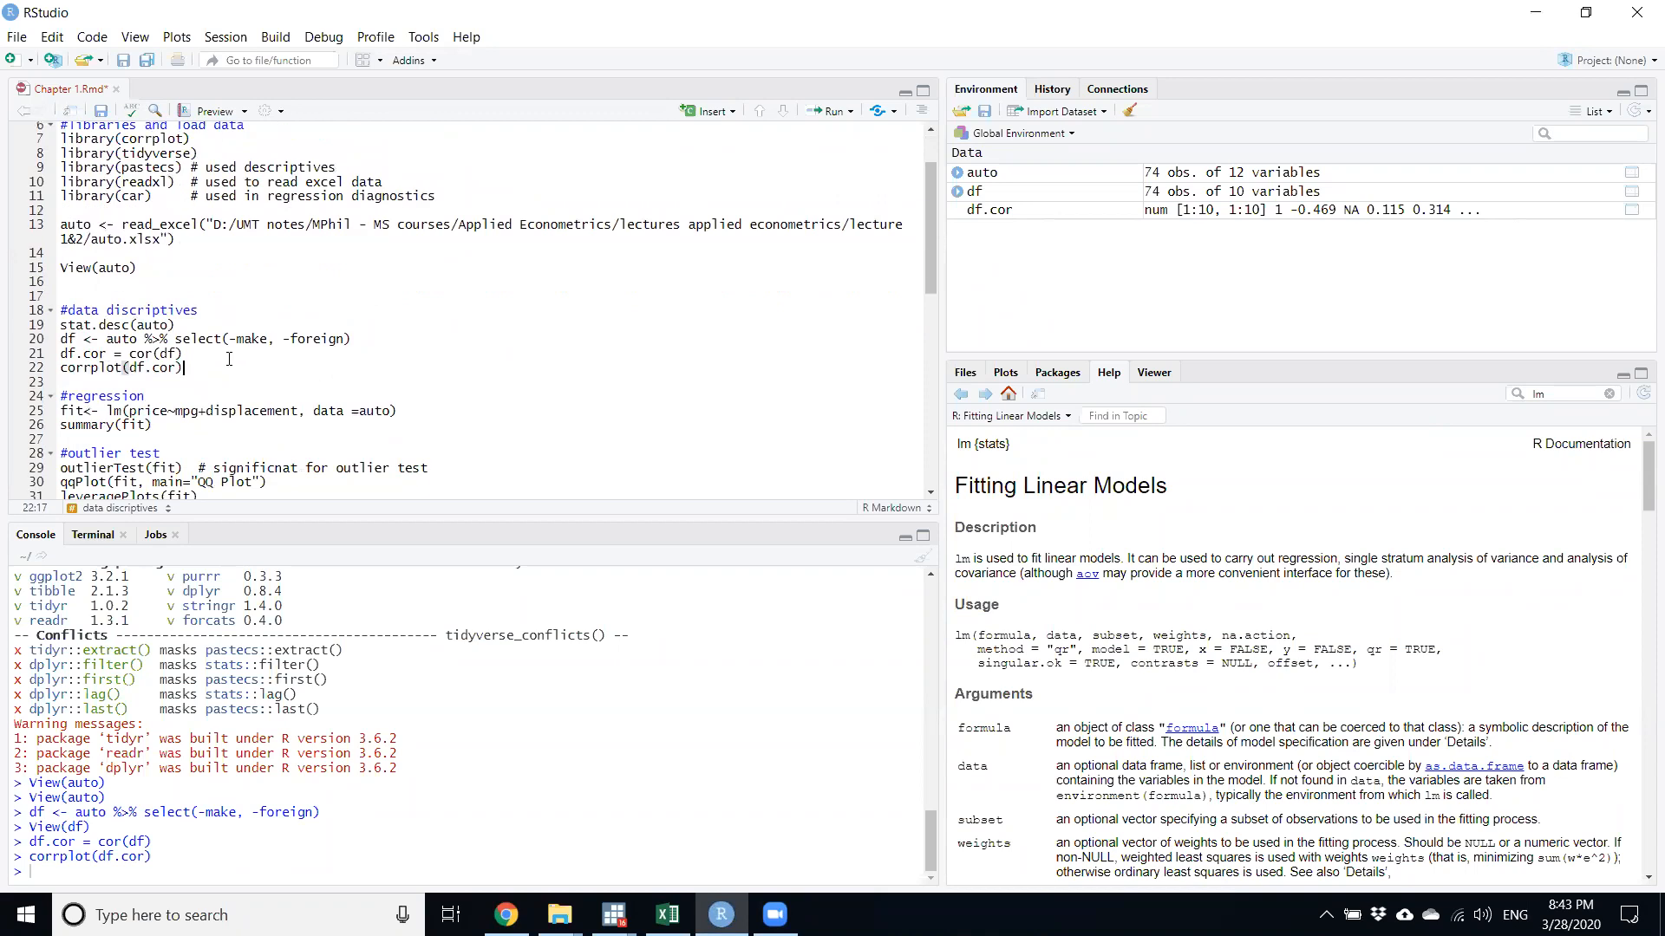
pyautogui.scroll(-3)
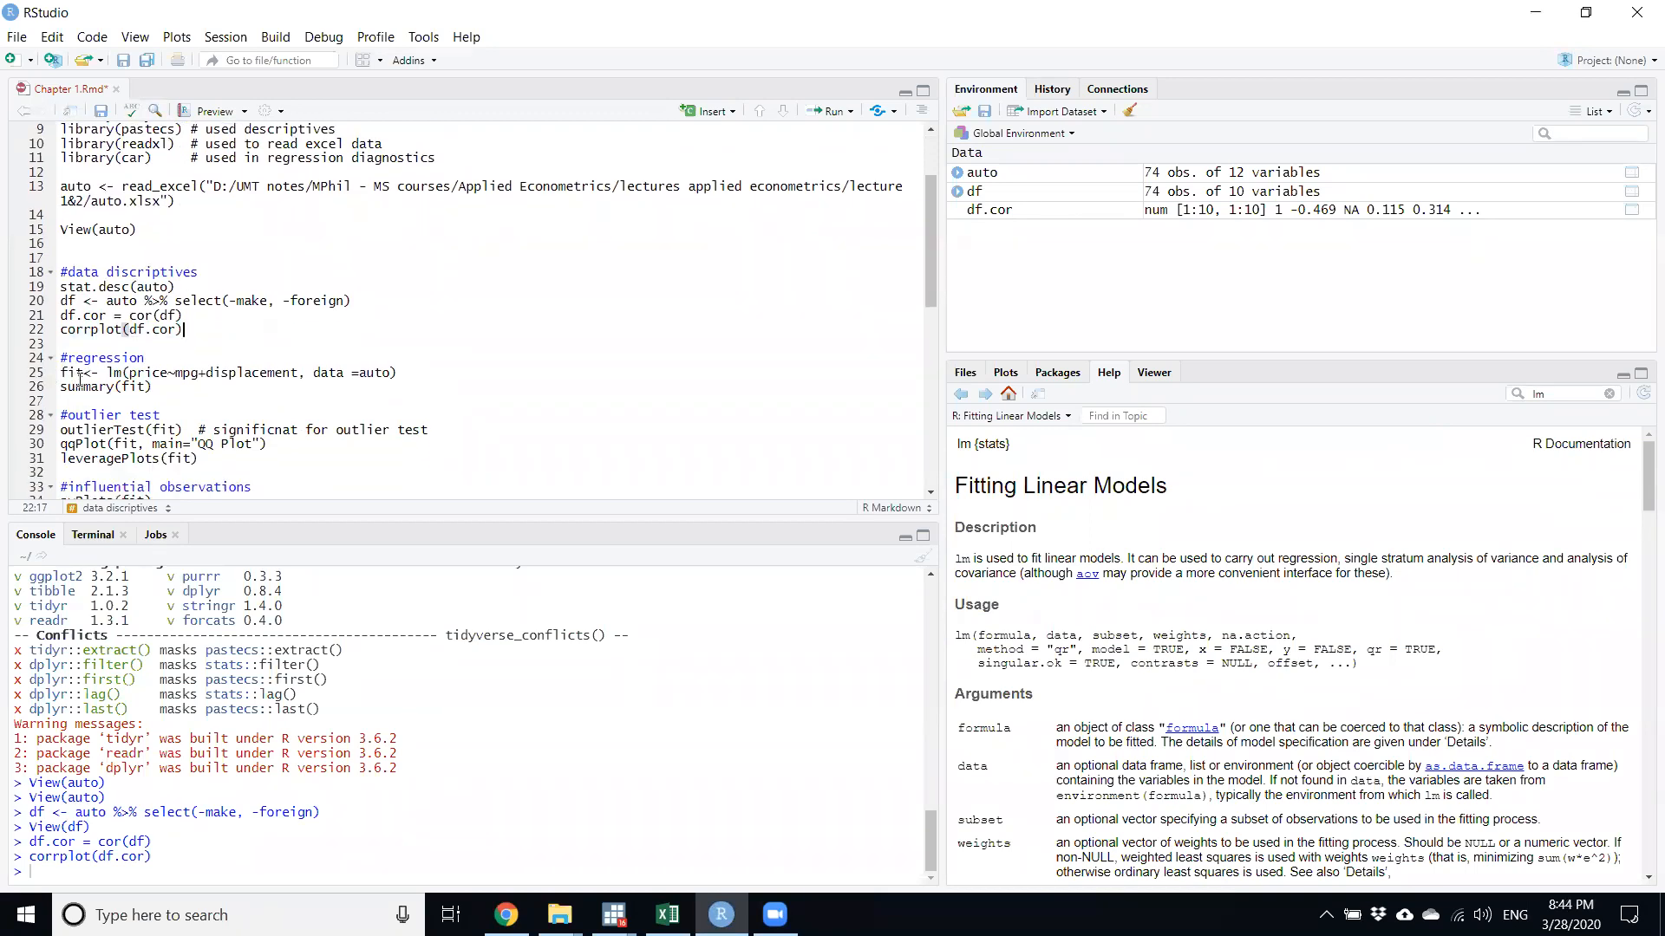
pyautogui.doubleClick(67, 373)
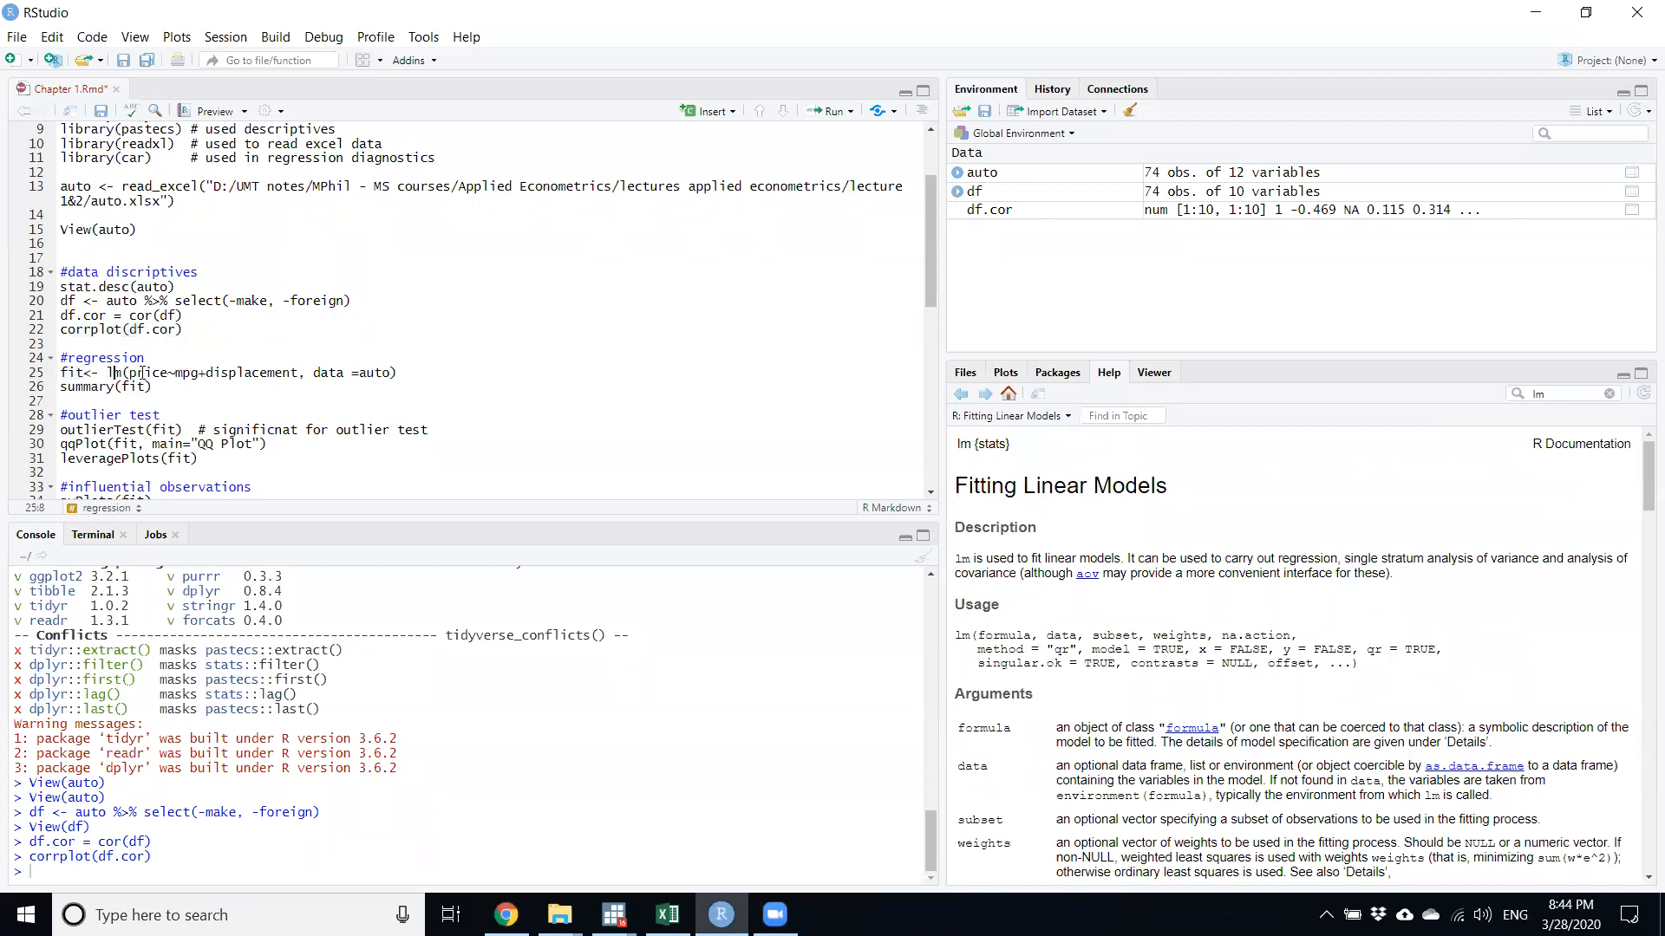
pyautogui.click(164, 372)
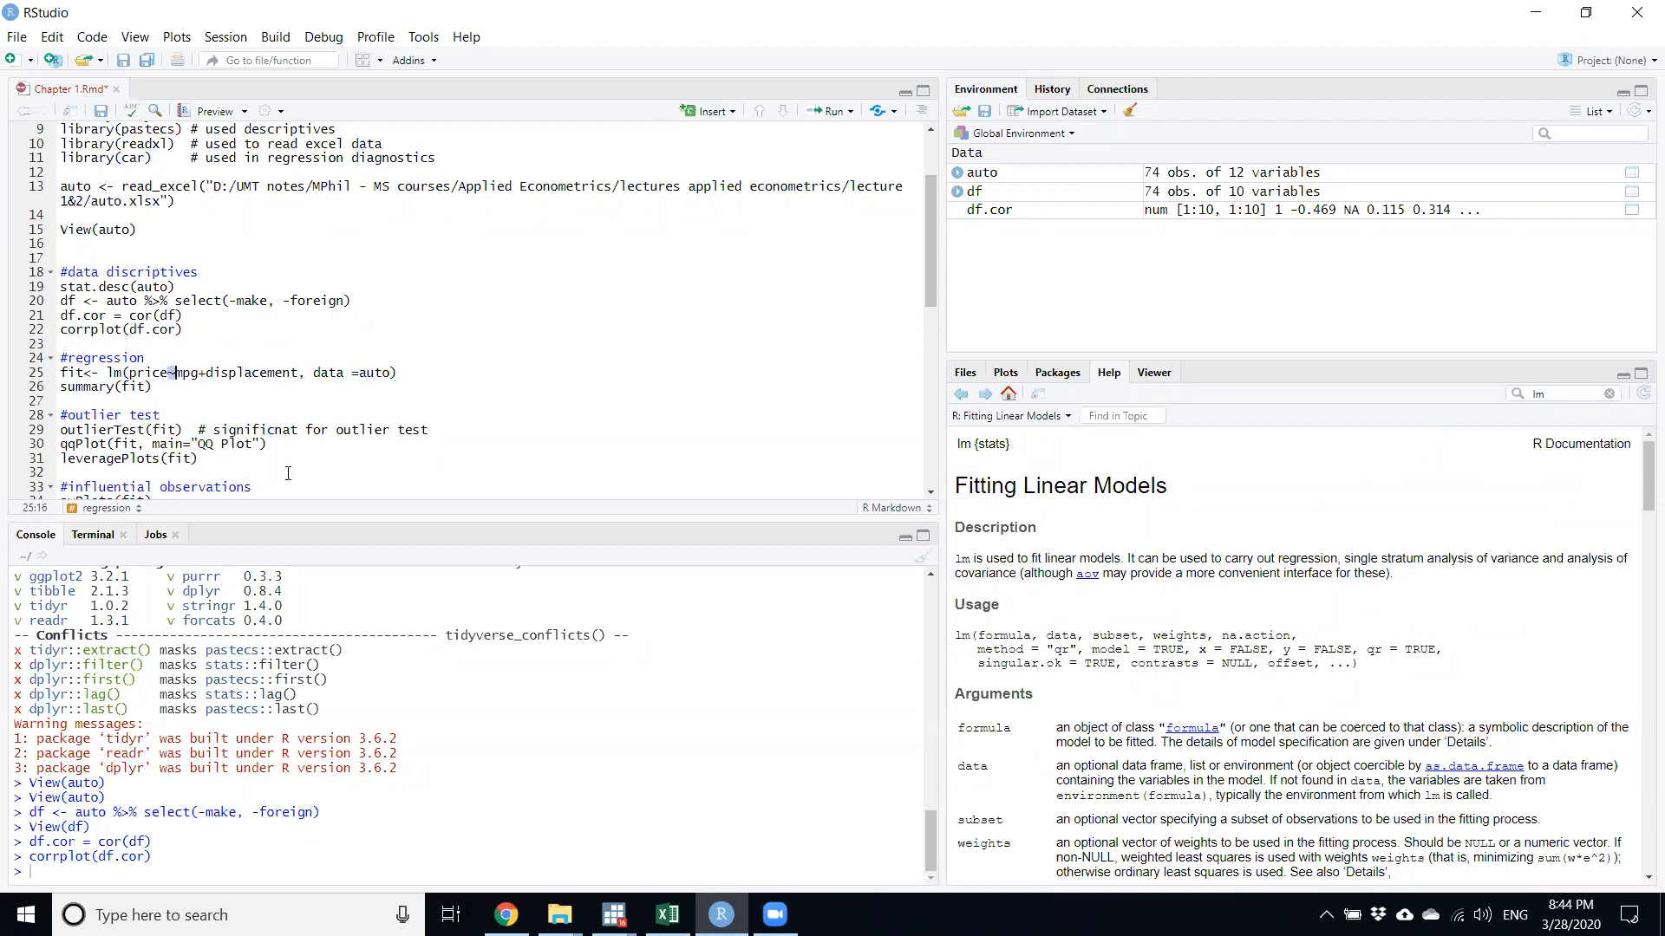
pyautogui.moveTo(170, 395)
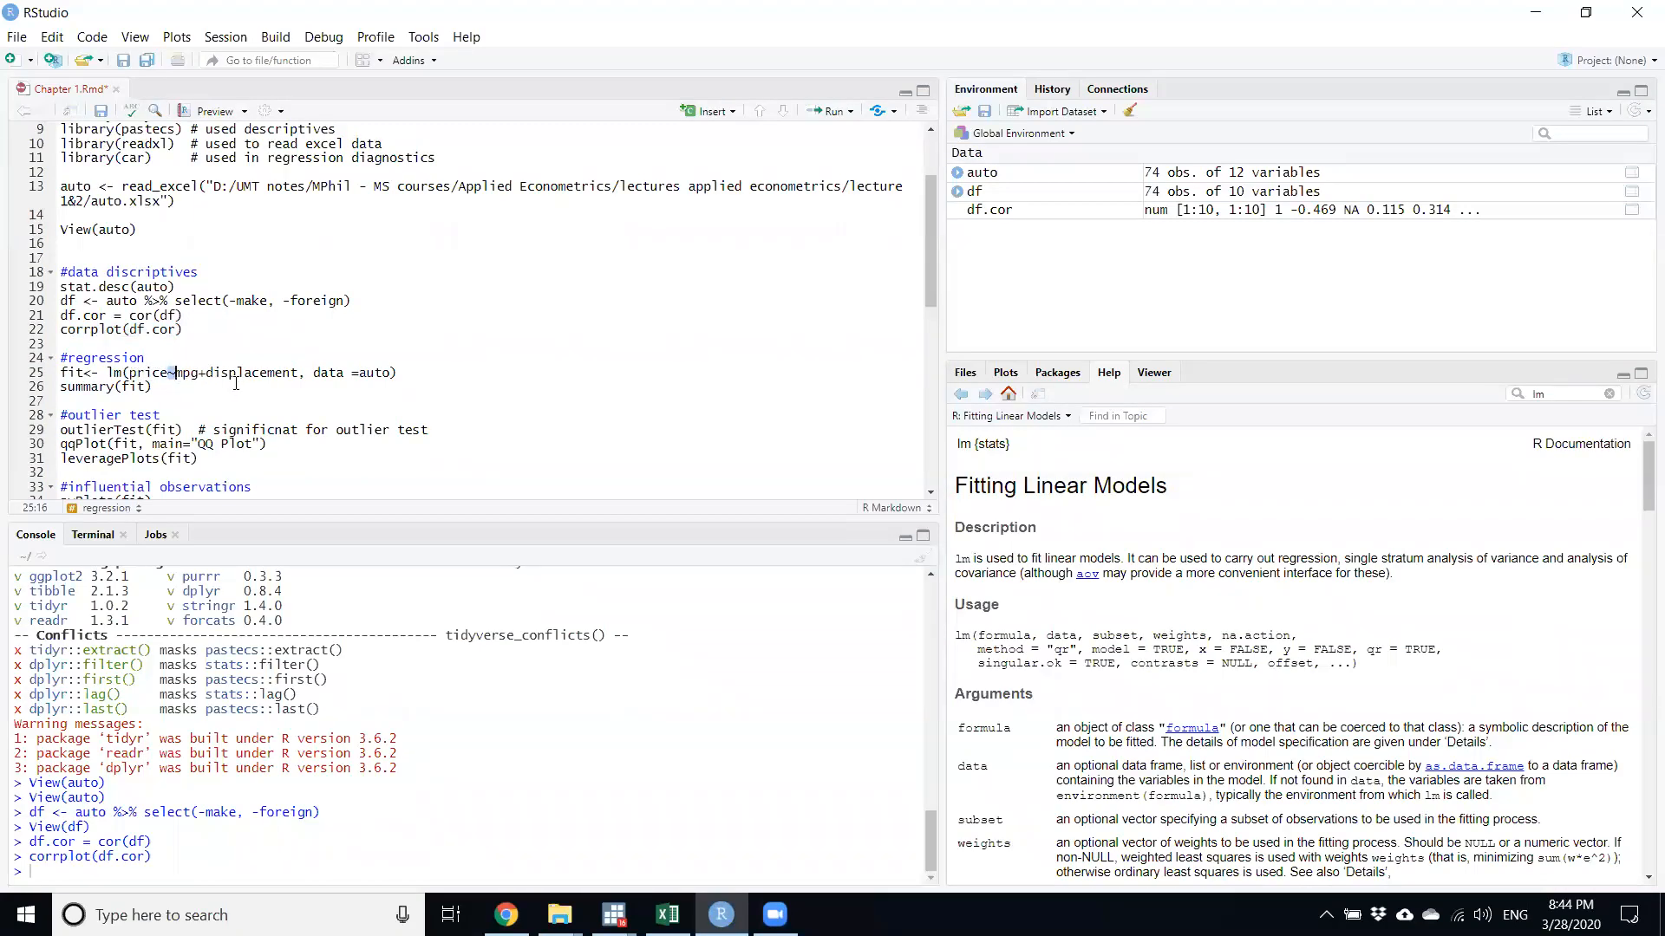
pyautogui.moveTo(241, 399)
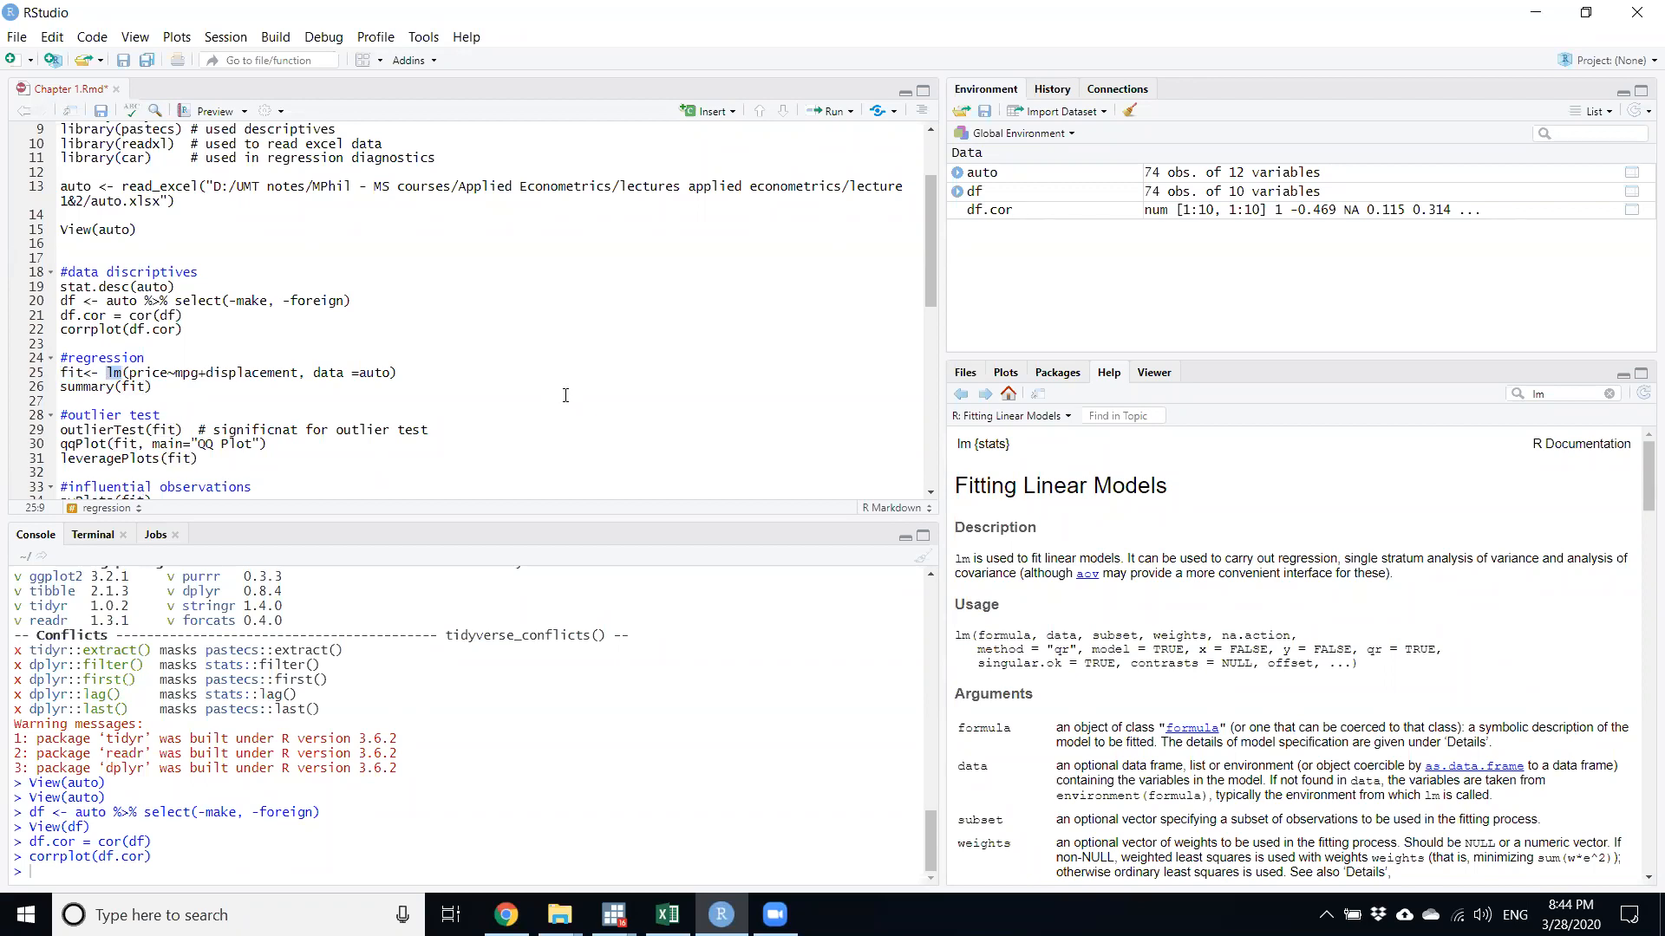
pyautogui.moveTo(238, 412)
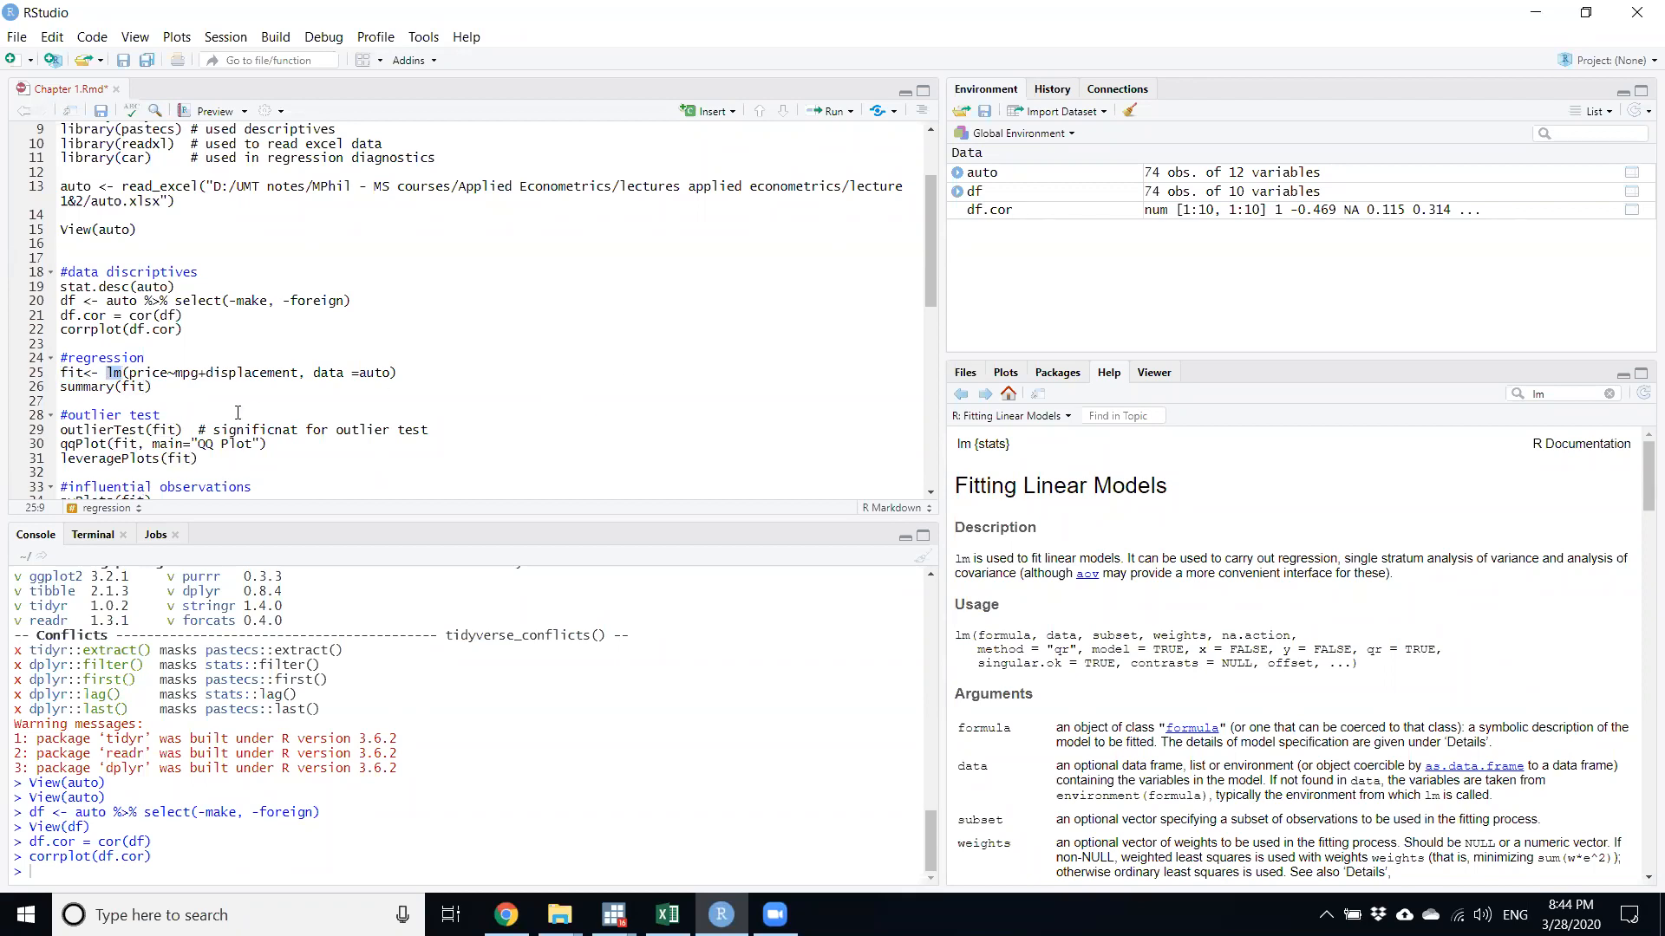
pyautogui.click(194, 373)
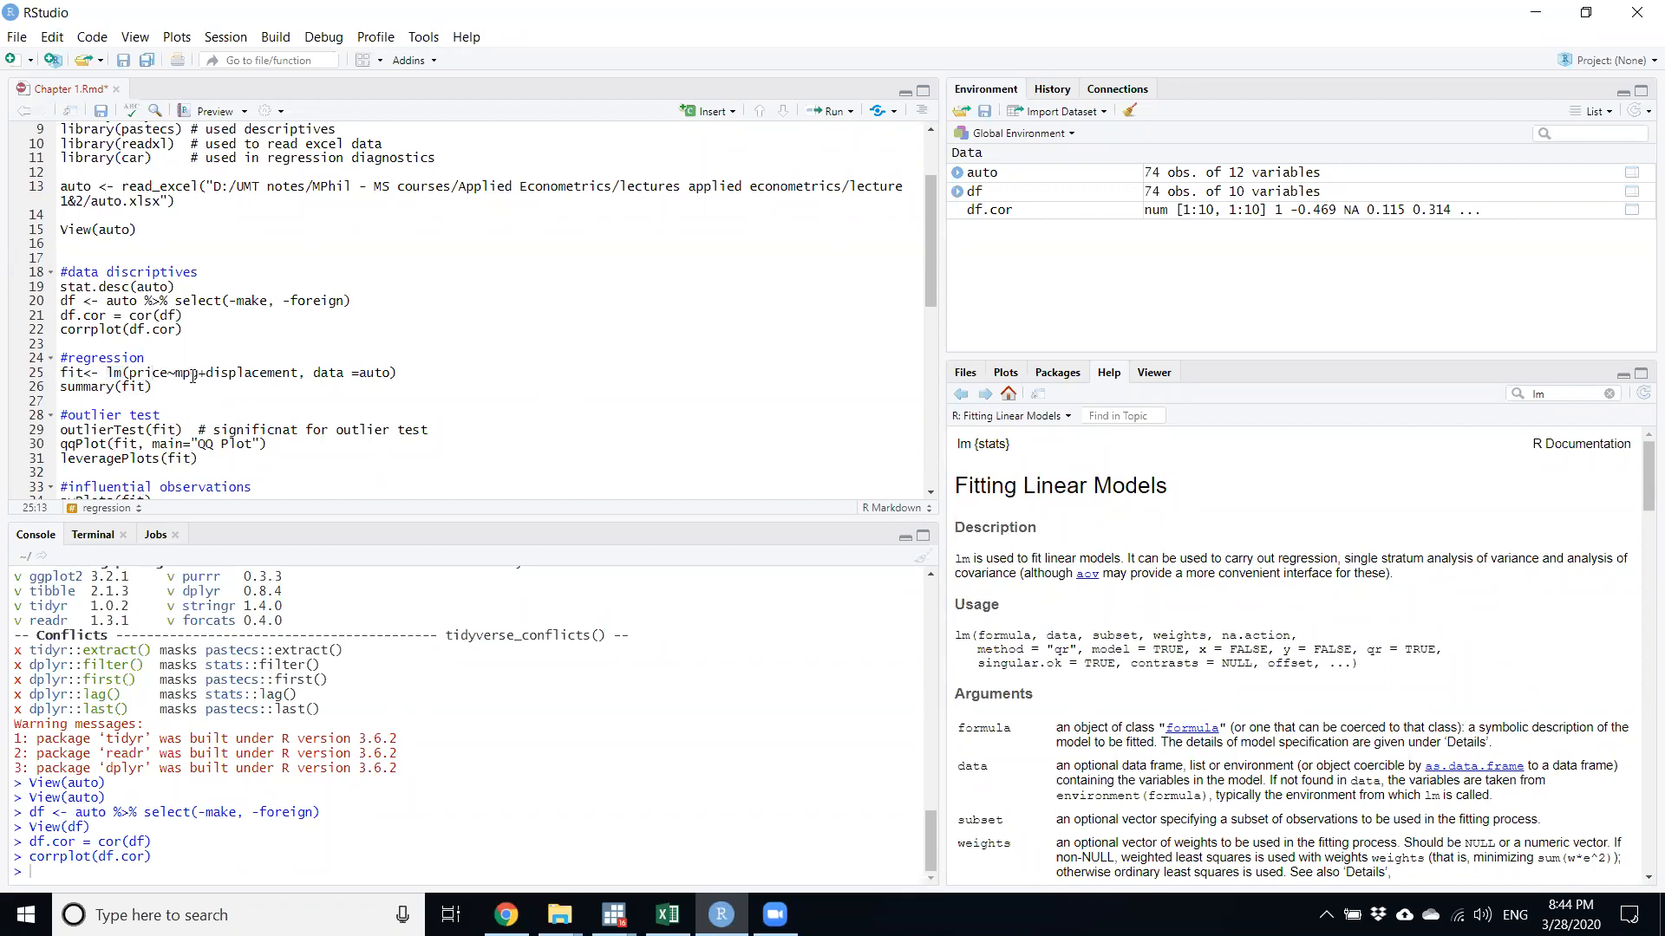
pyautogui.click(245, 374)
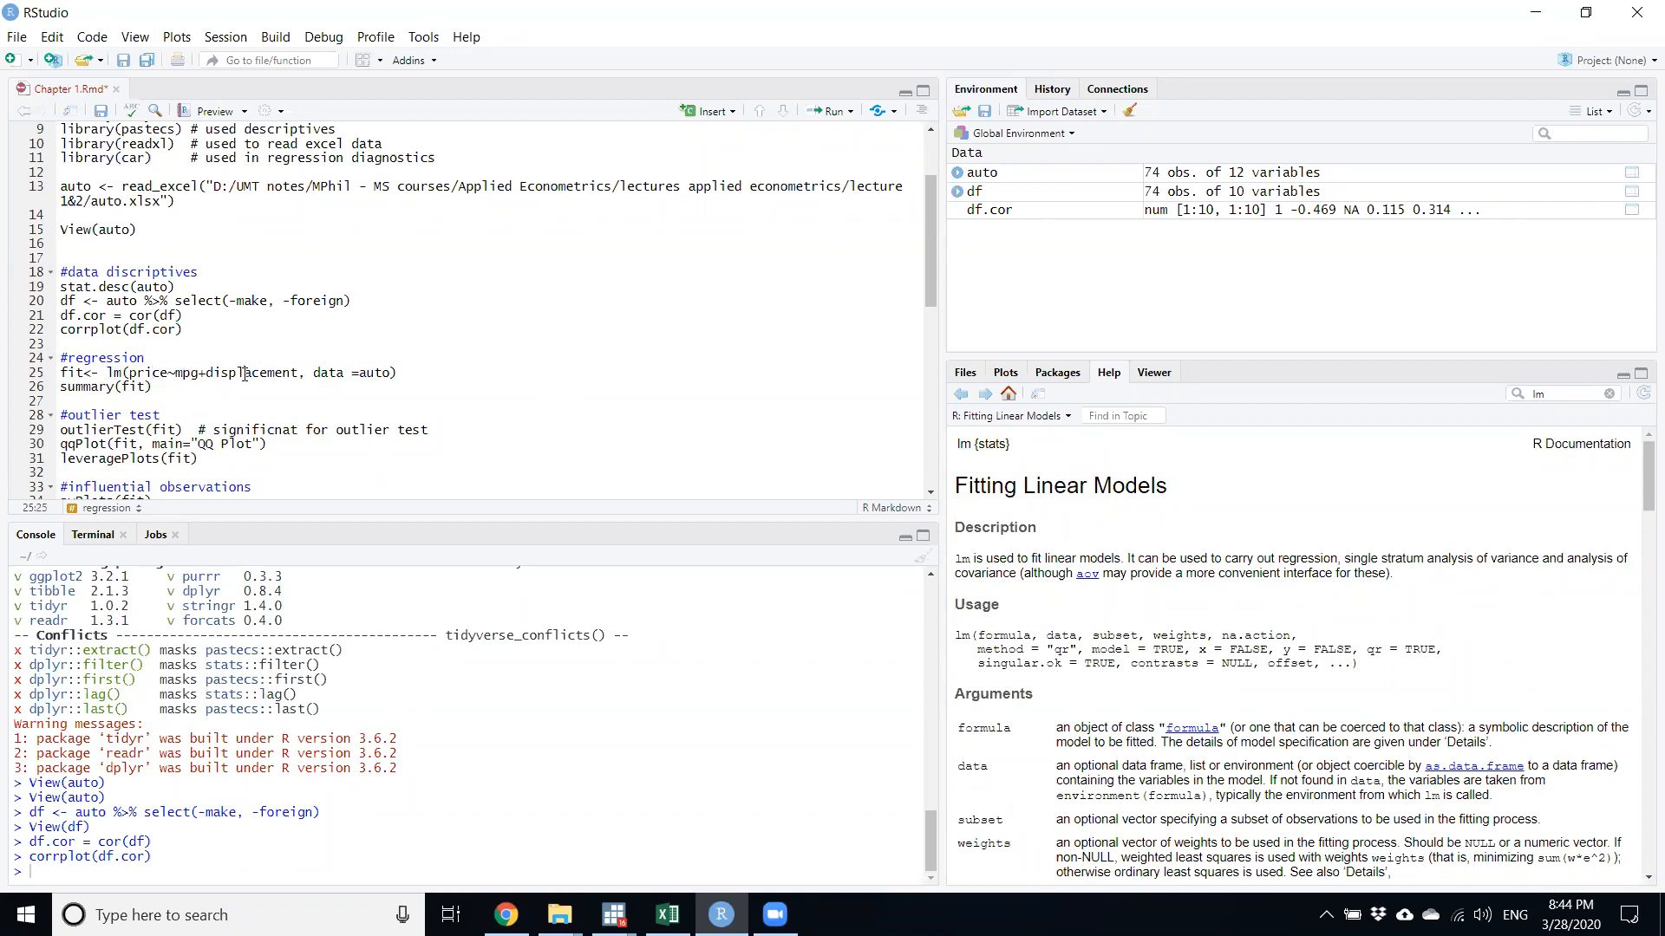
pyautogui.moveTo(487, 319)
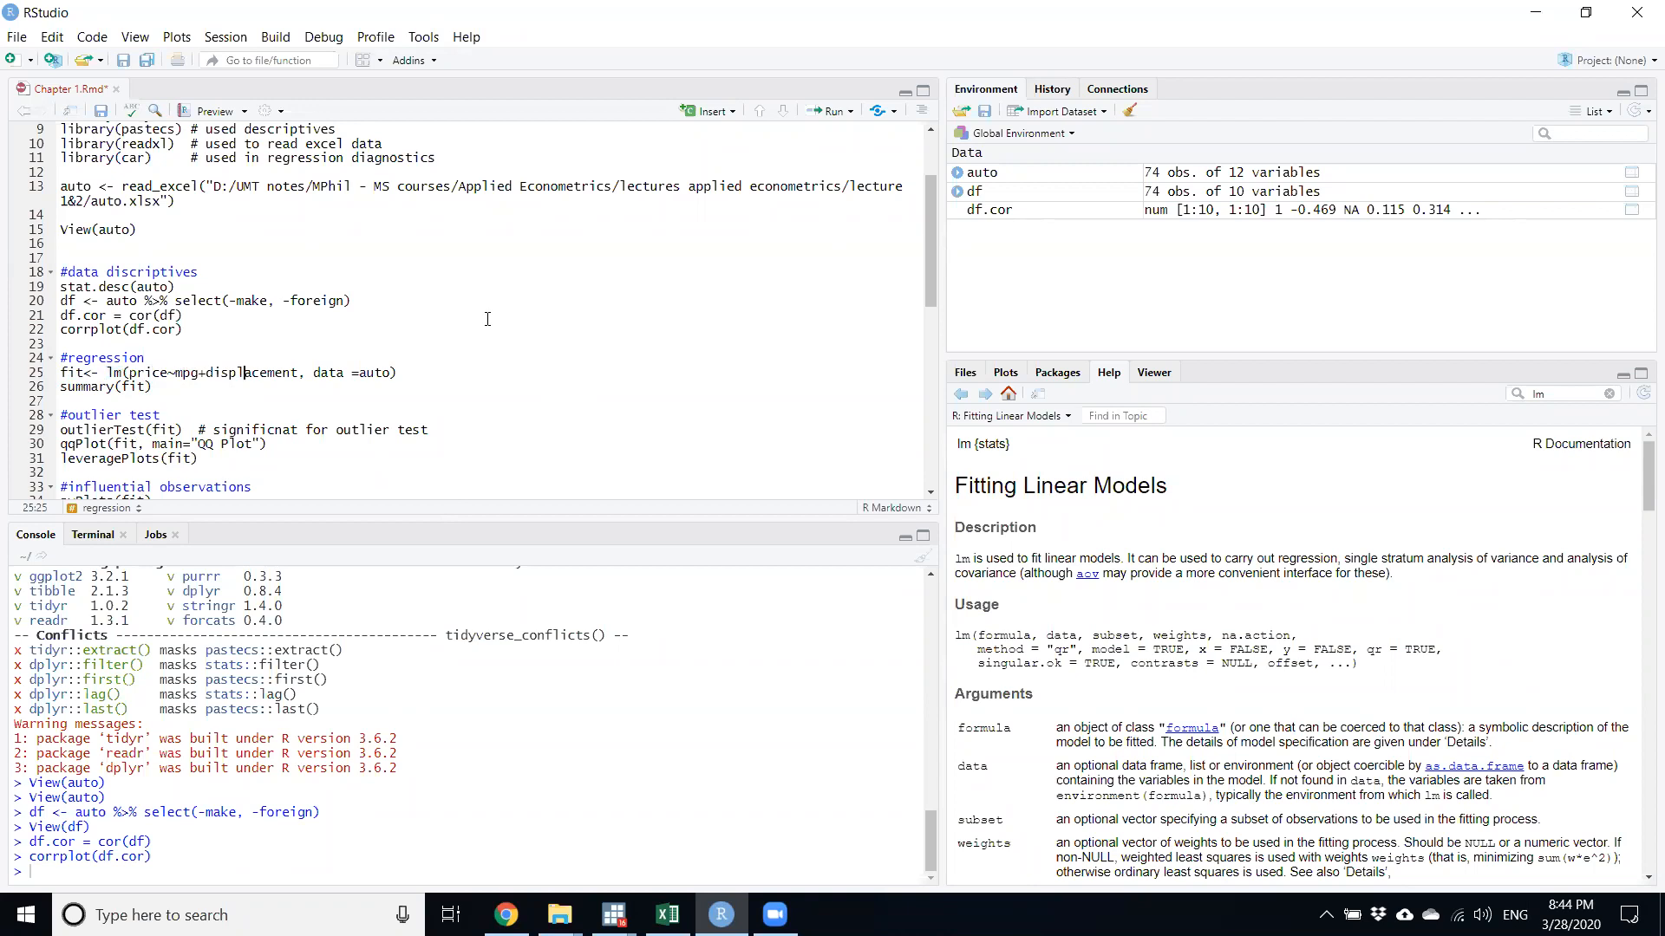
pyautogui.moveTo(5, 396)
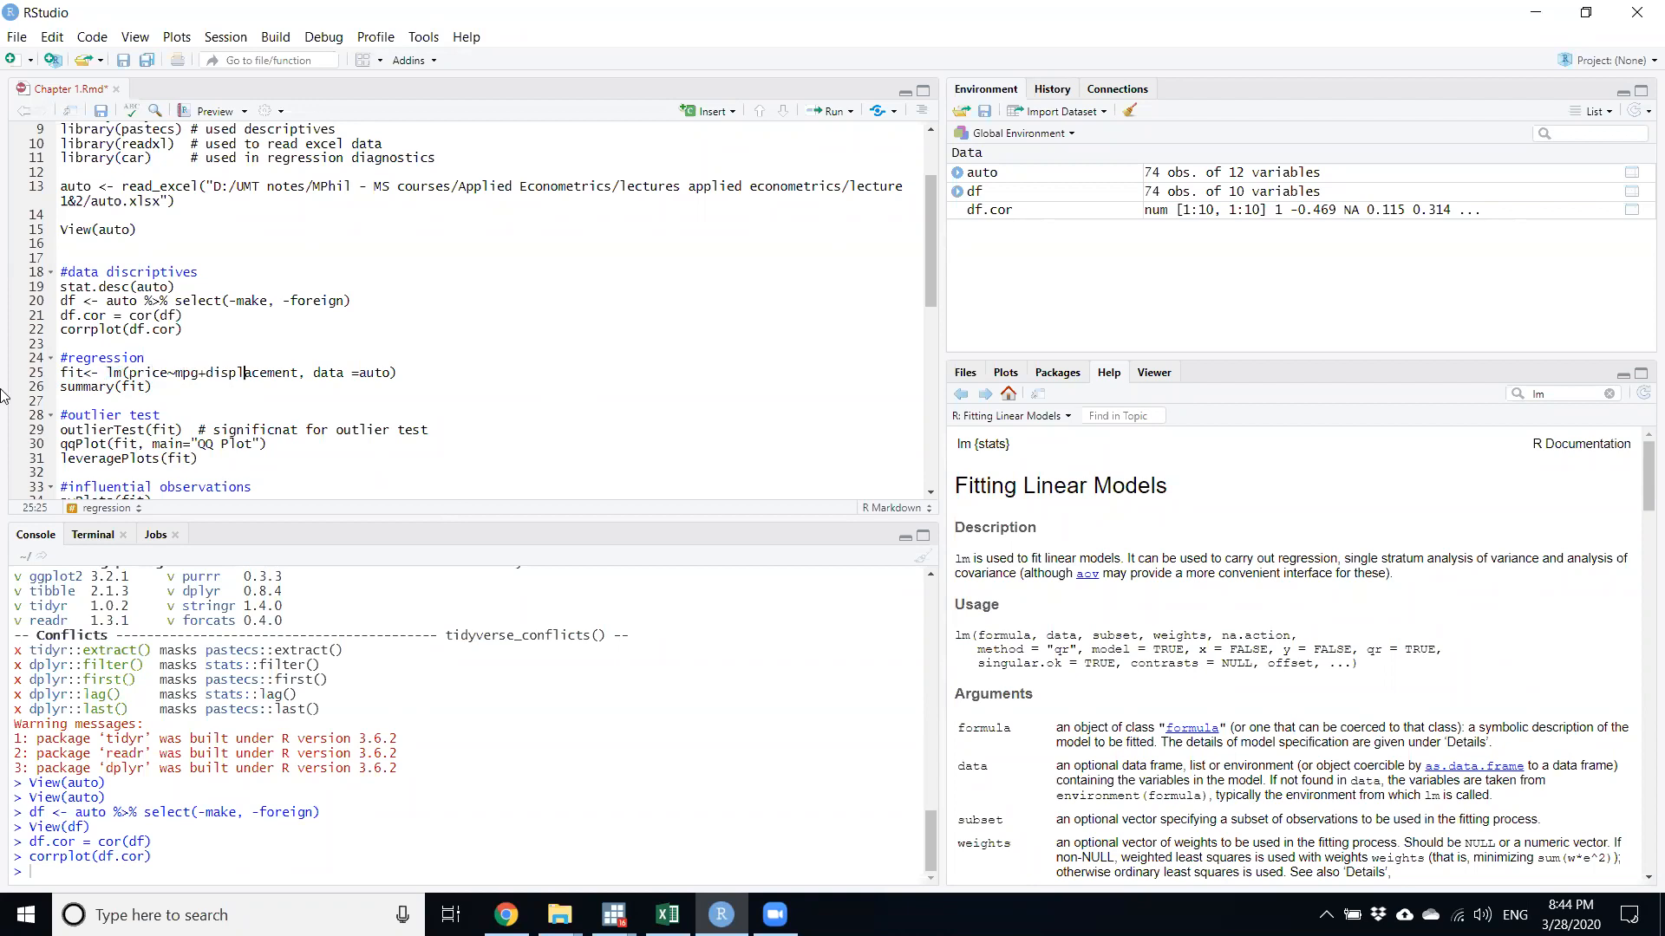
# Run line 25's lm() call regressing price on mpg and displacement.
pyautogui.click(848, 110)
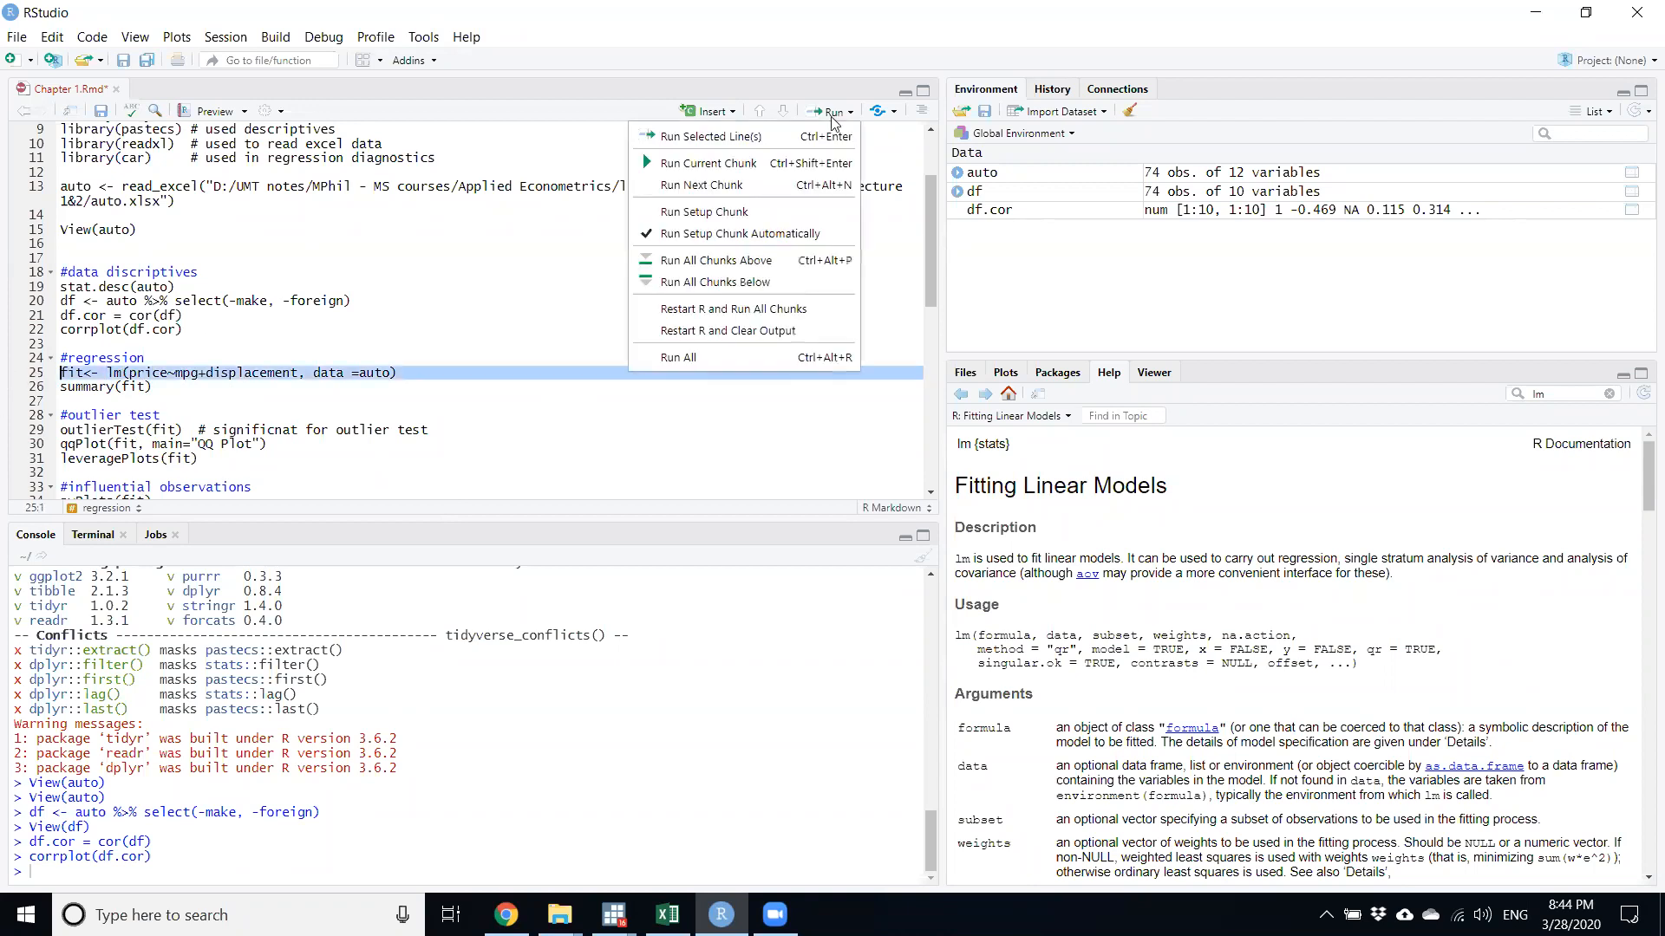
pyautogui.click(710, 136)
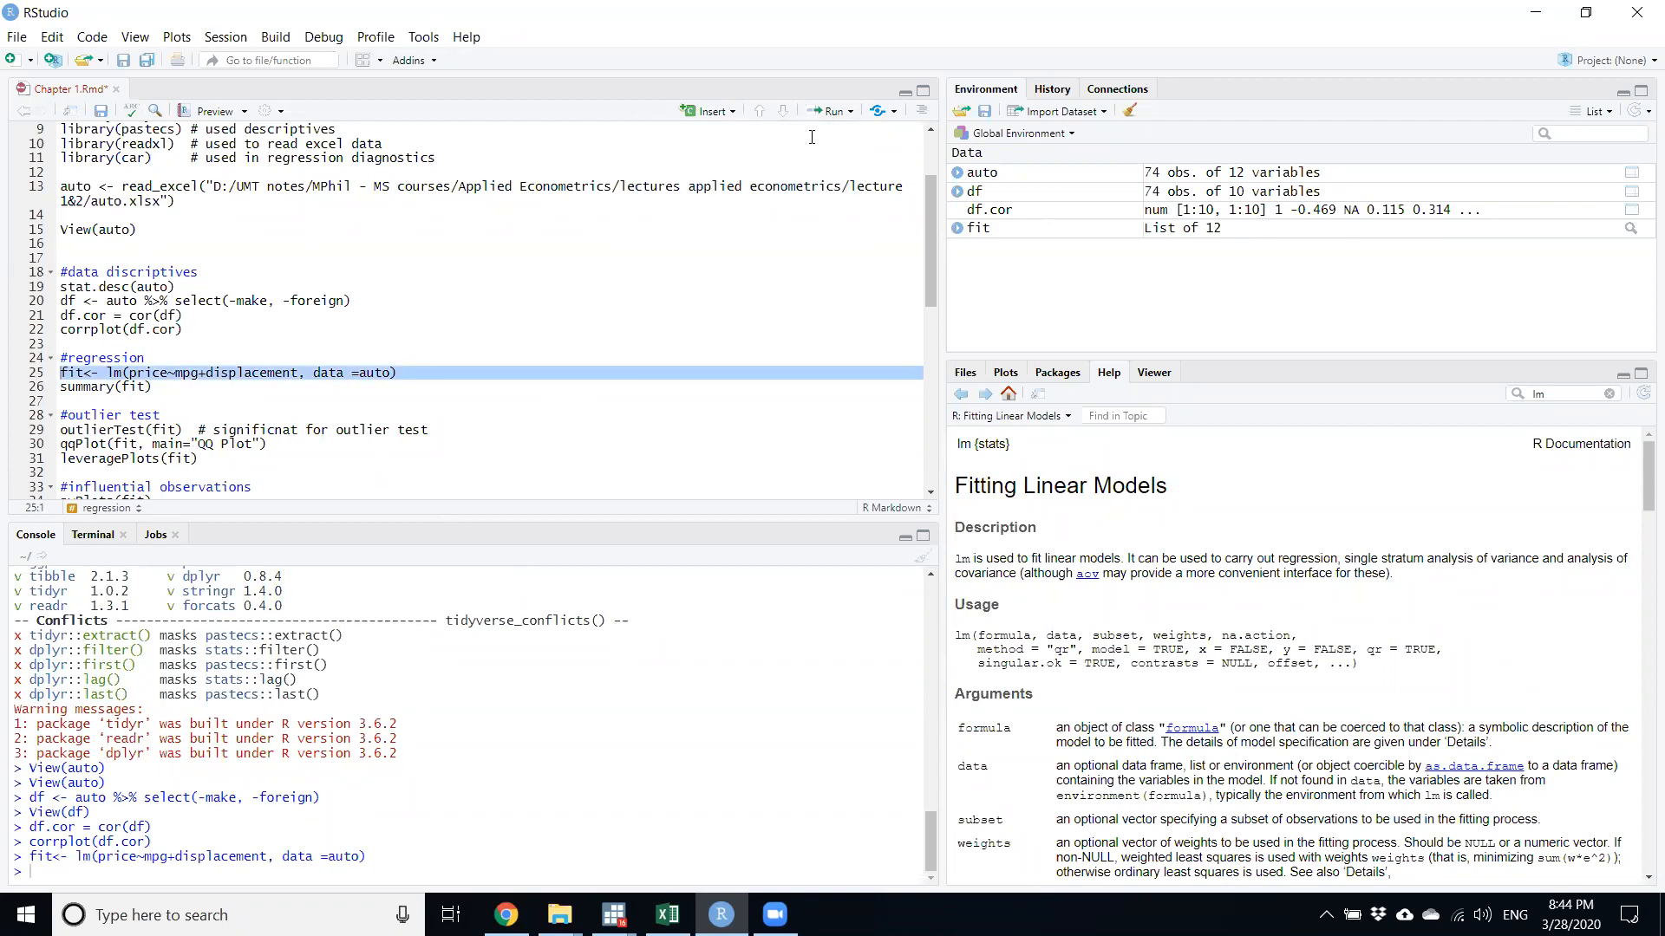
pyautogui.moveTo(975, 240)
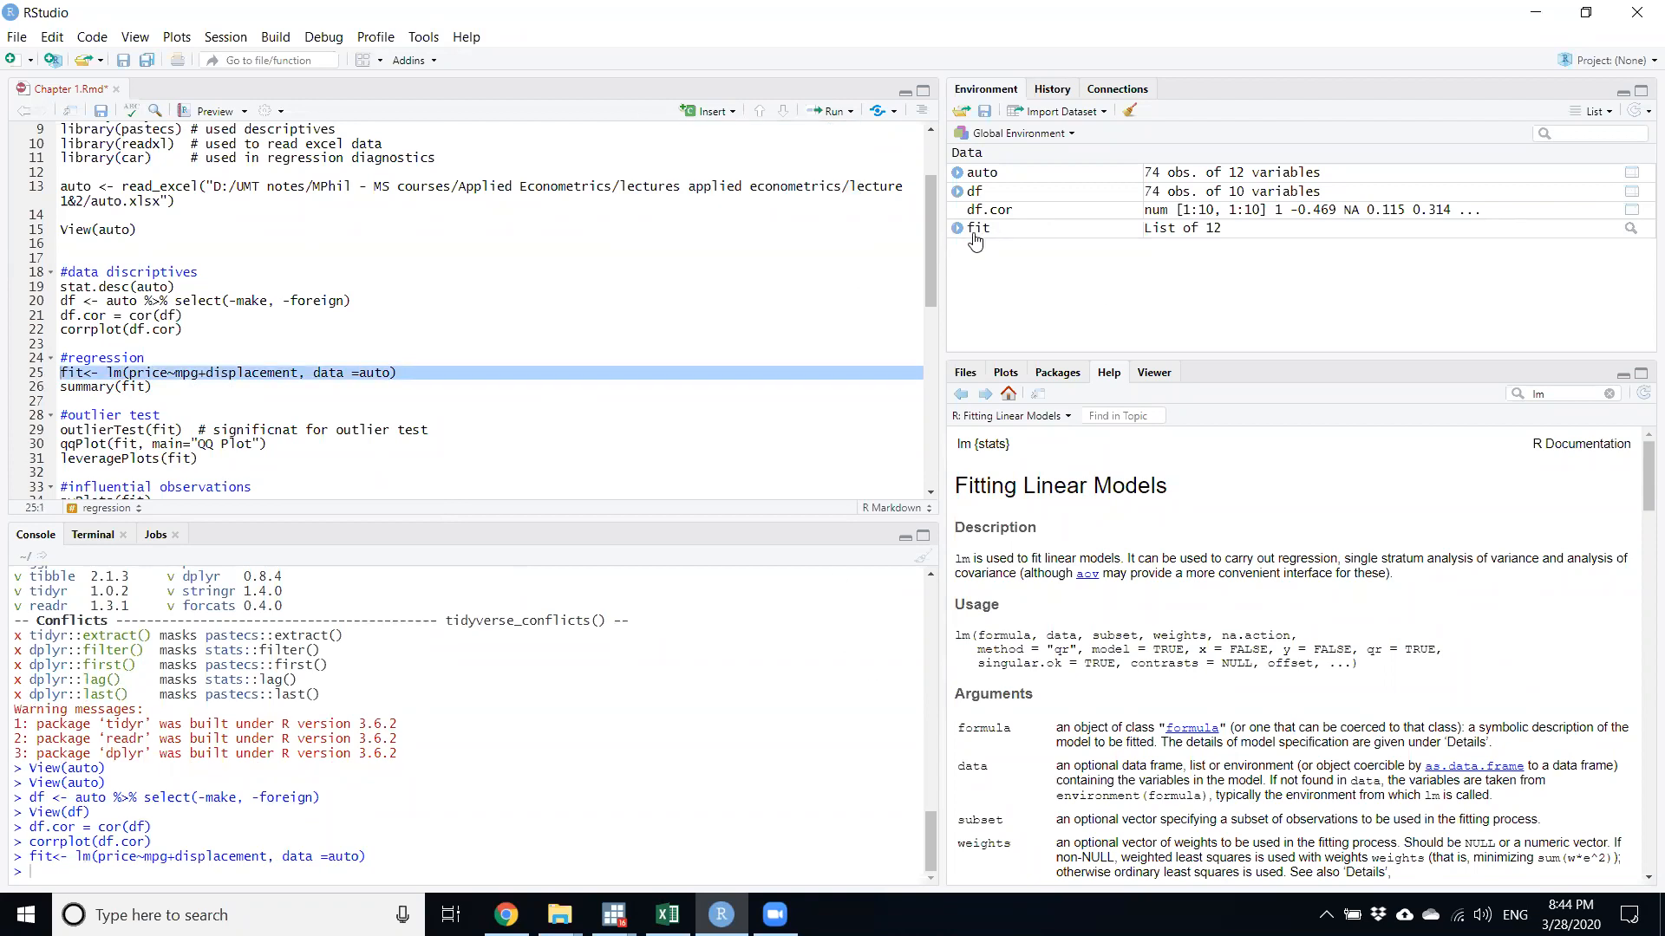
pyautogui.moveTo(975, 227)
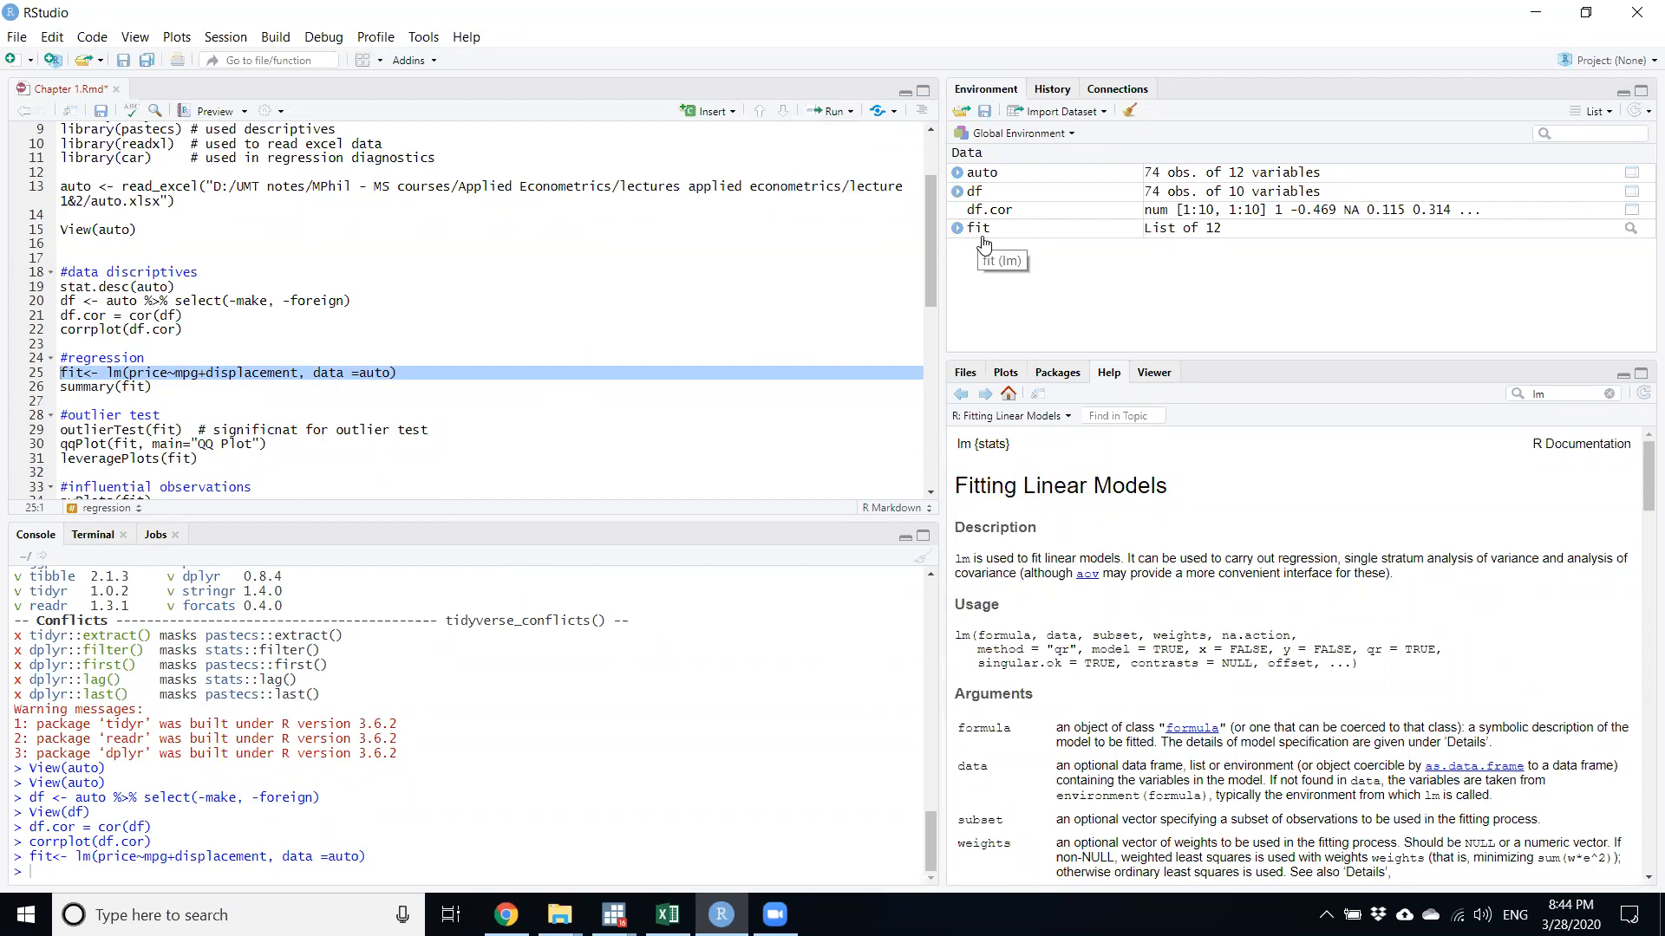
pyautogui.moveTo(15, 366)
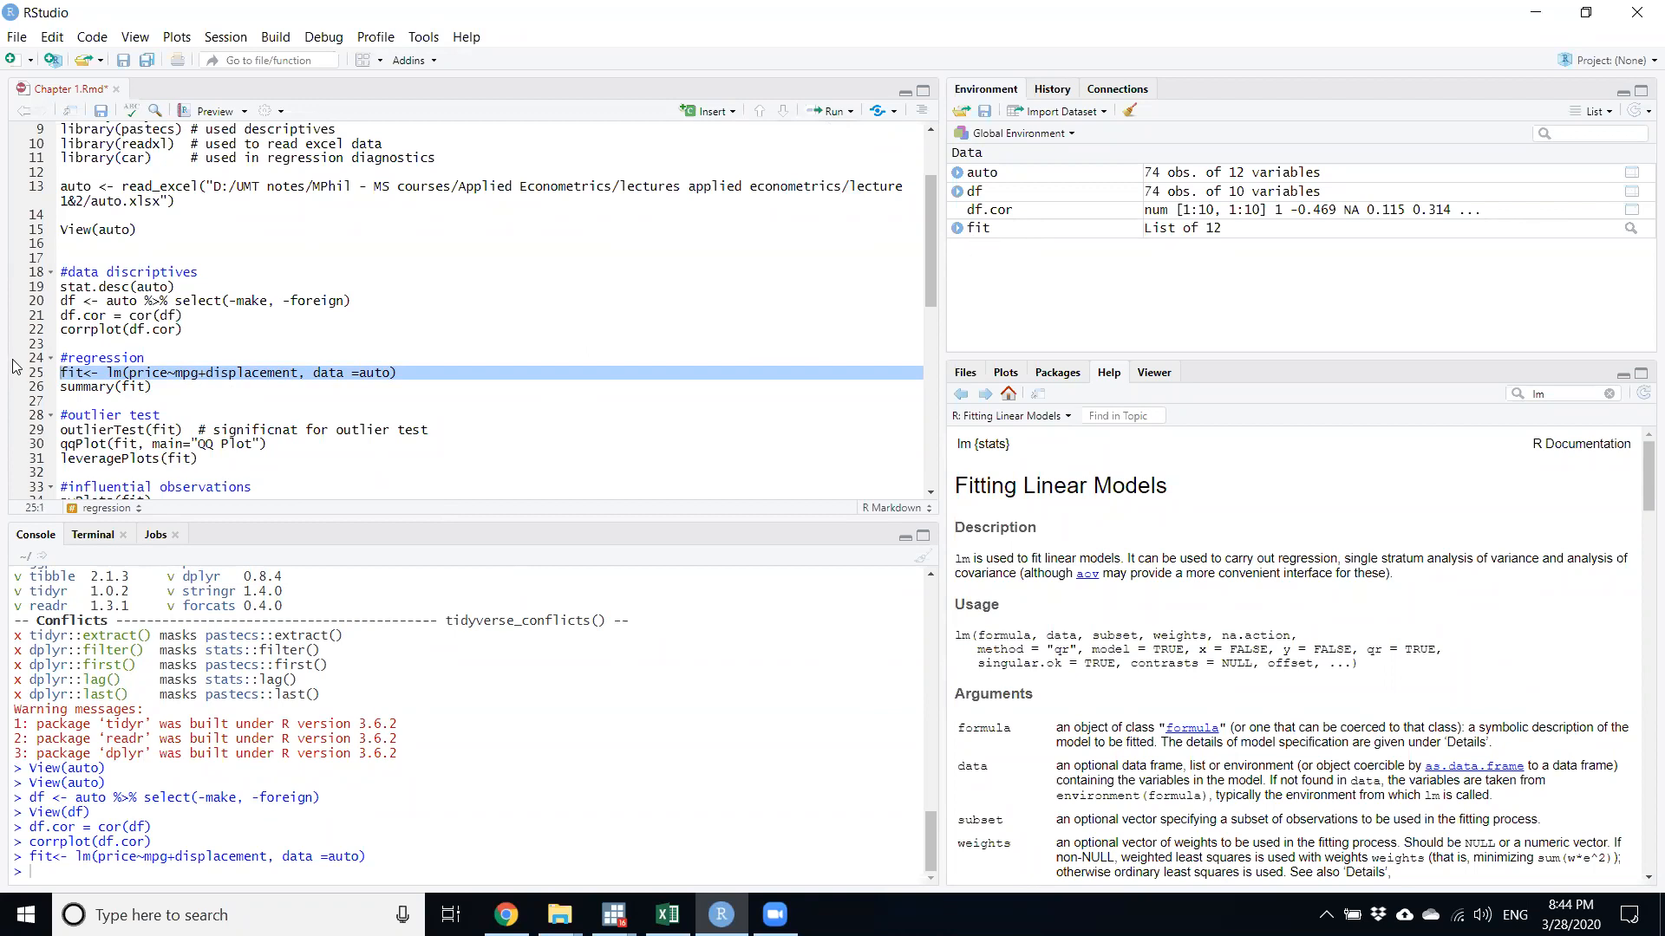
# Run summary(fit) on line 26, printing coefficients, residuals and R-squared 0.2733.
pyautogui.click(104, 387)
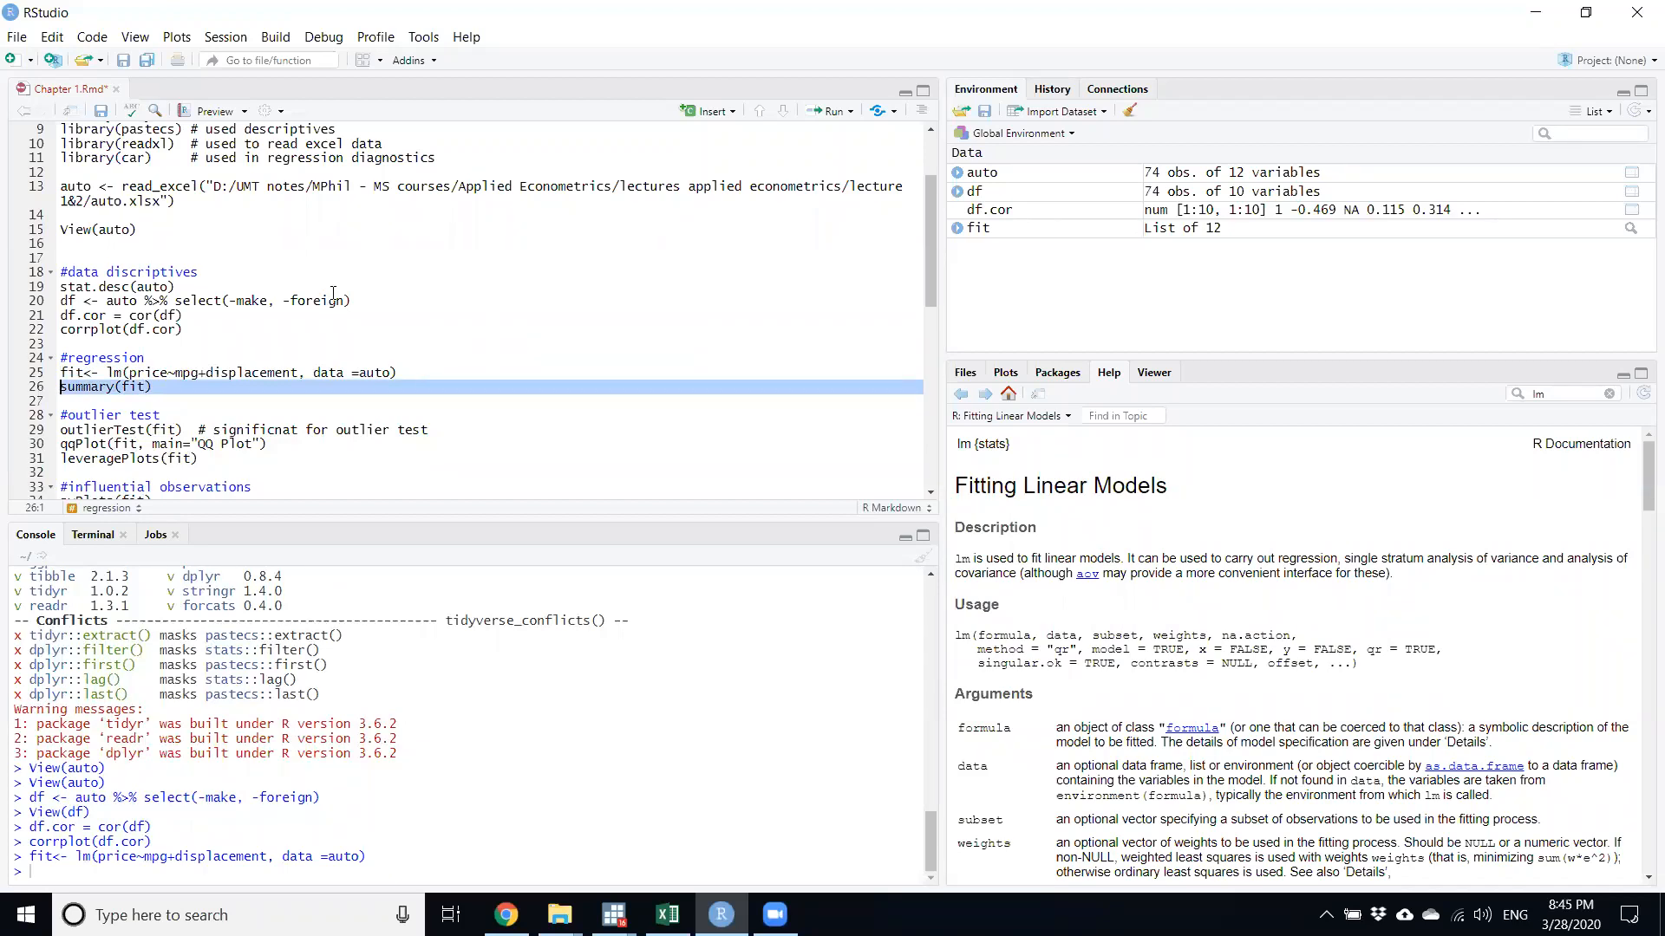
pyautogui.click(832, 111)
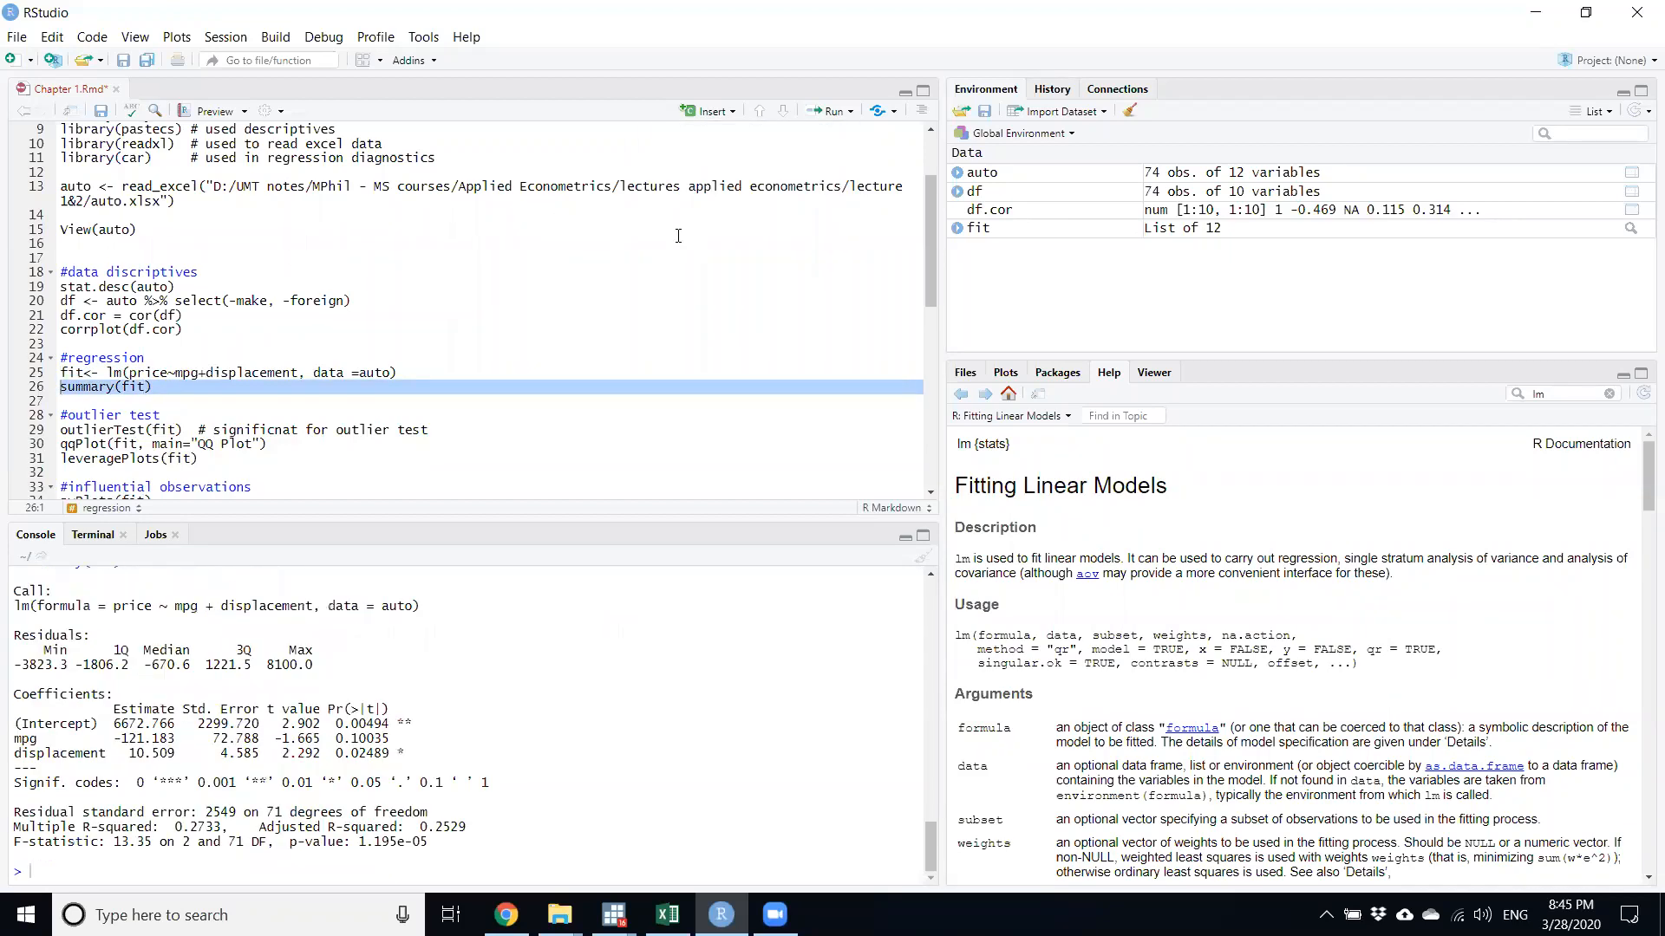
pyautogui.moveTo(530, 429)
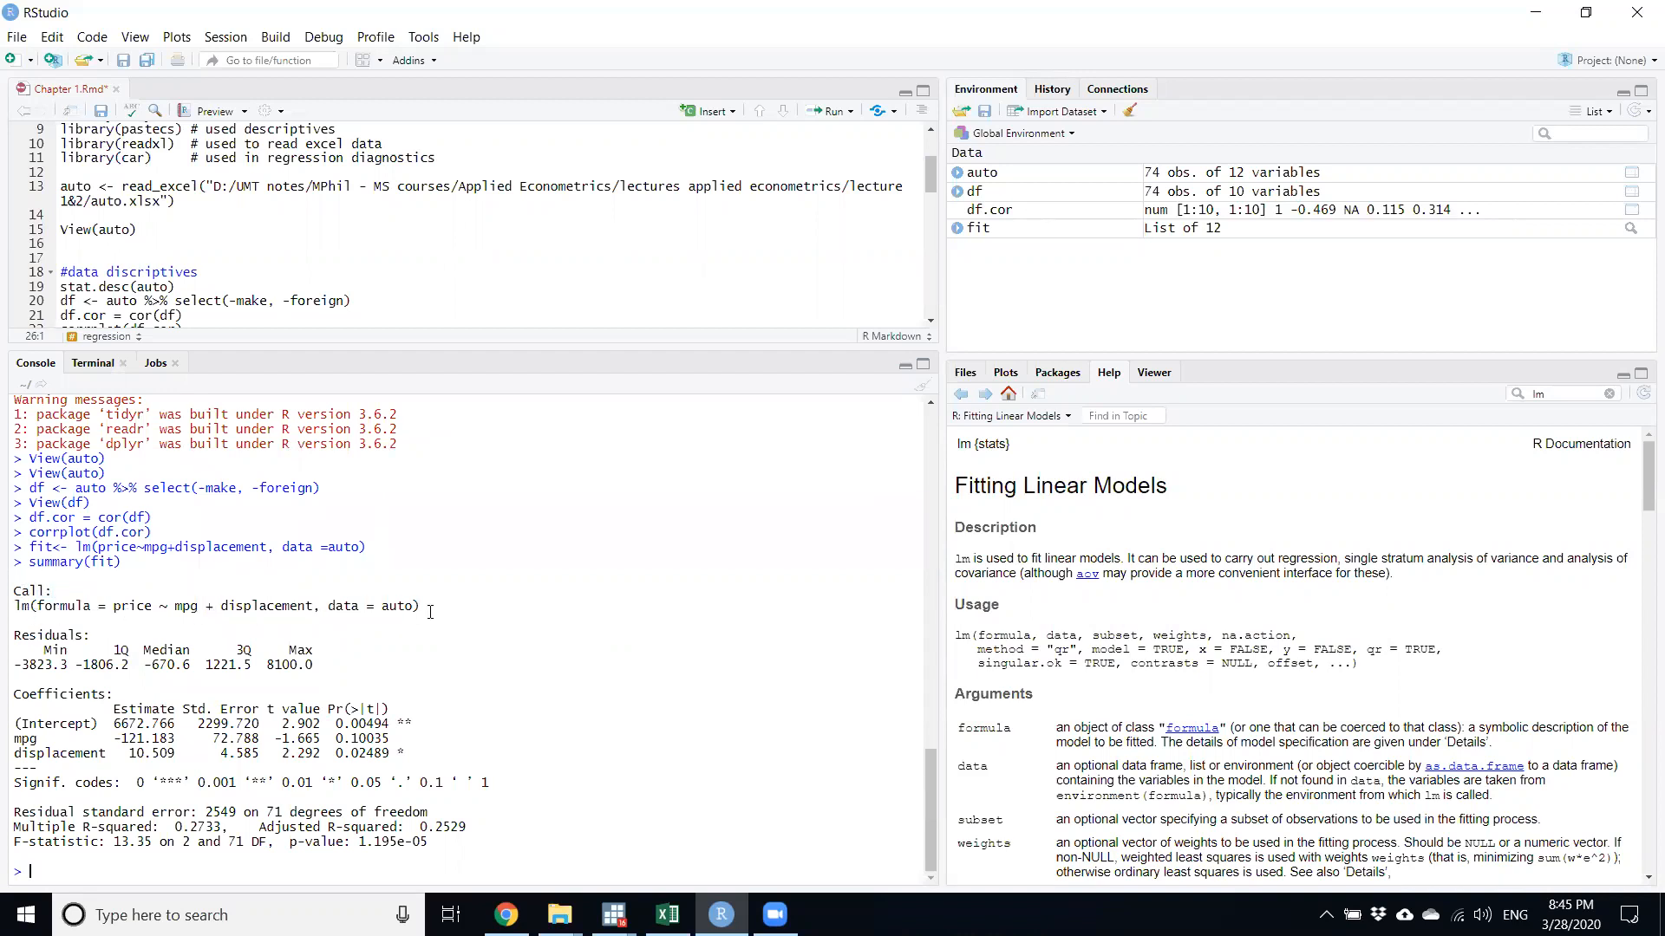
pyautogui.moveTo(39, 629)
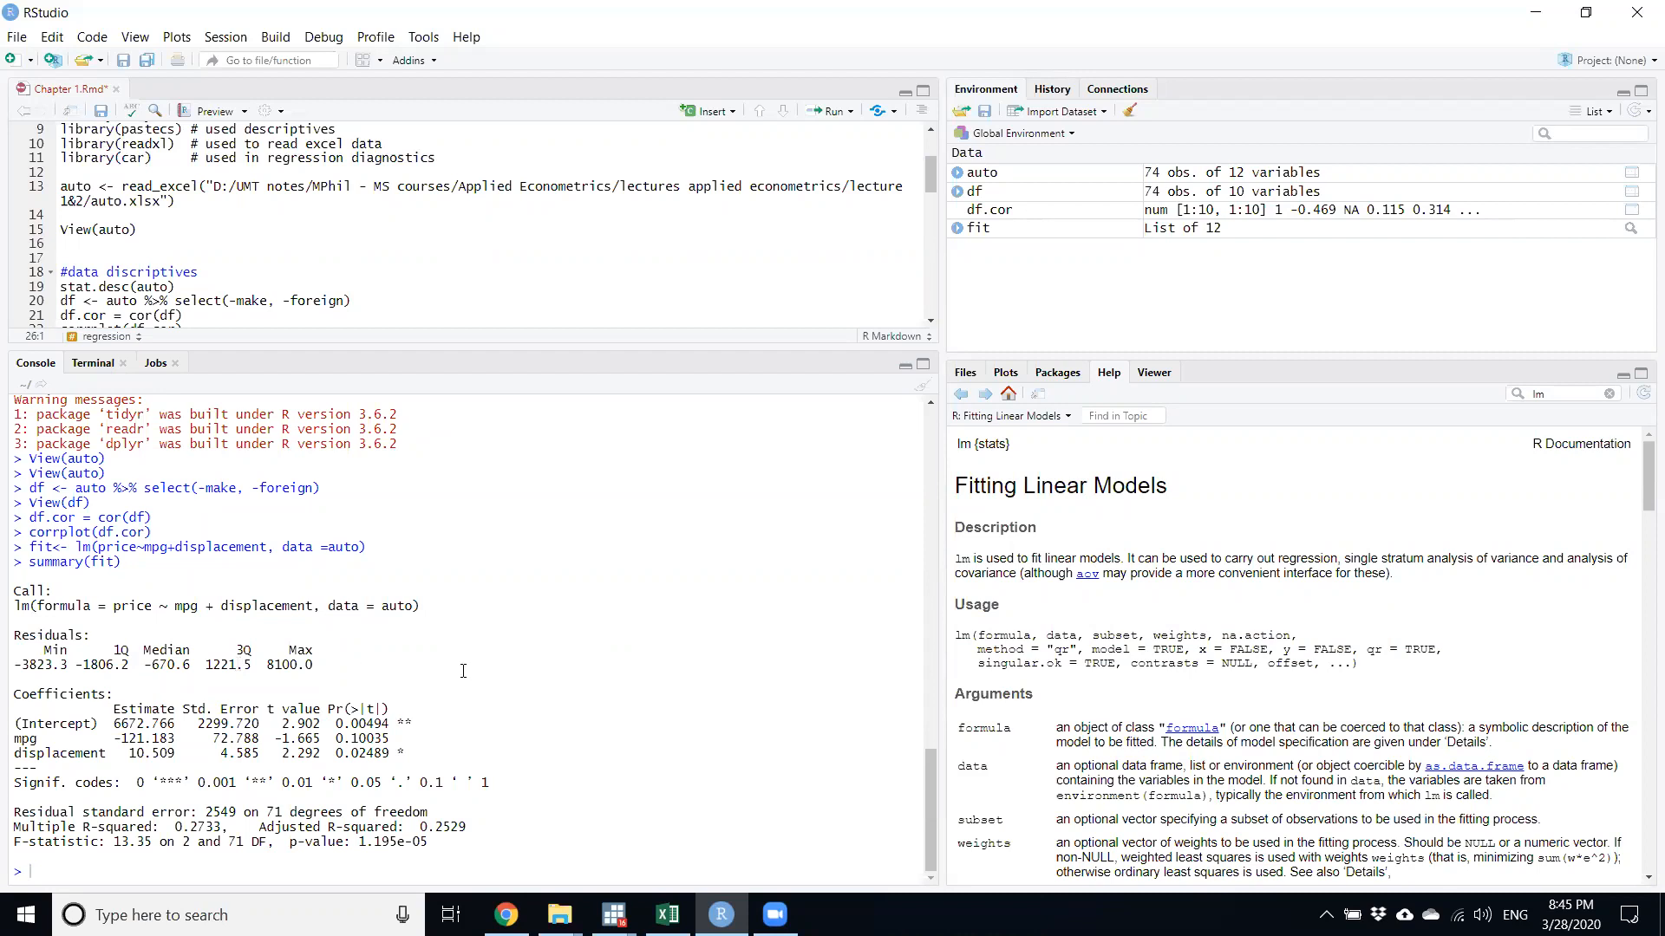
pyautogui.moveTo(197, 676)
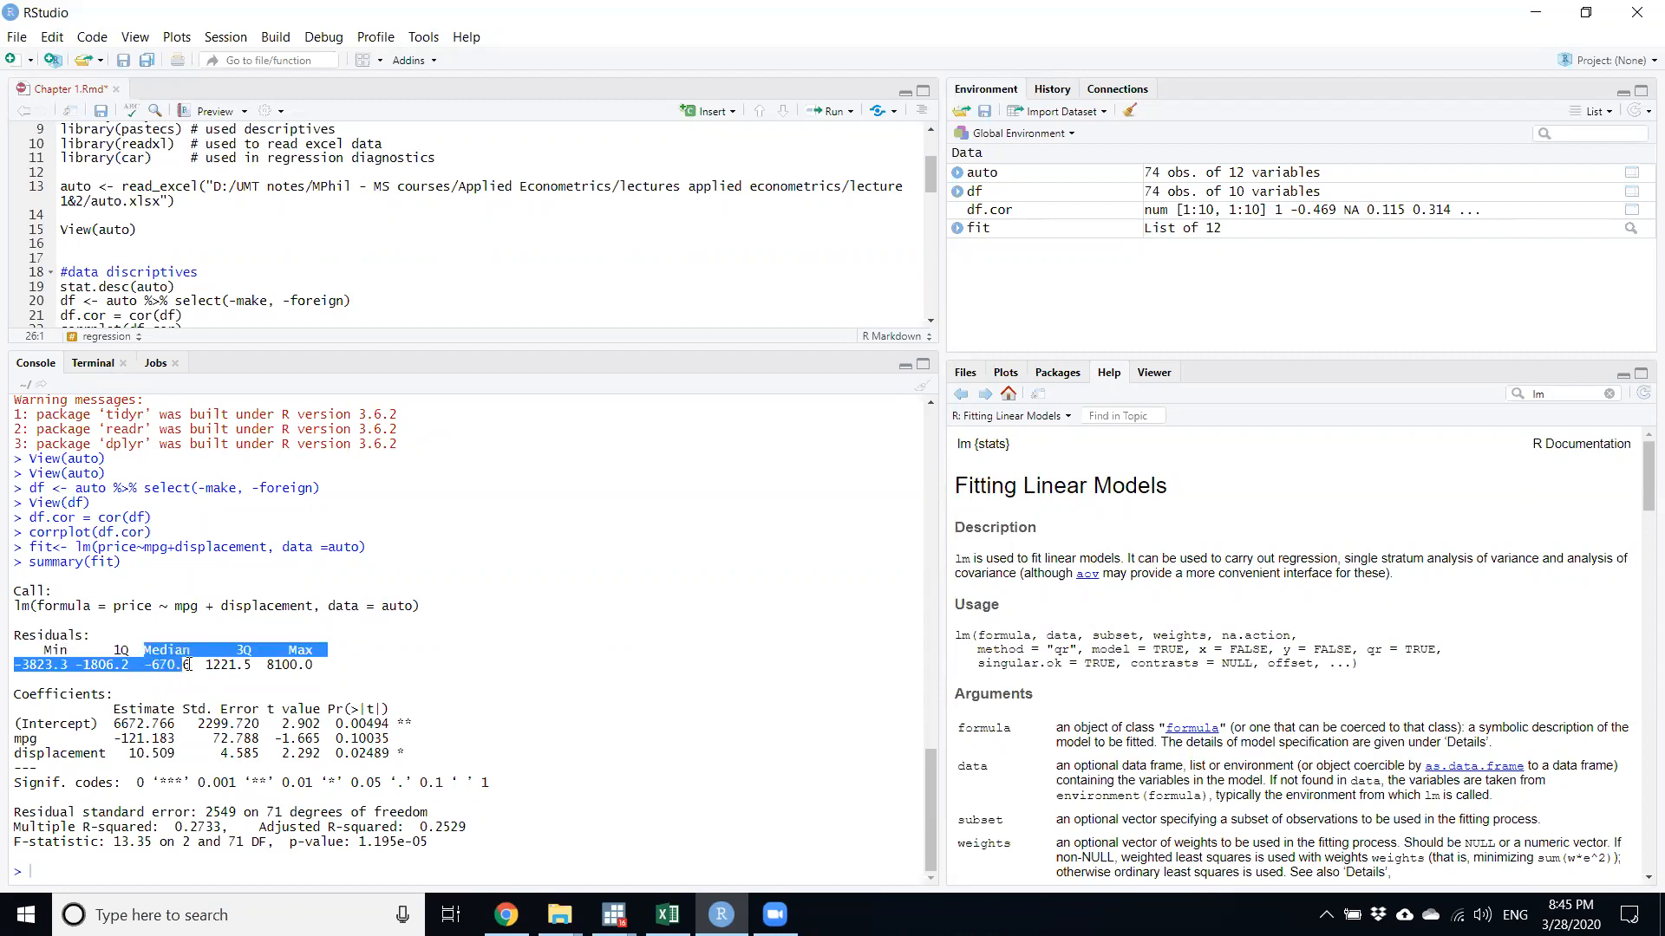
pyautogui.click(640, 691)
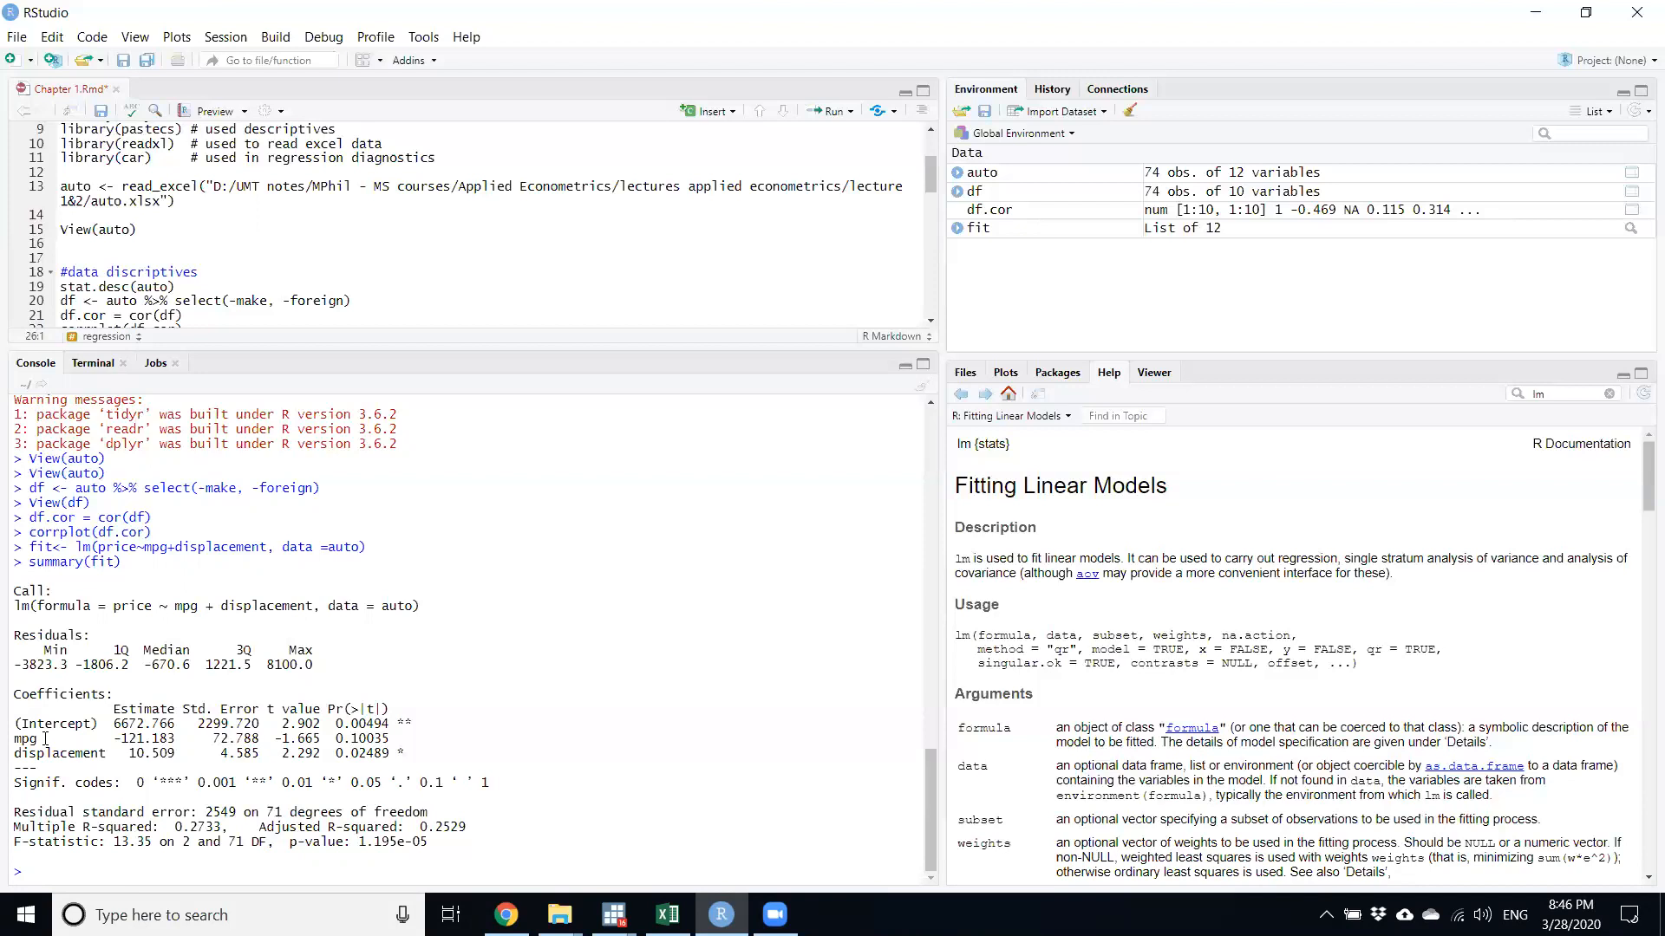
pyautogui.moveTo(130, 791)
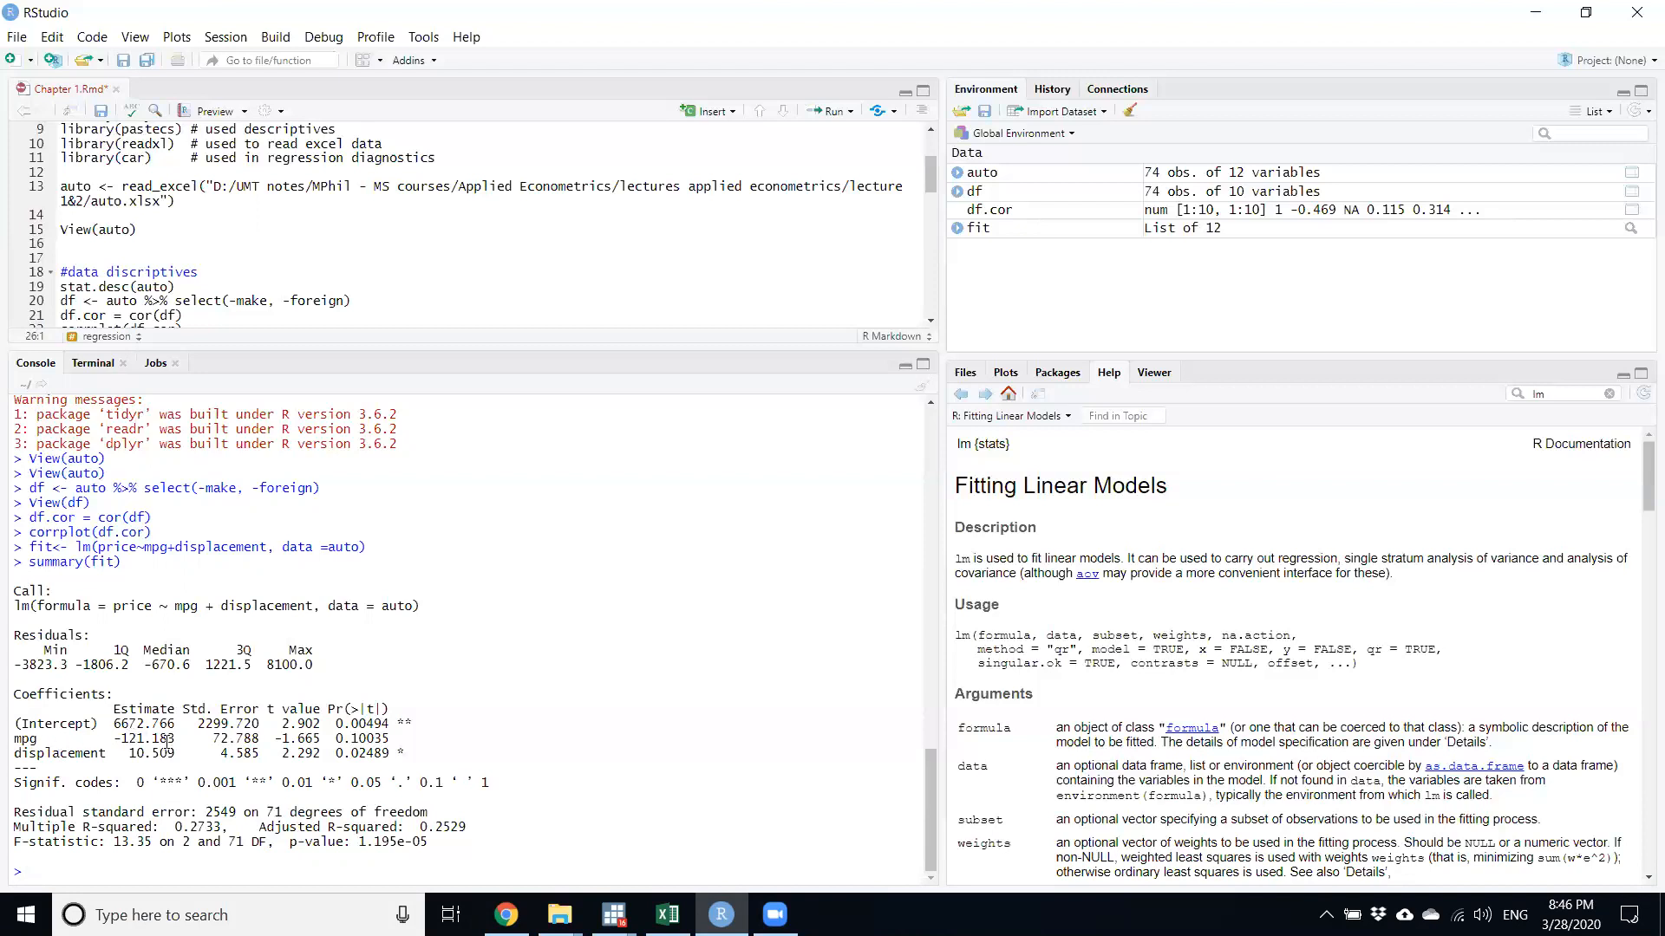
pyautogui.doubleClick(141, 738)
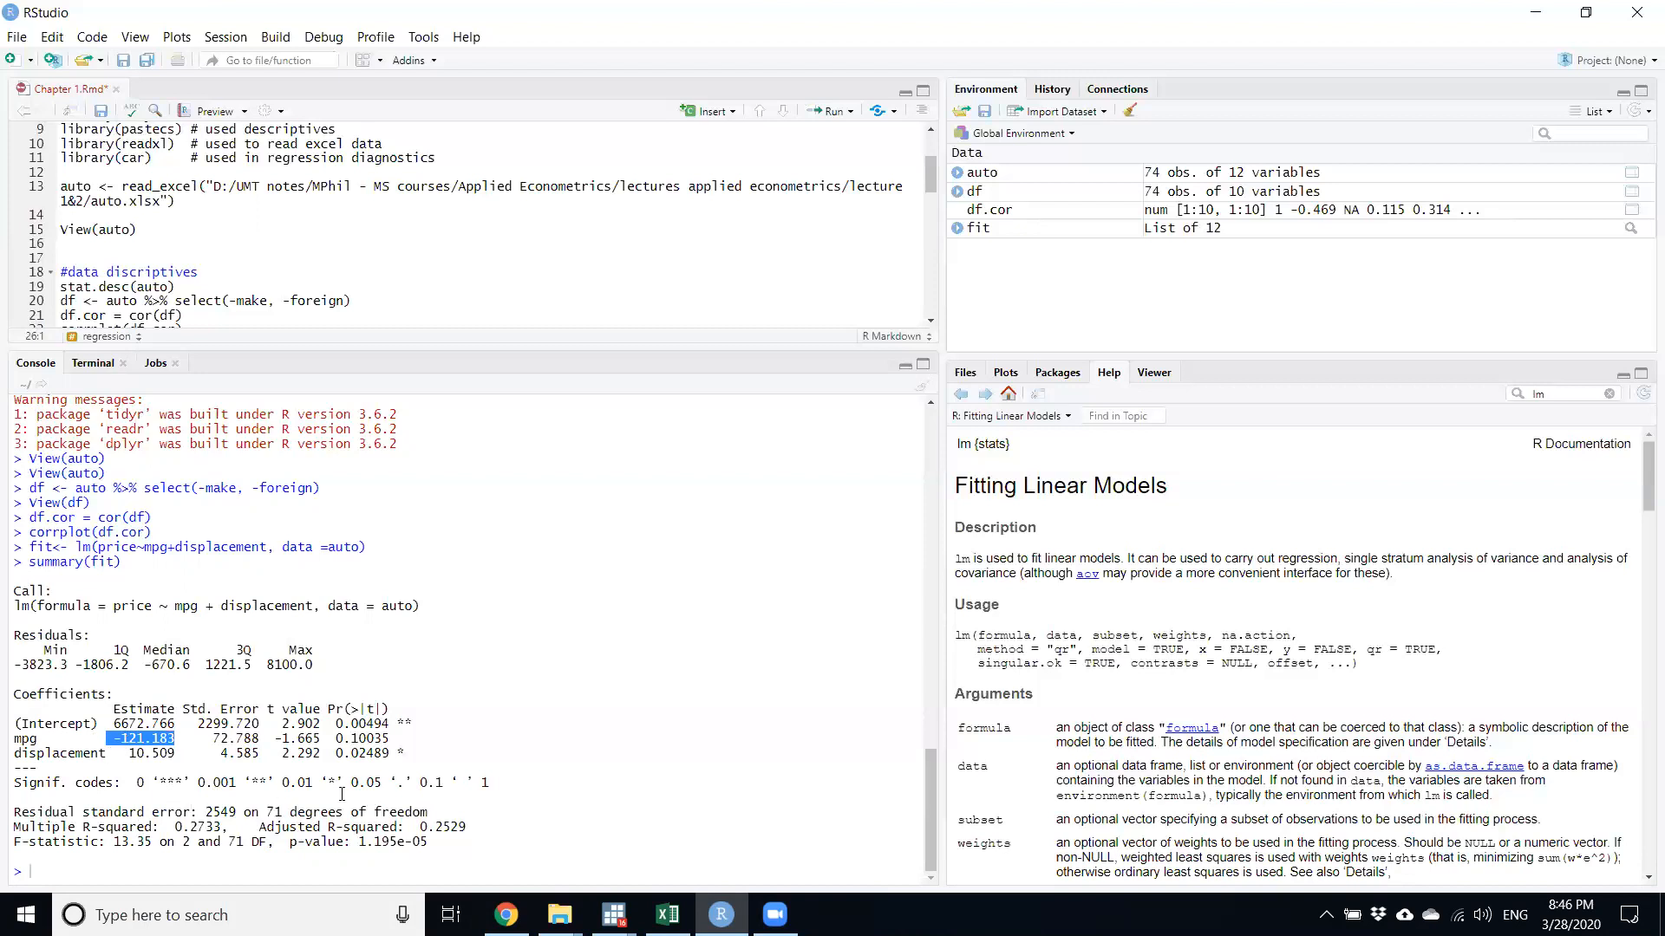
pyautogui.moveTo(785, 758)
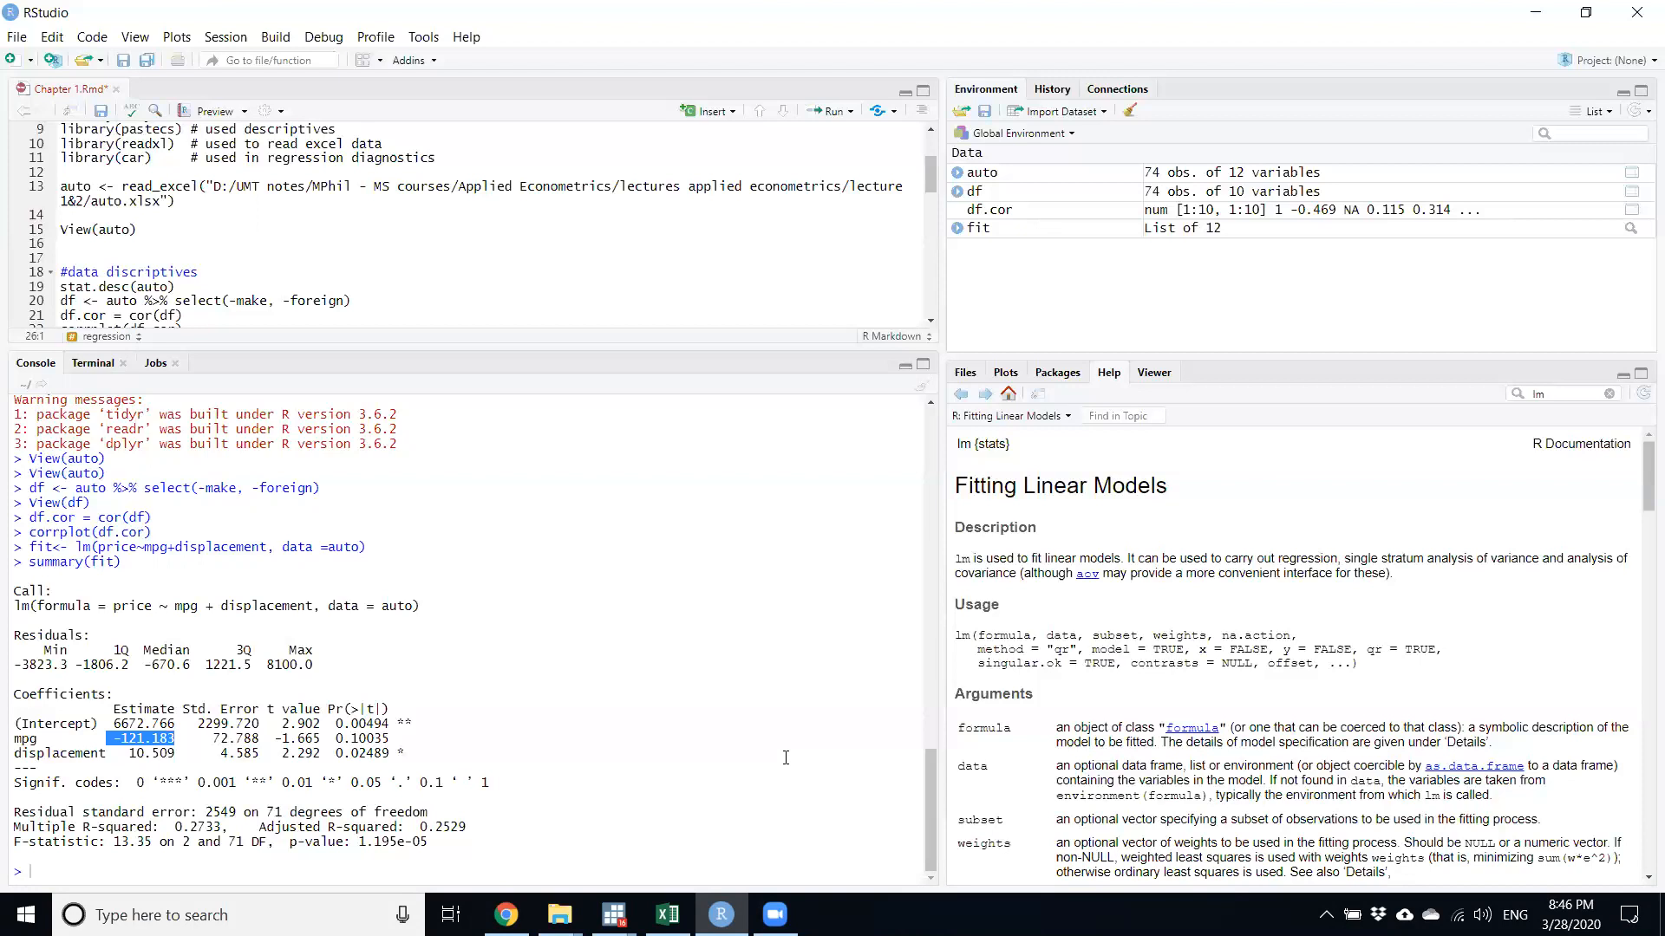
pyautogui.moveTo(274, 739)
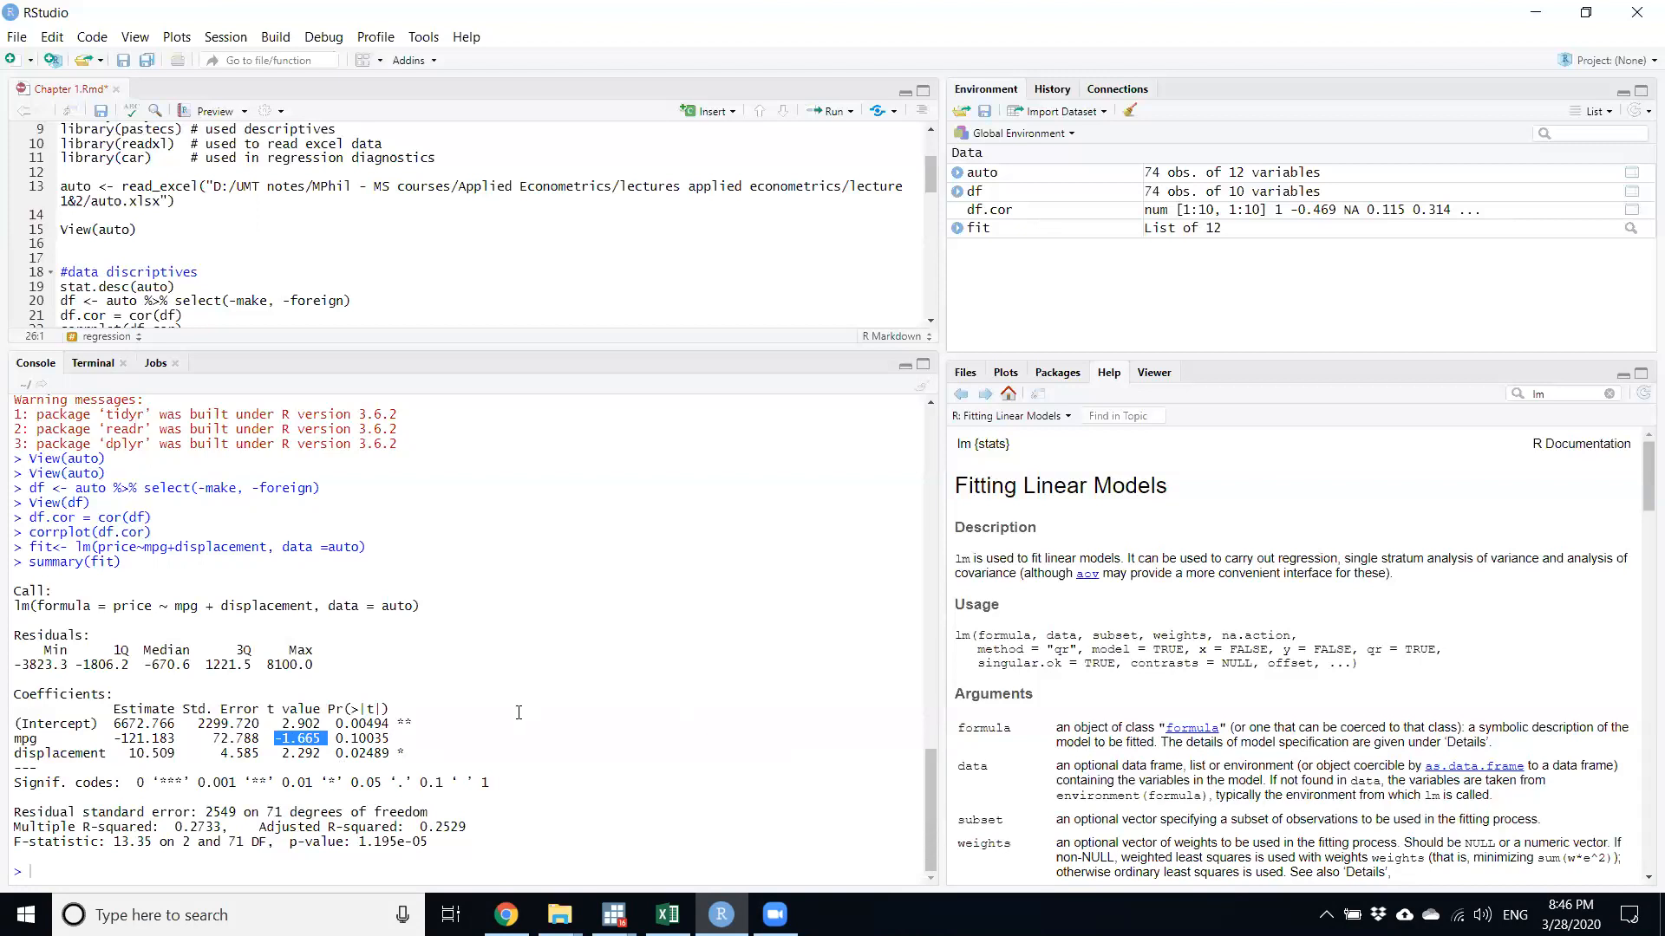
pyautogui.moveTo(143, 680)
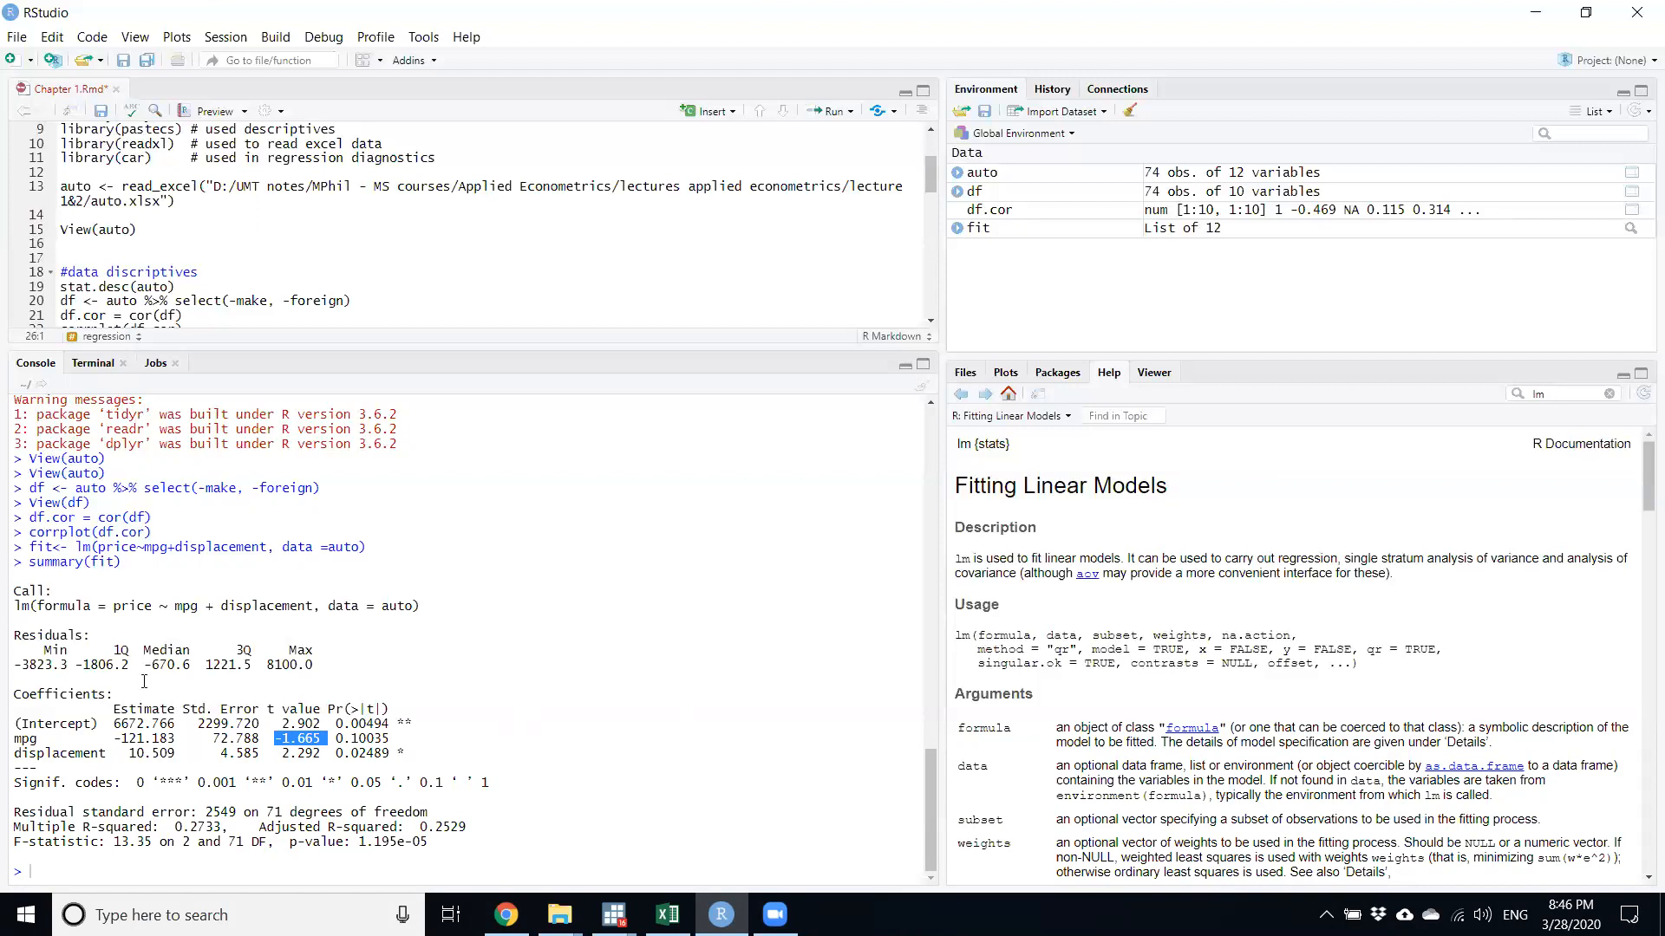
pyautogui.click(372, 738)
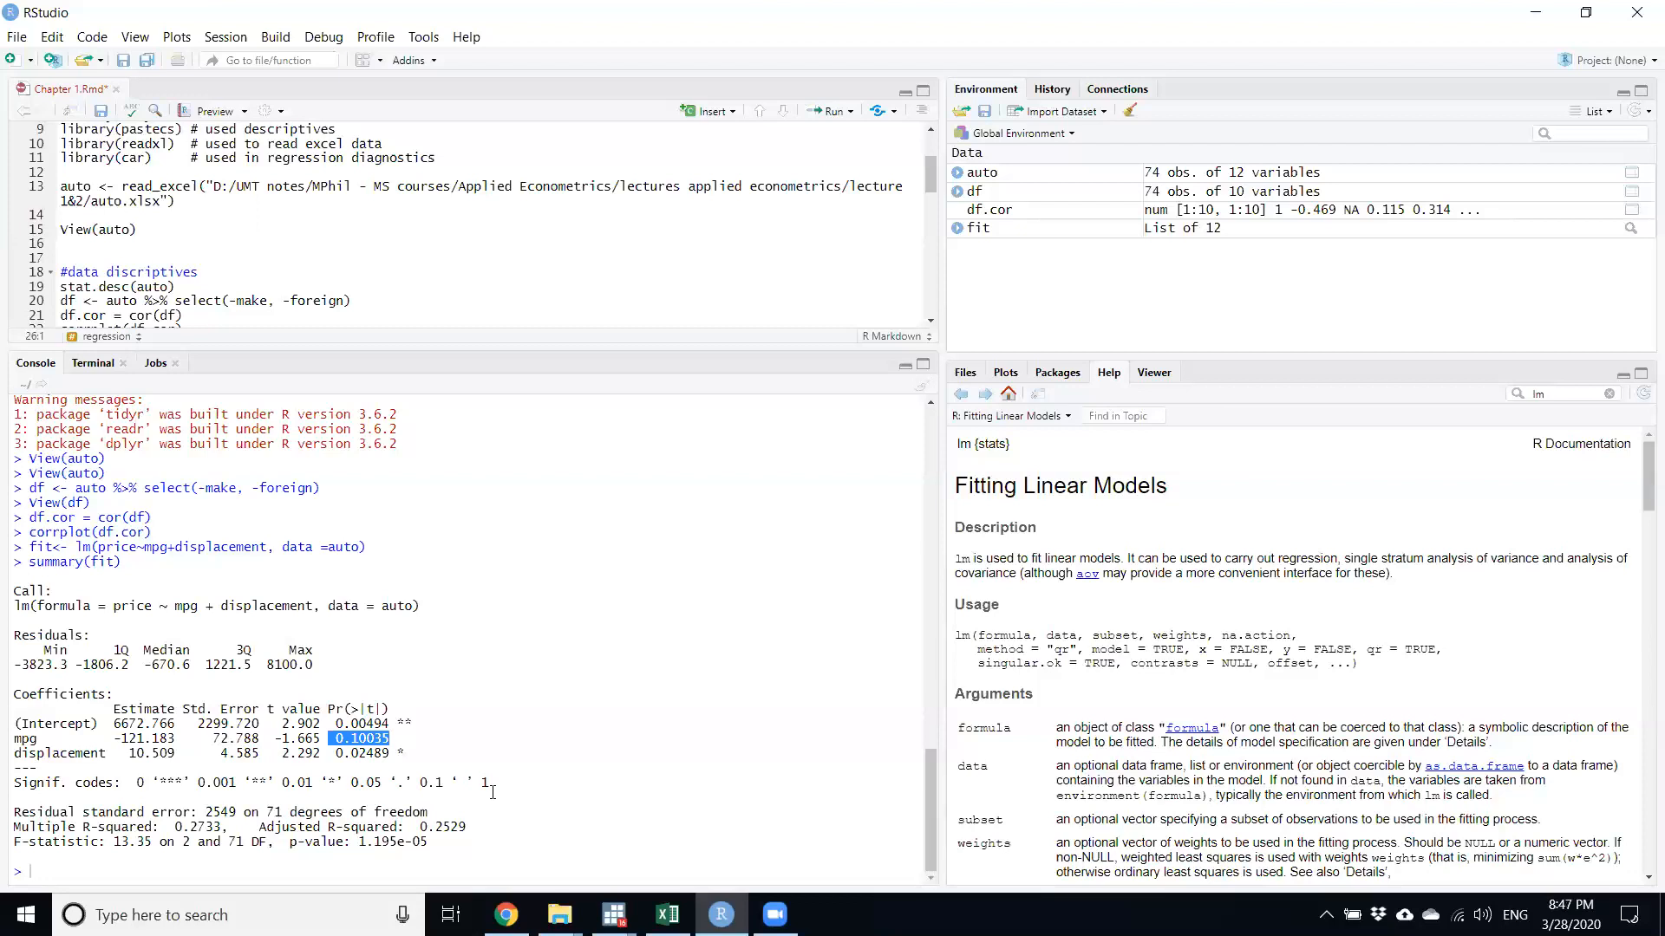
pyautogui.moveTo(543, 767)
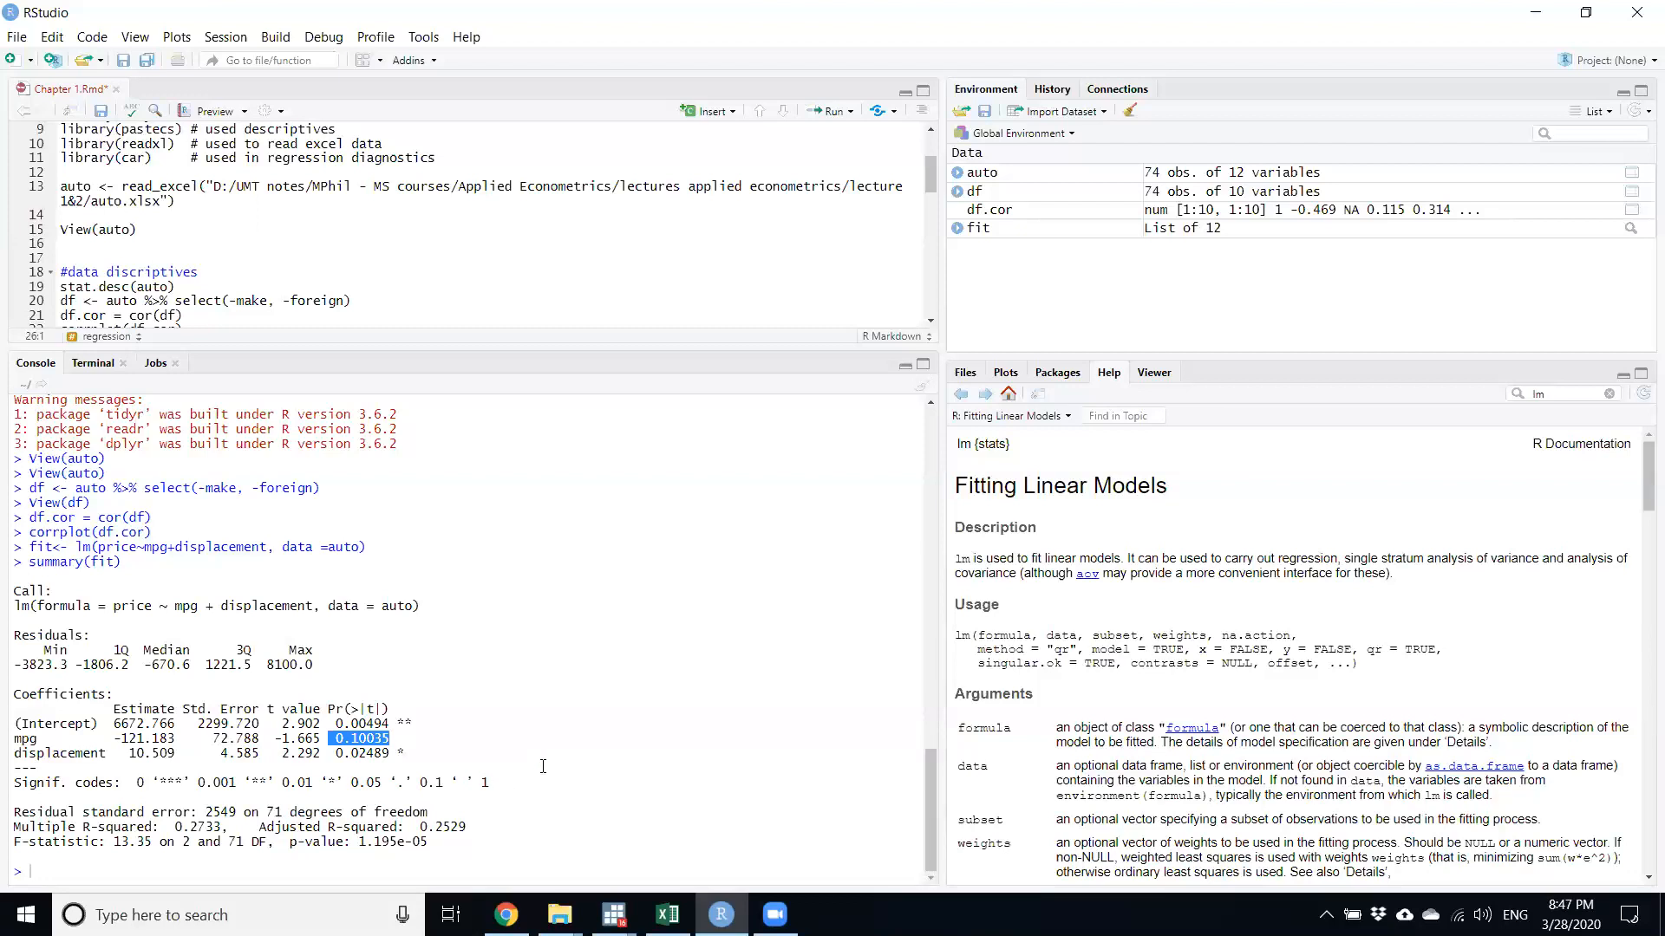
pyautogui.moveTo(769, 313)
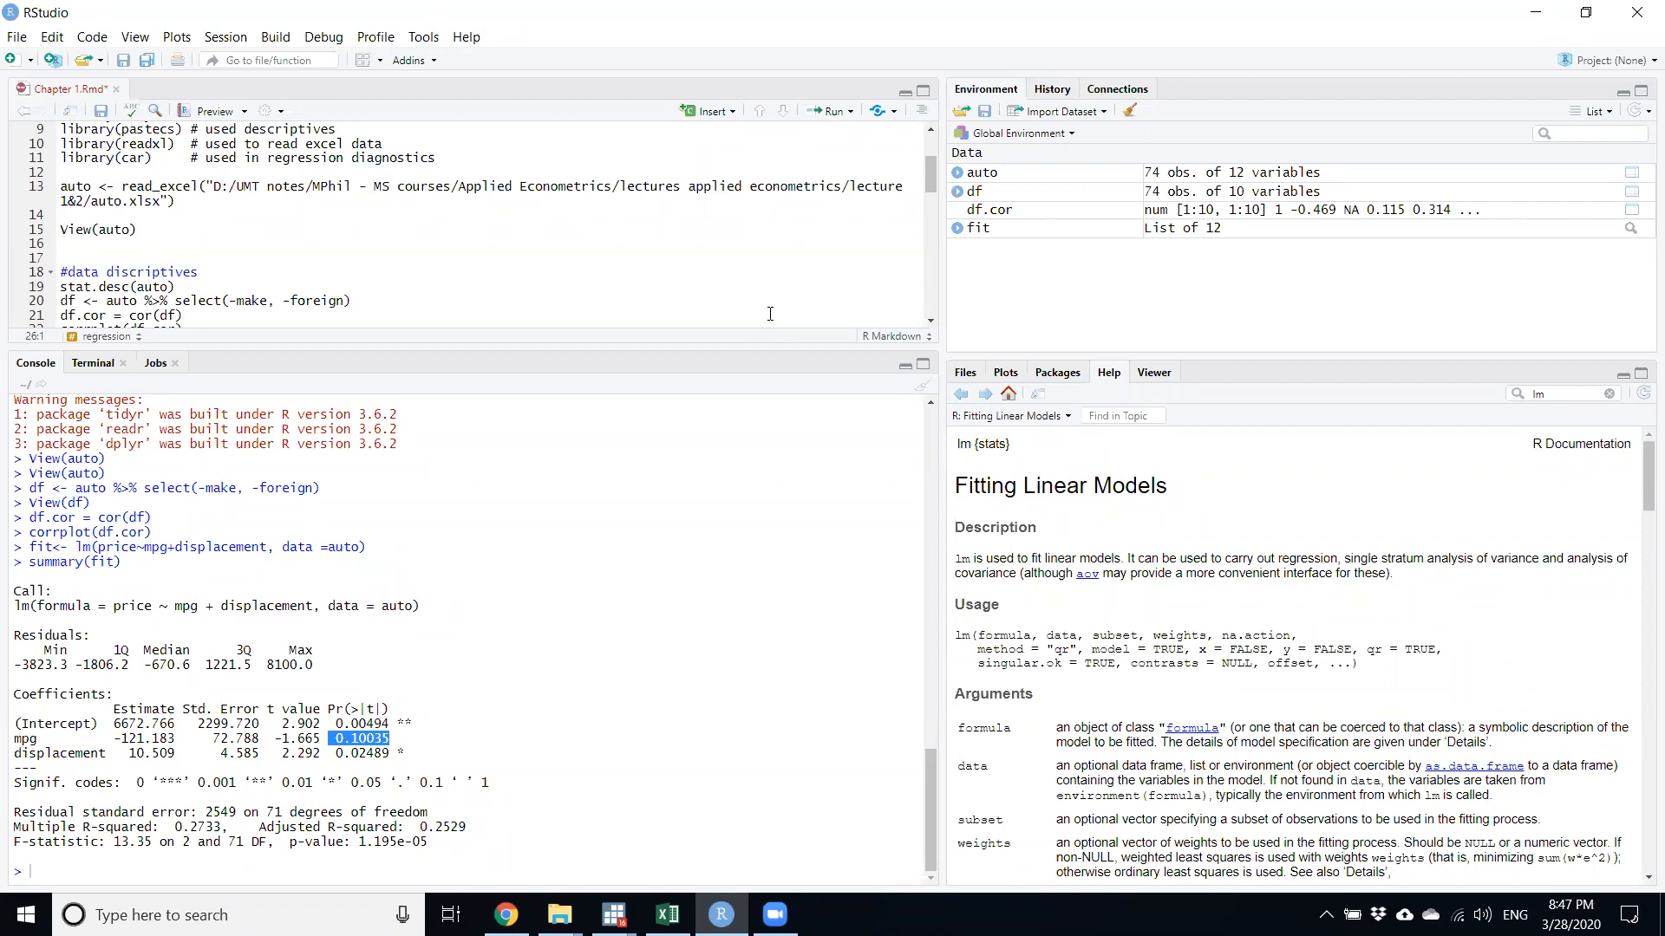
pyautogui.moveTo(744, 260)
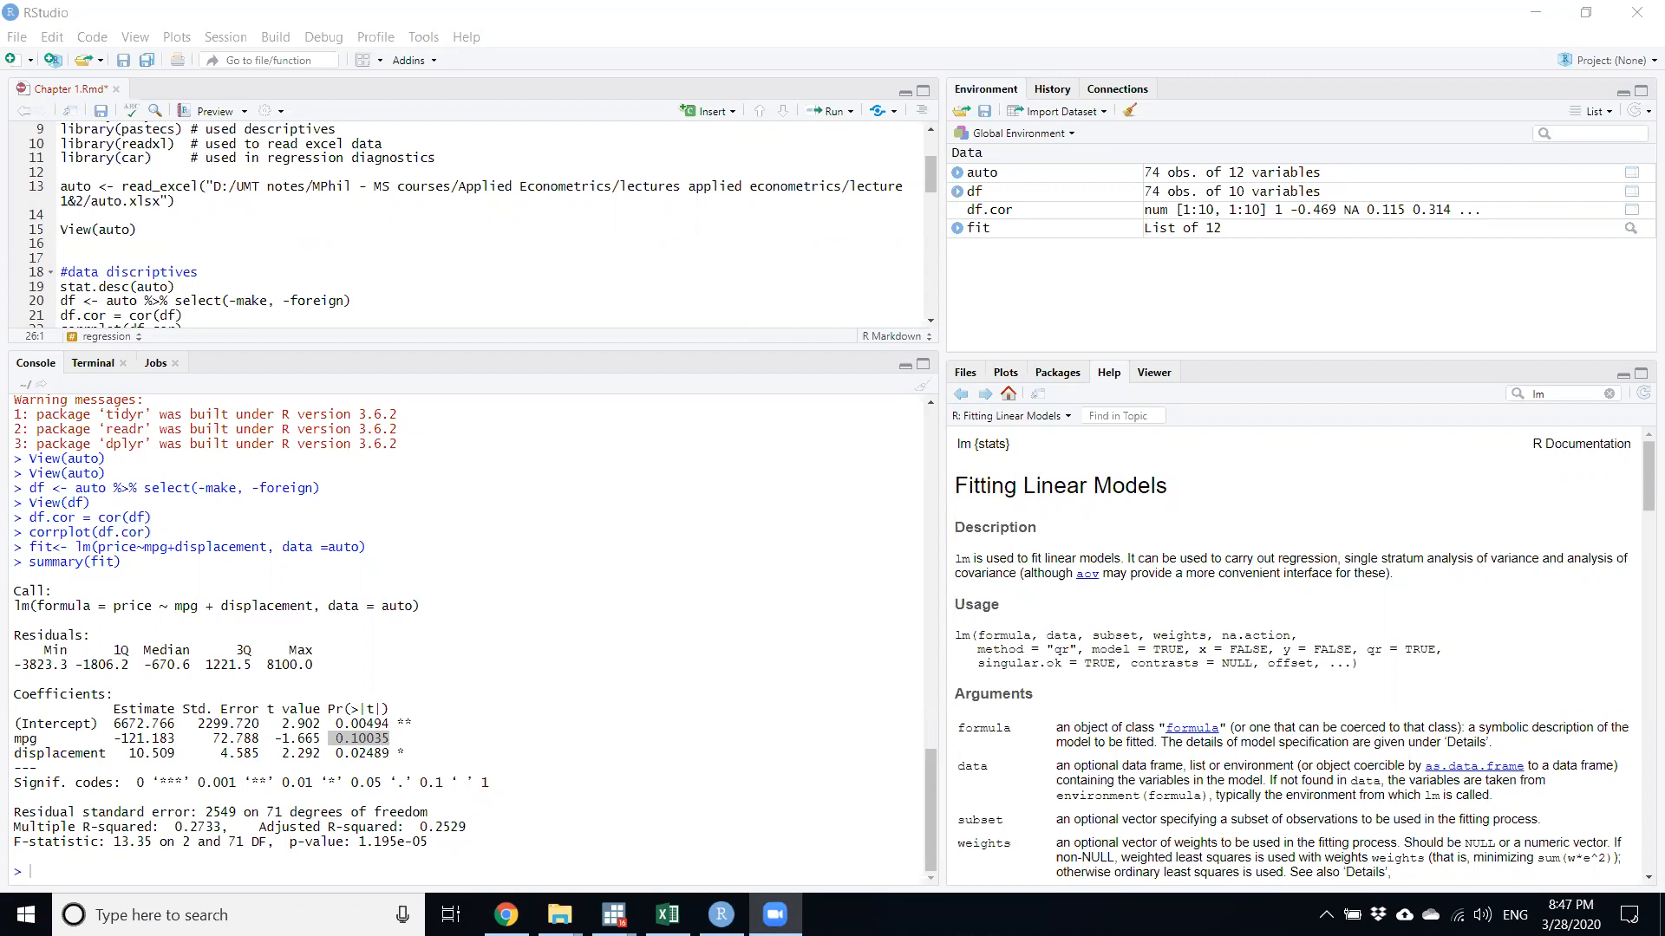
pyautogui.moveTo(489, 654)
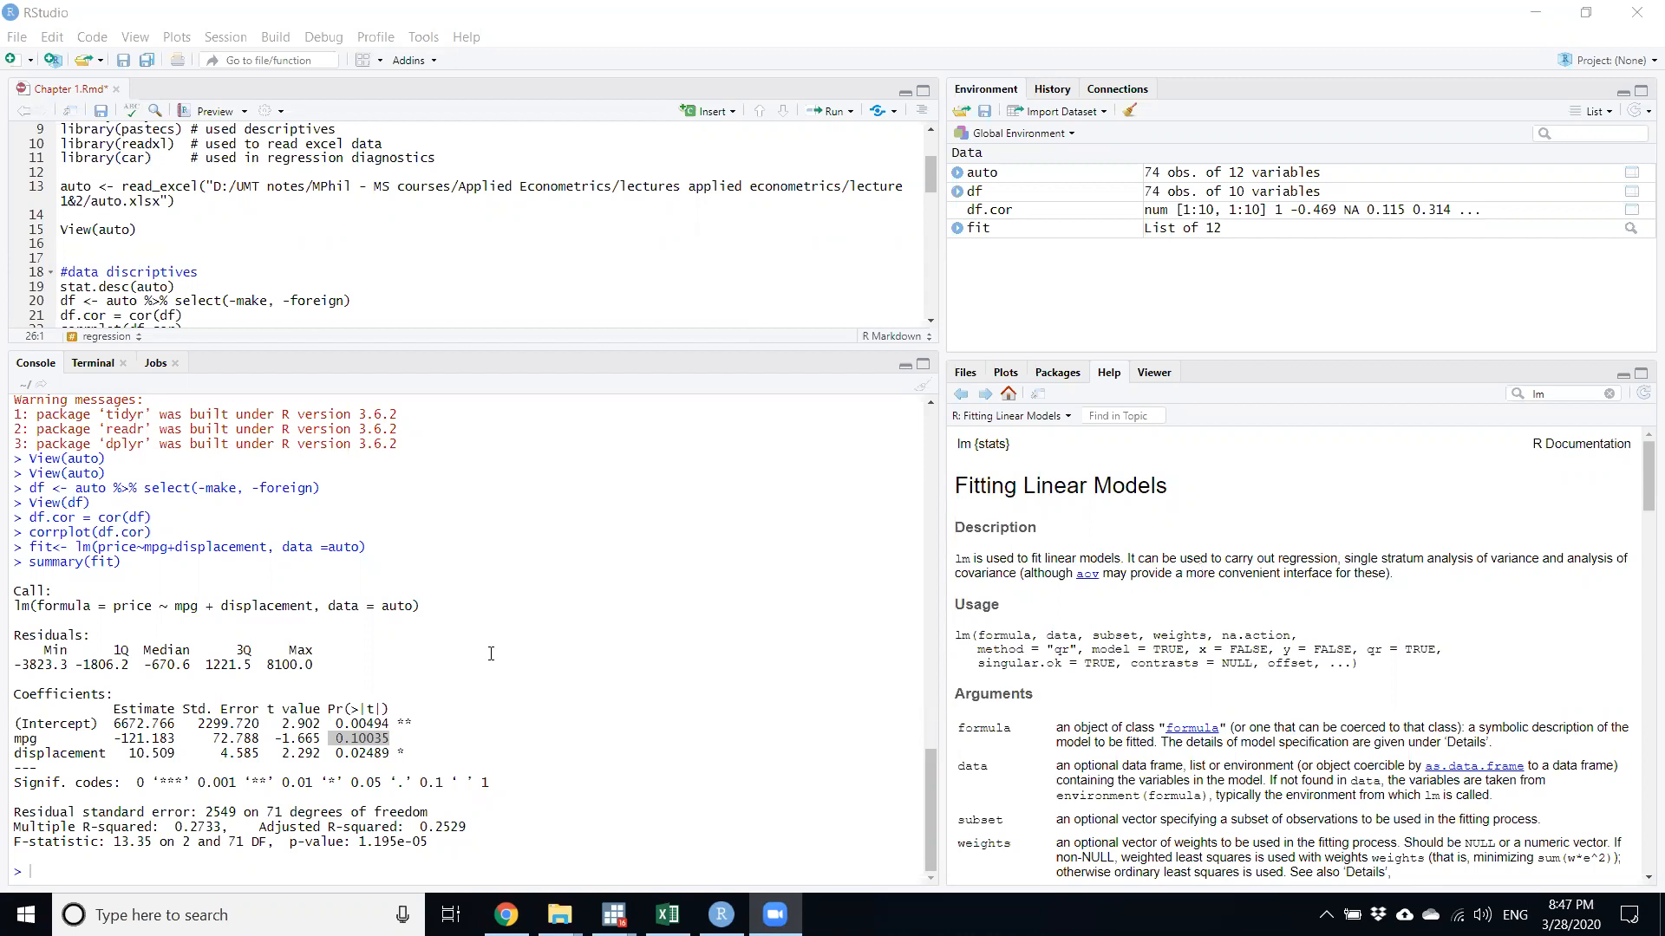
pyautogui.moveTo(123, 763)
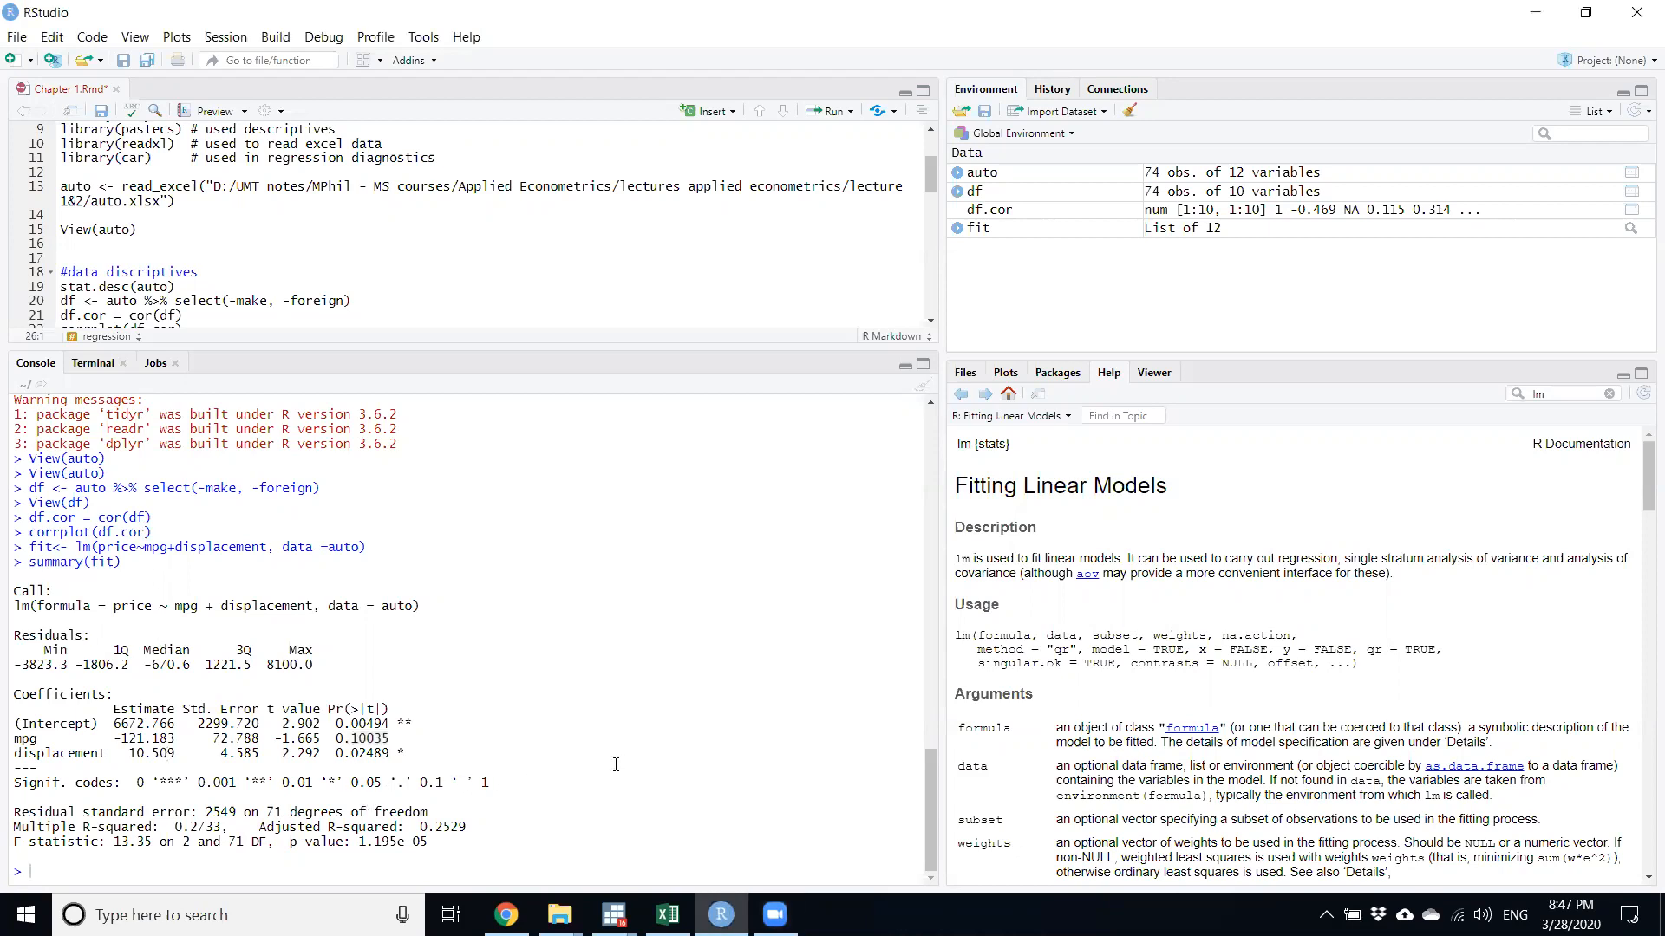
pyautogui.moveTo(680, 786)
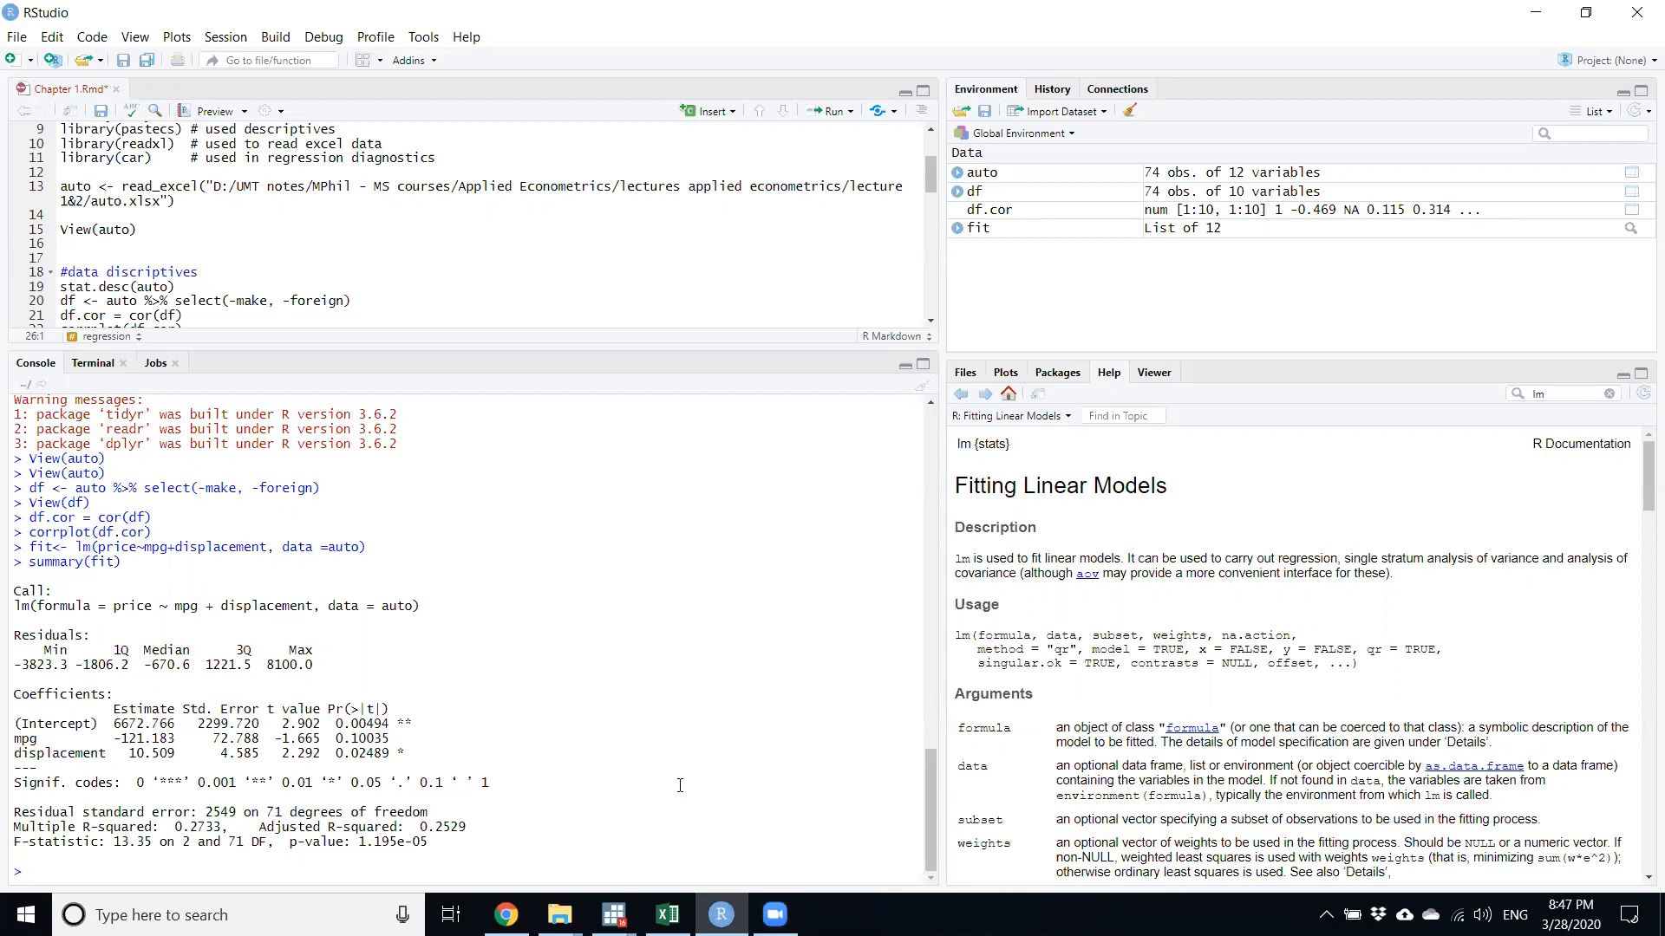
pyautogui.moveTo(260, 763)
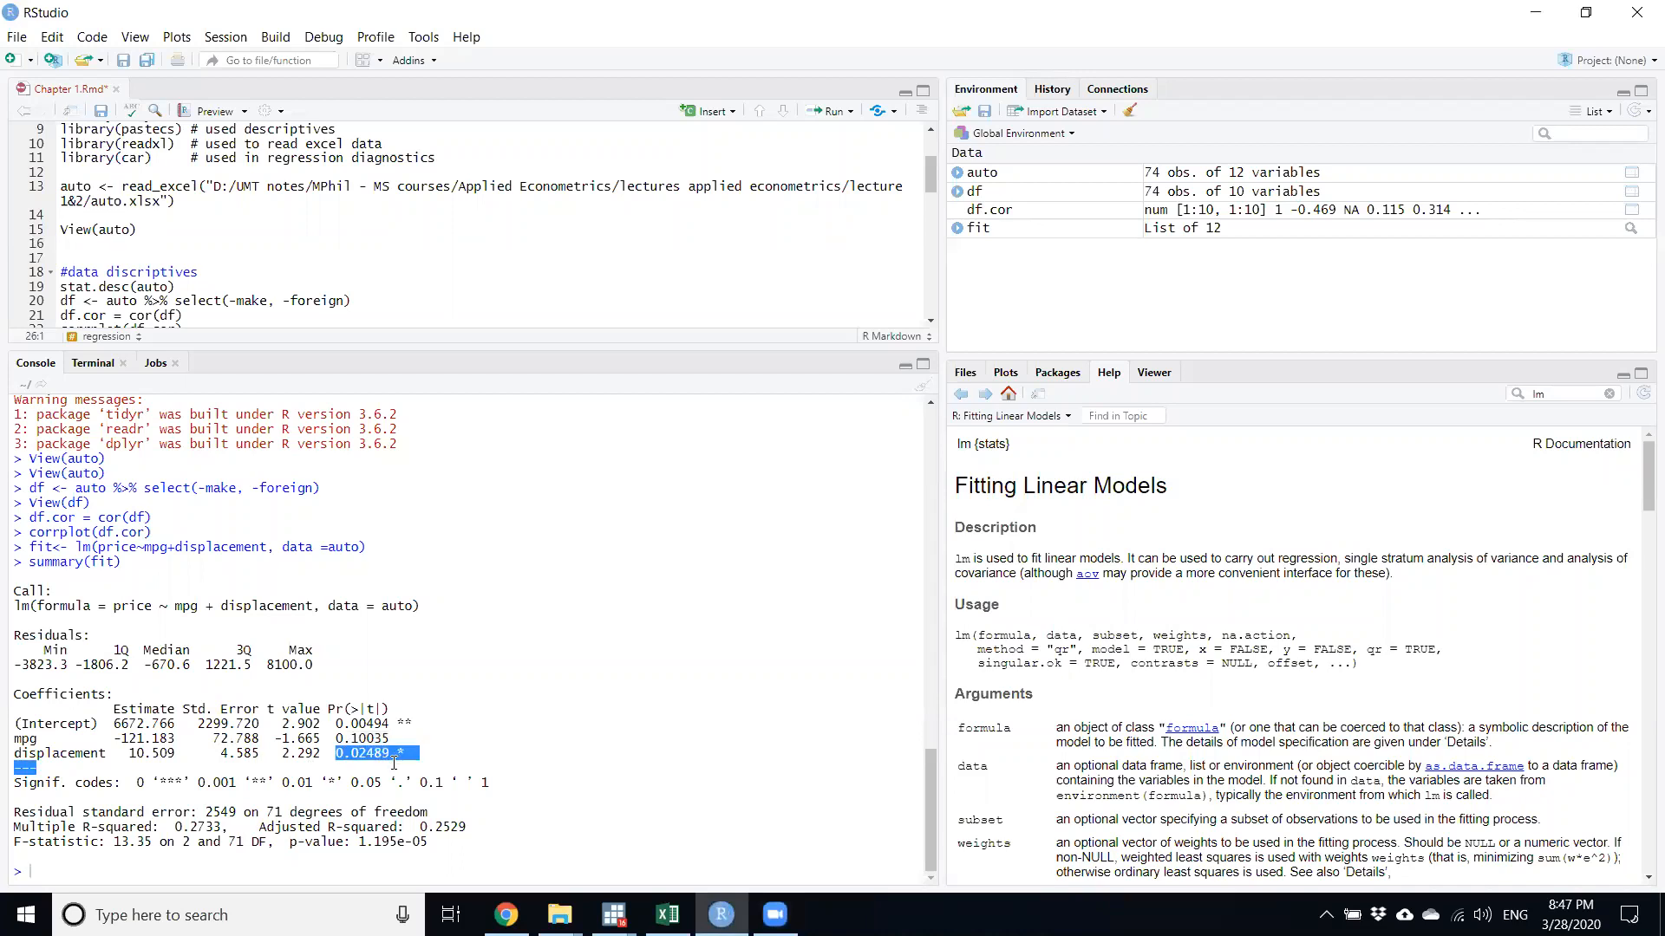
pyautogui.click(606, 753)
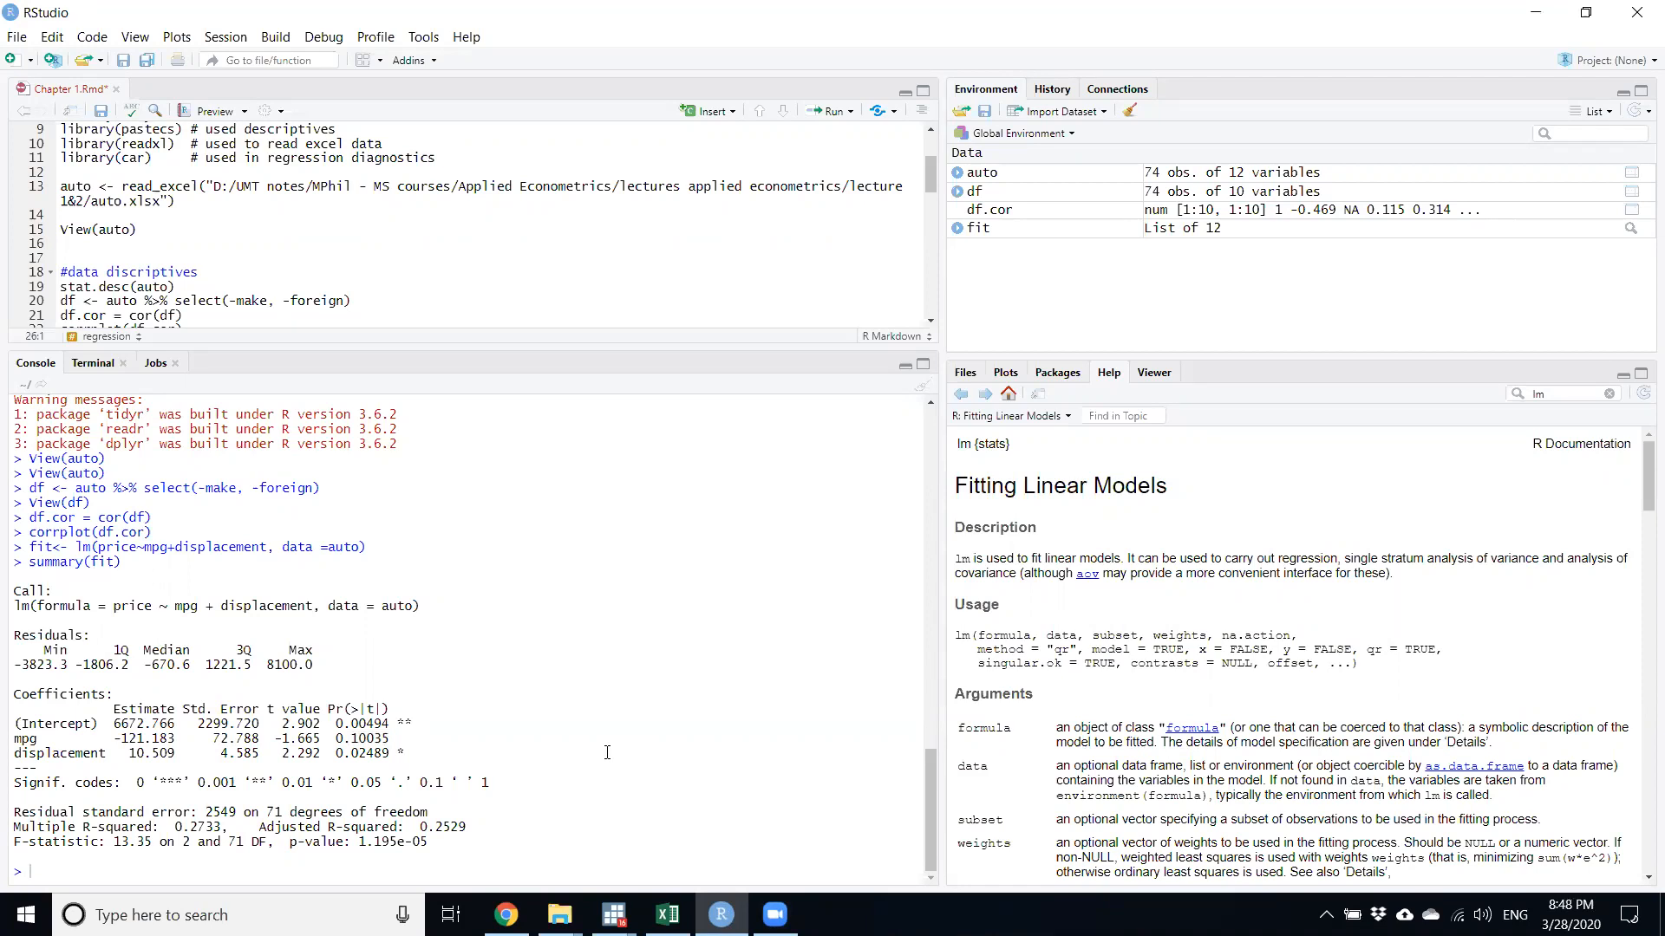
pyautogui.moveTo(495, 761)
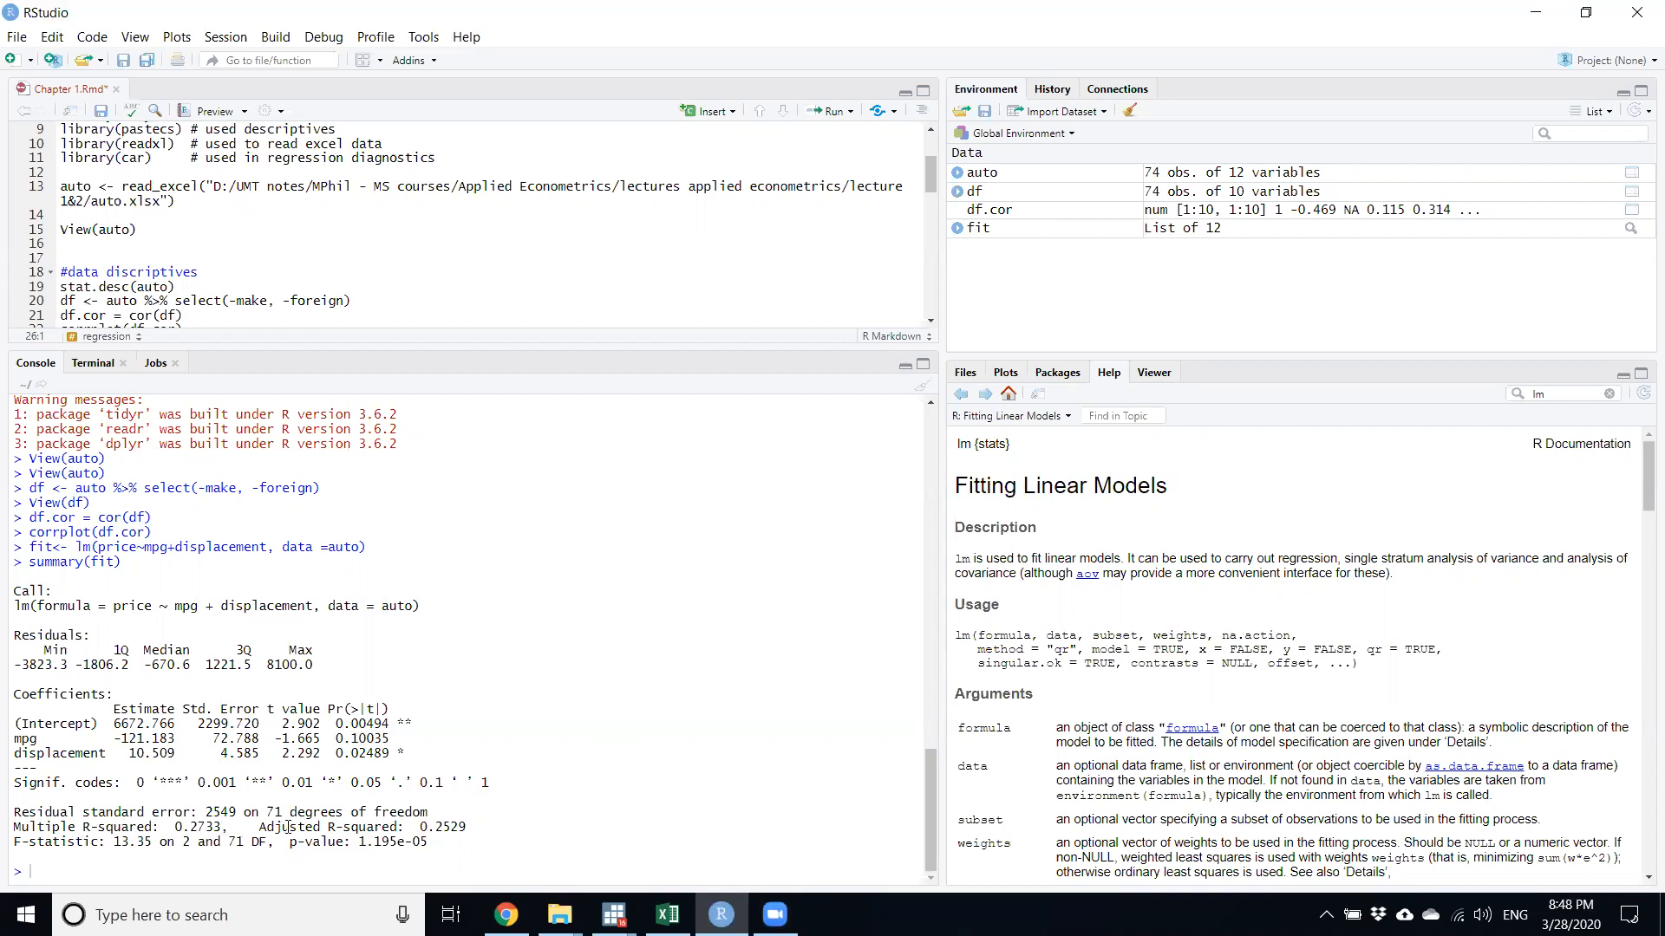
pyautogui.doubleClick(198, 827)
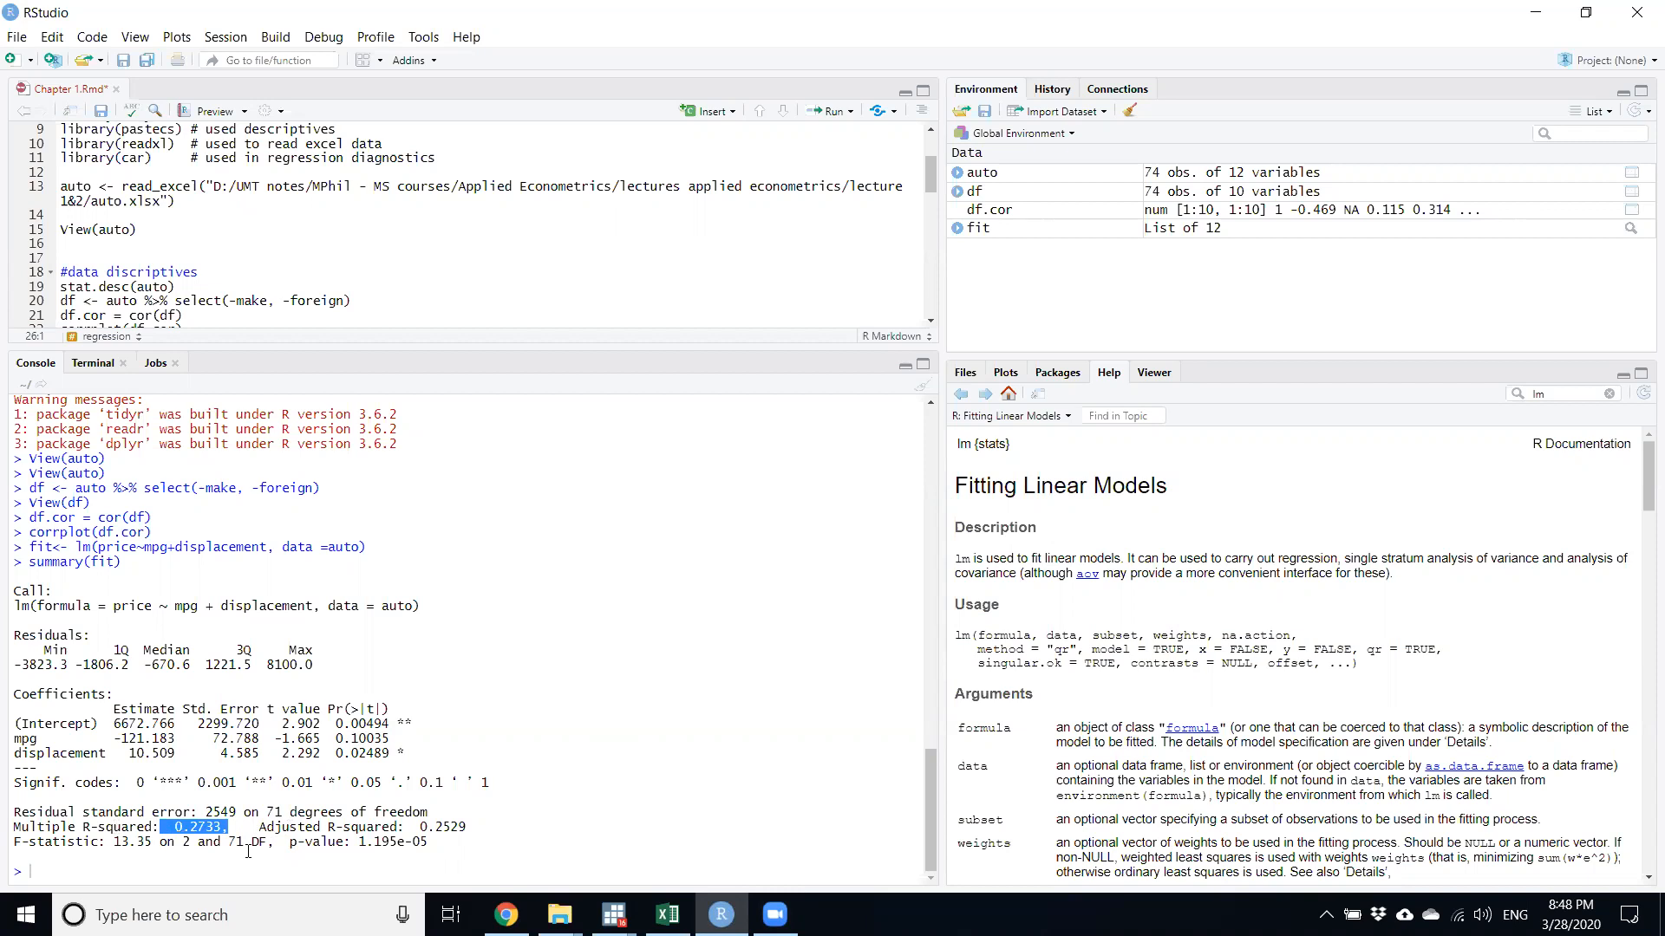
pyautogui.moveTo(465, 823)
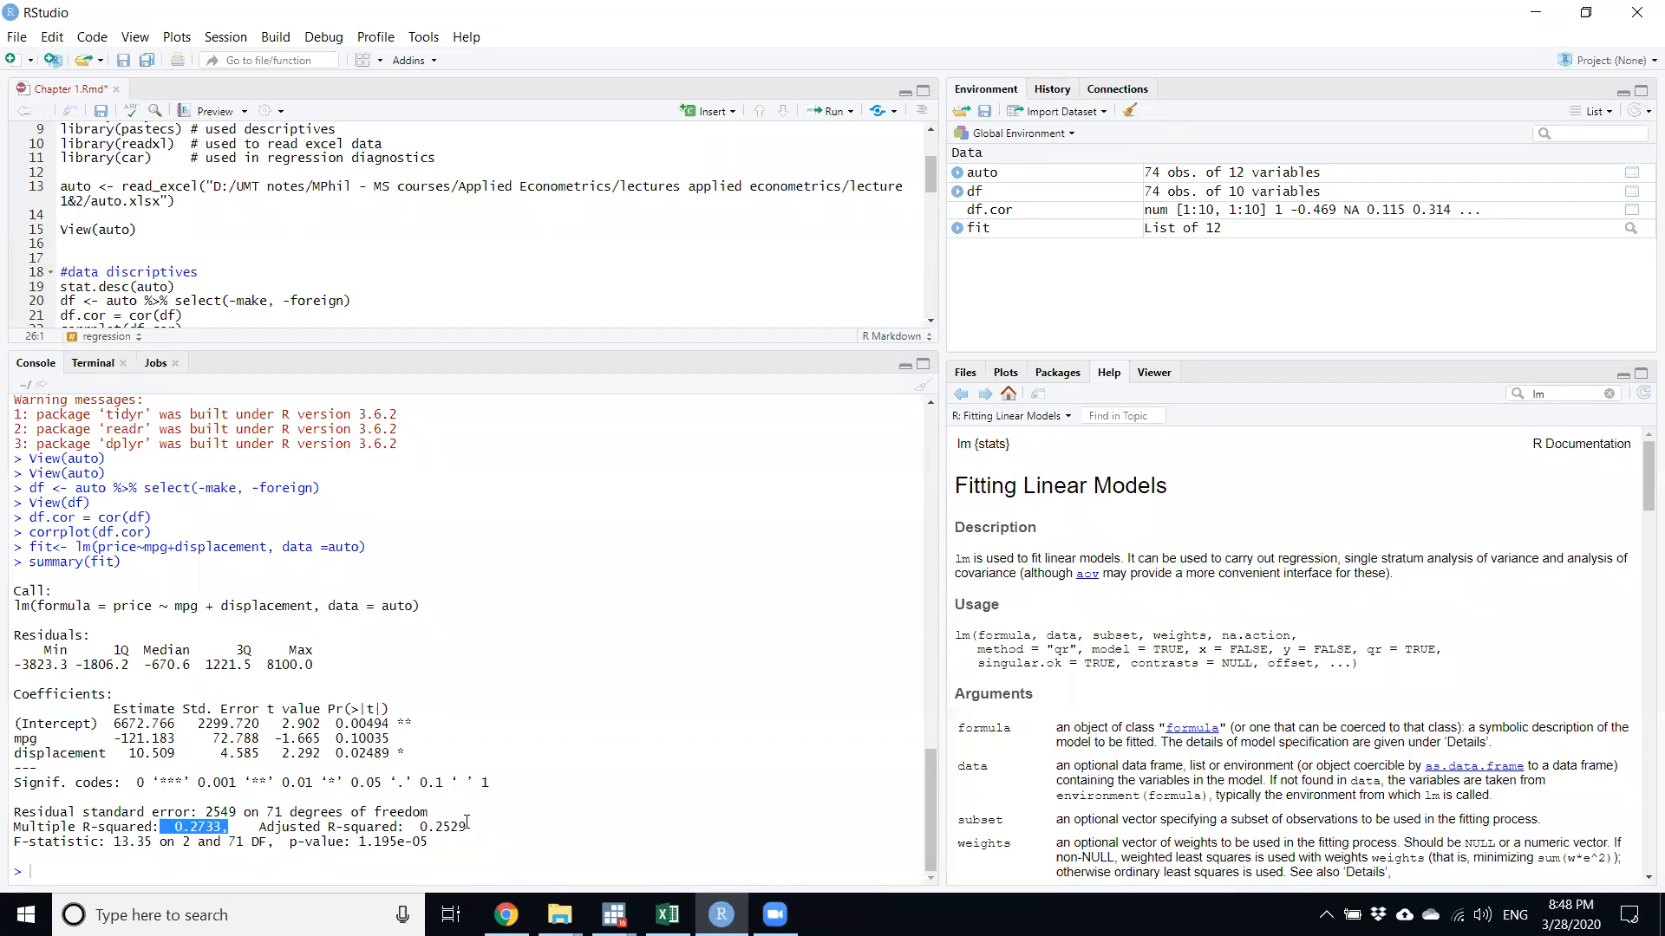
pyautogui.doubleClick(451, 827)
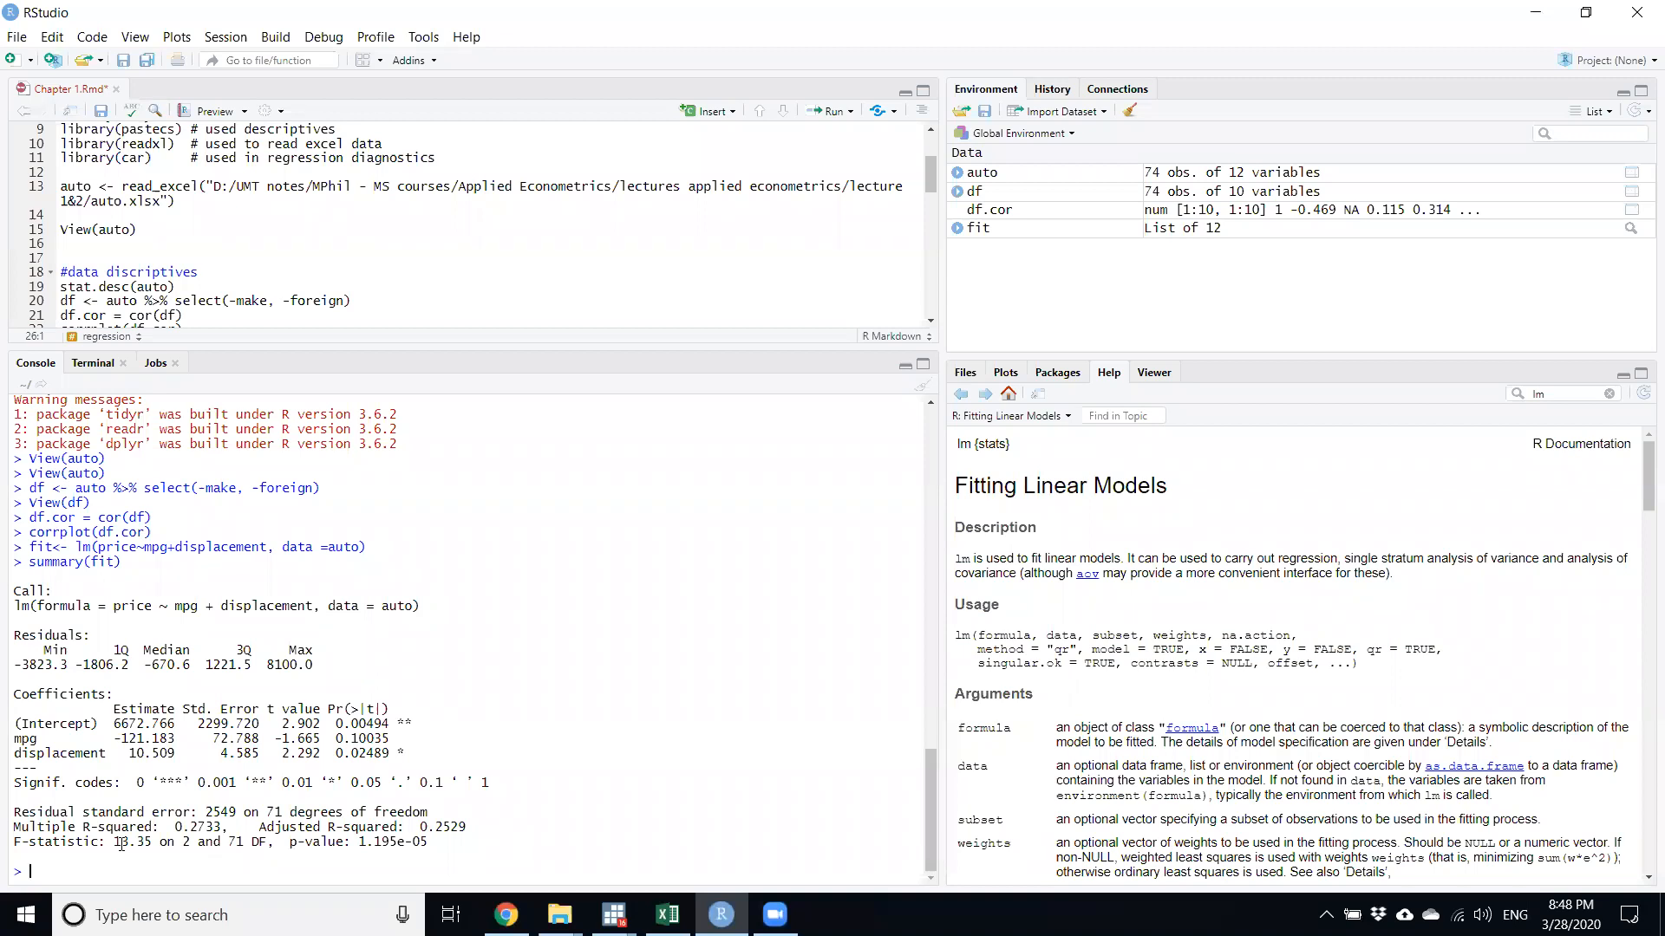
pyautogui.moveTo(146, 848)
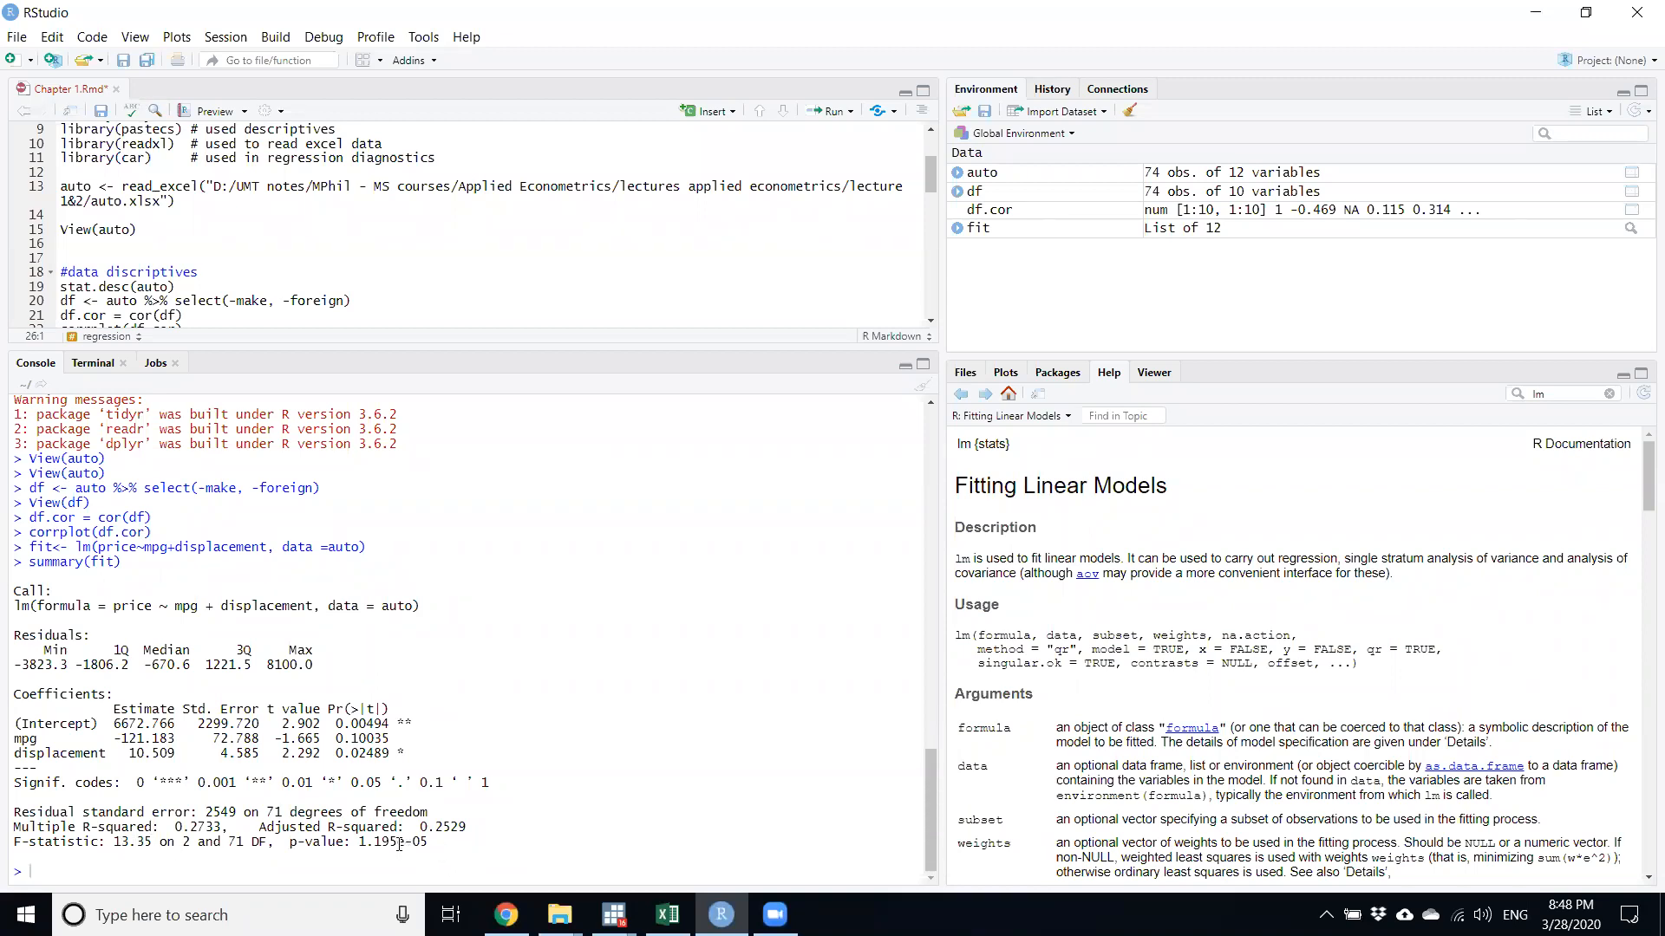
pyautogui.doubleClick(391, 842)
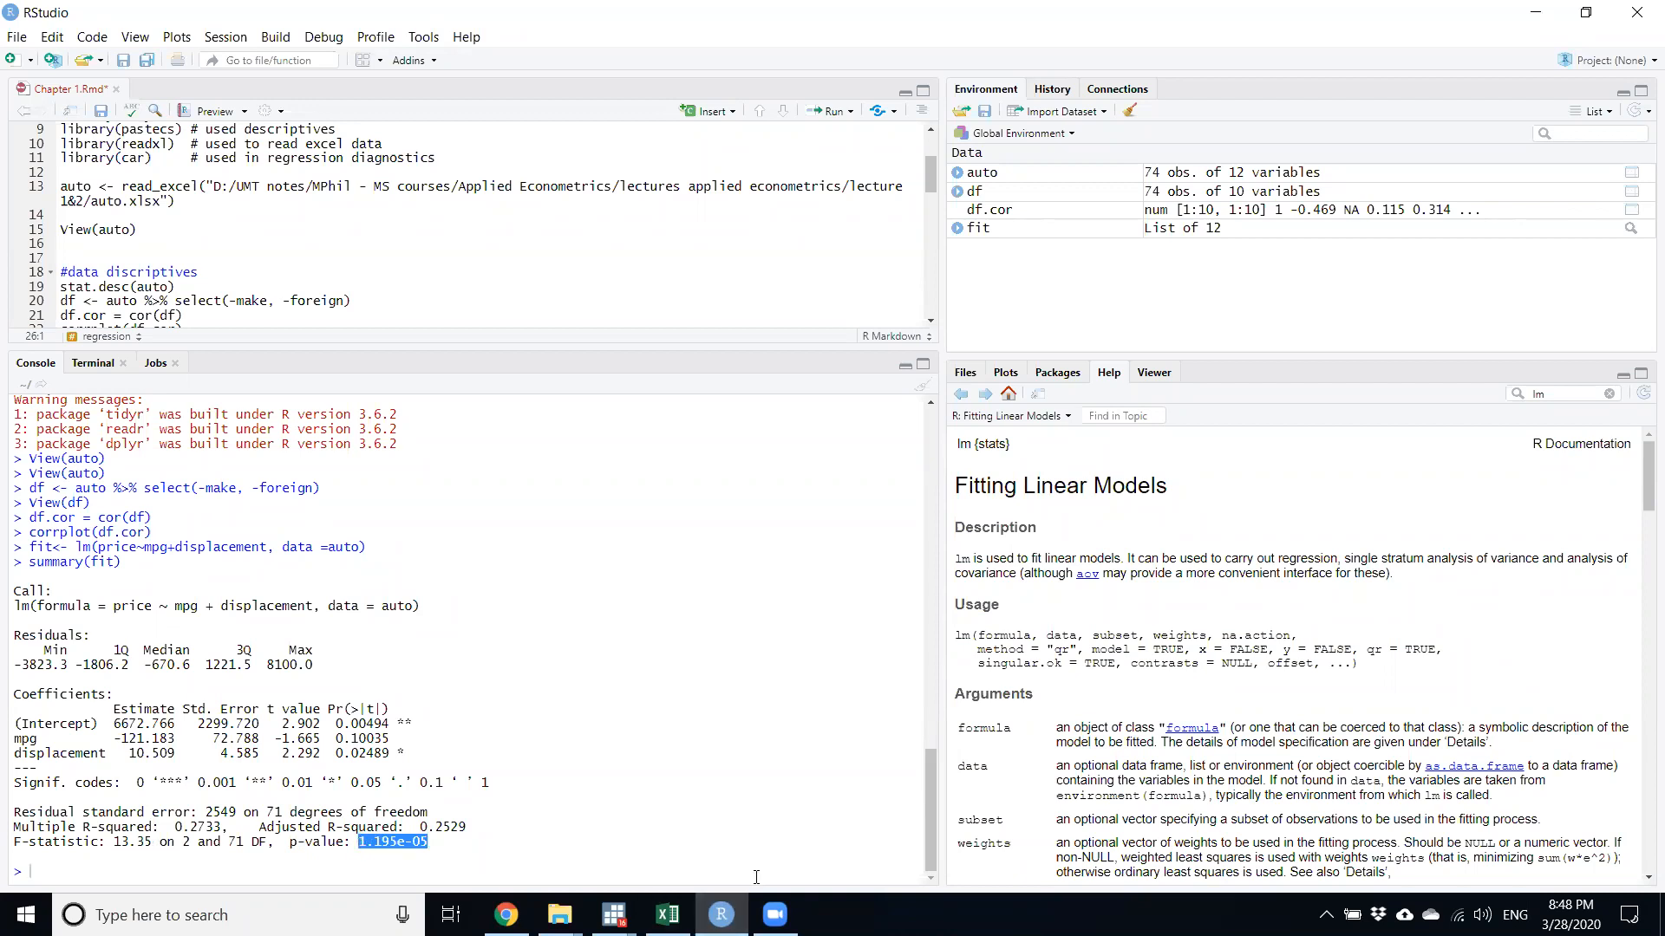
pyautogui.moveTo(618, 49)
pyautogui.write('0.00000')
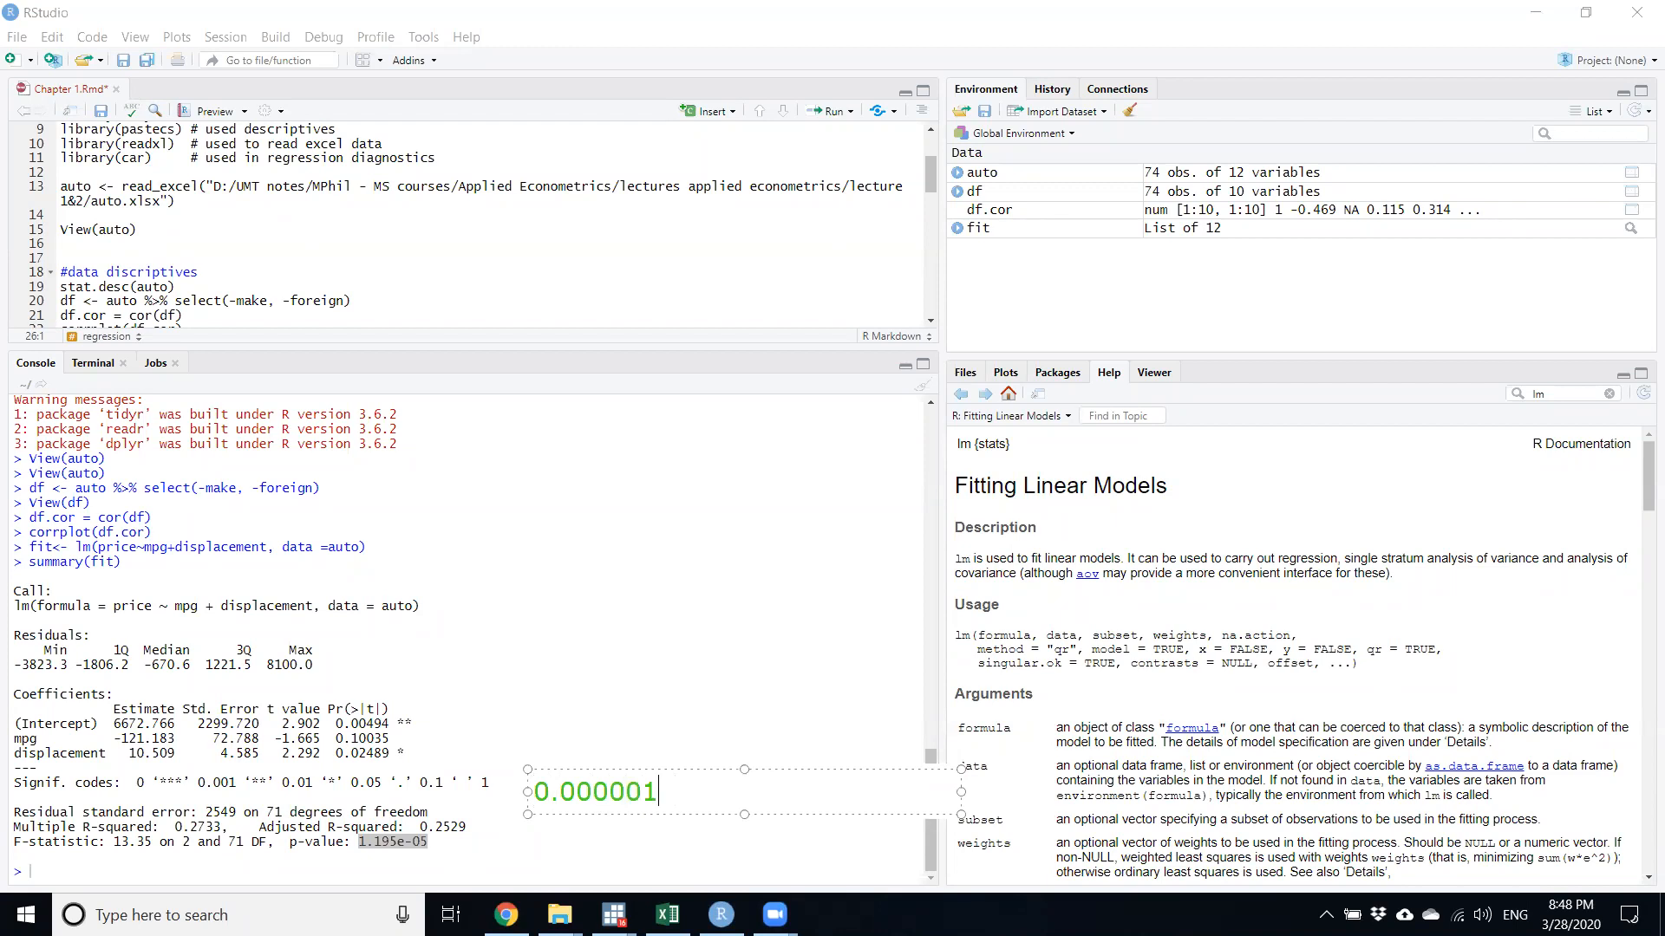
# Annotate beside the console output: '0.000001195' and 'so overall model is fit'.
pyautogui.write('19')
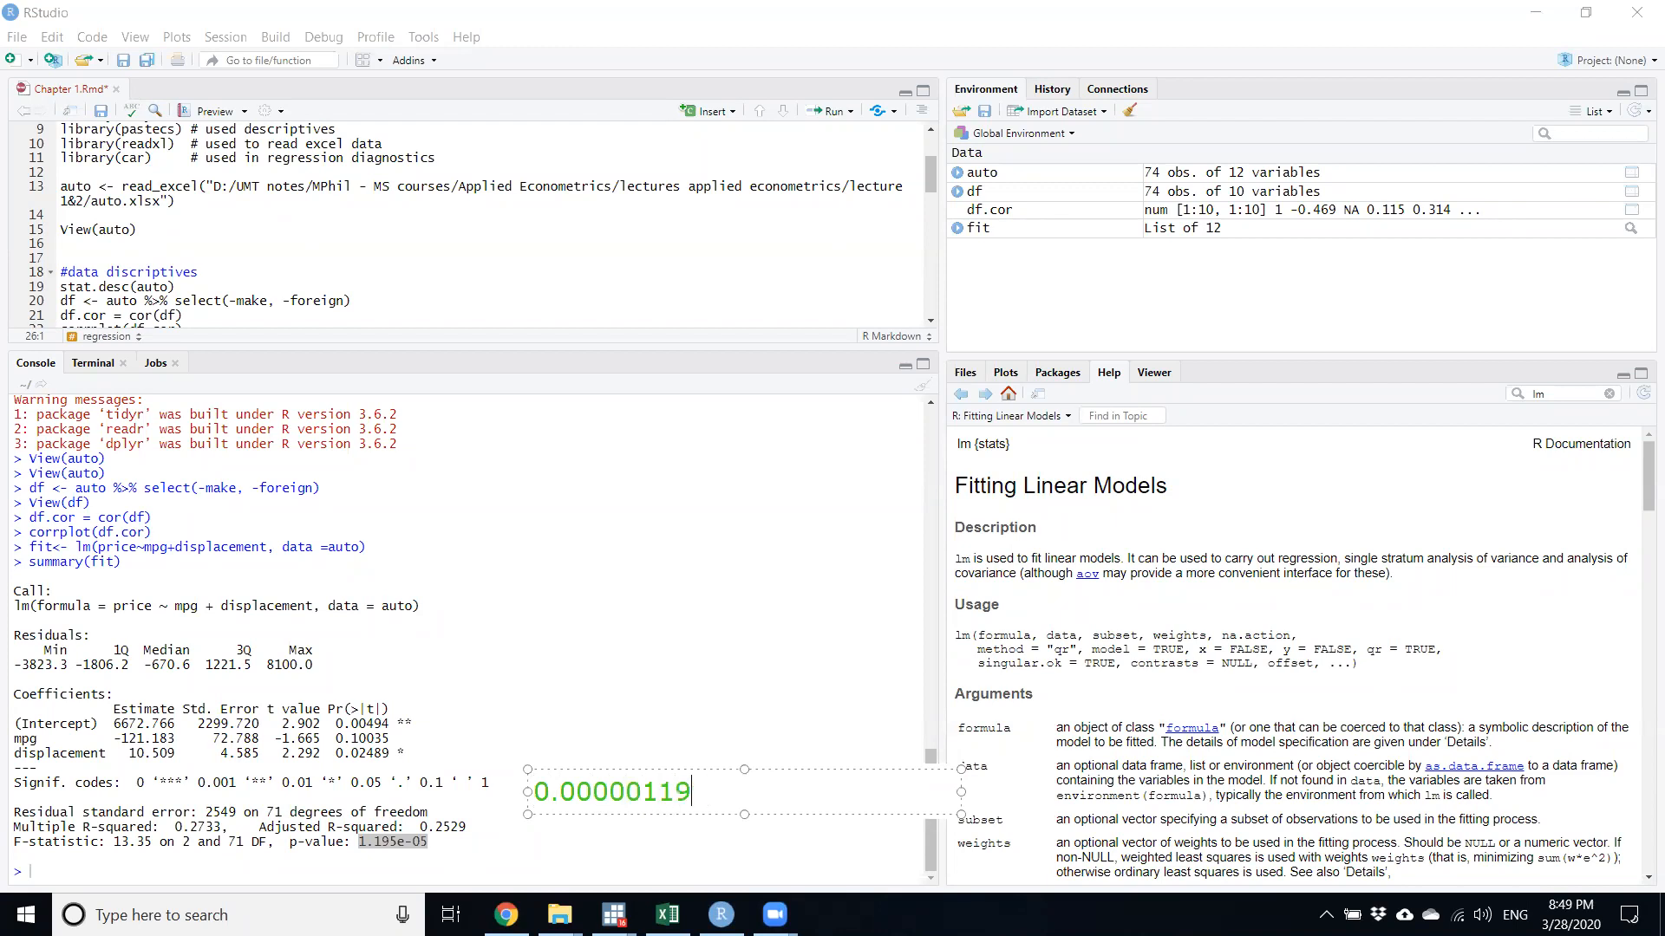
pyautogui.write('5')
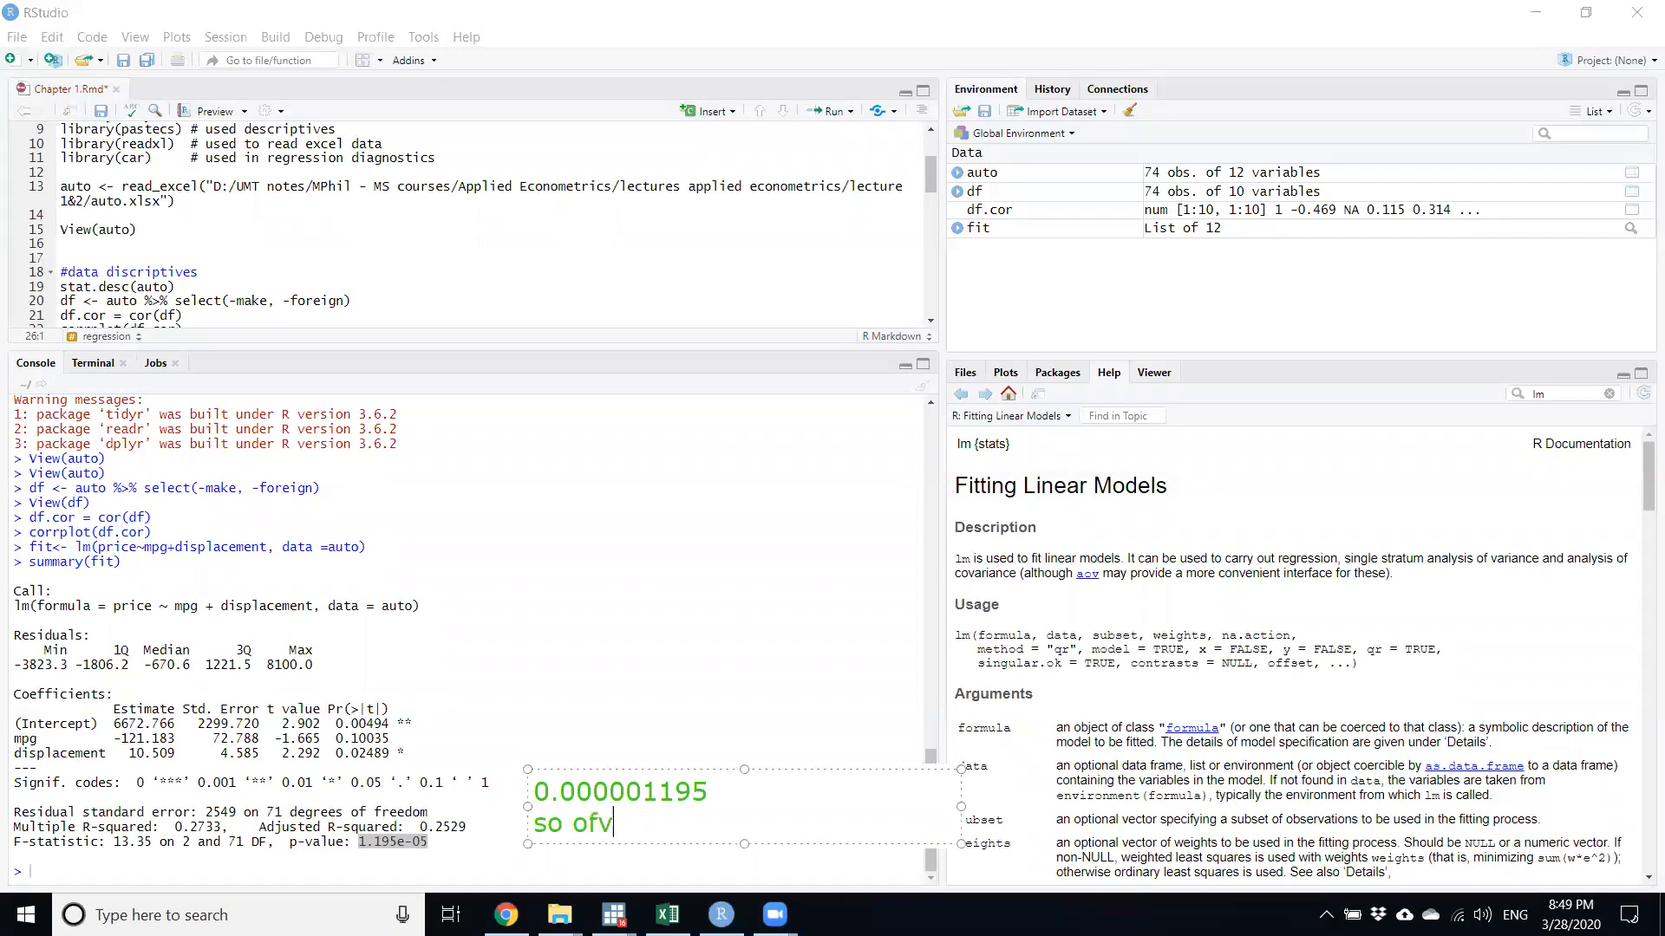
pyautogui.write('overall model i')
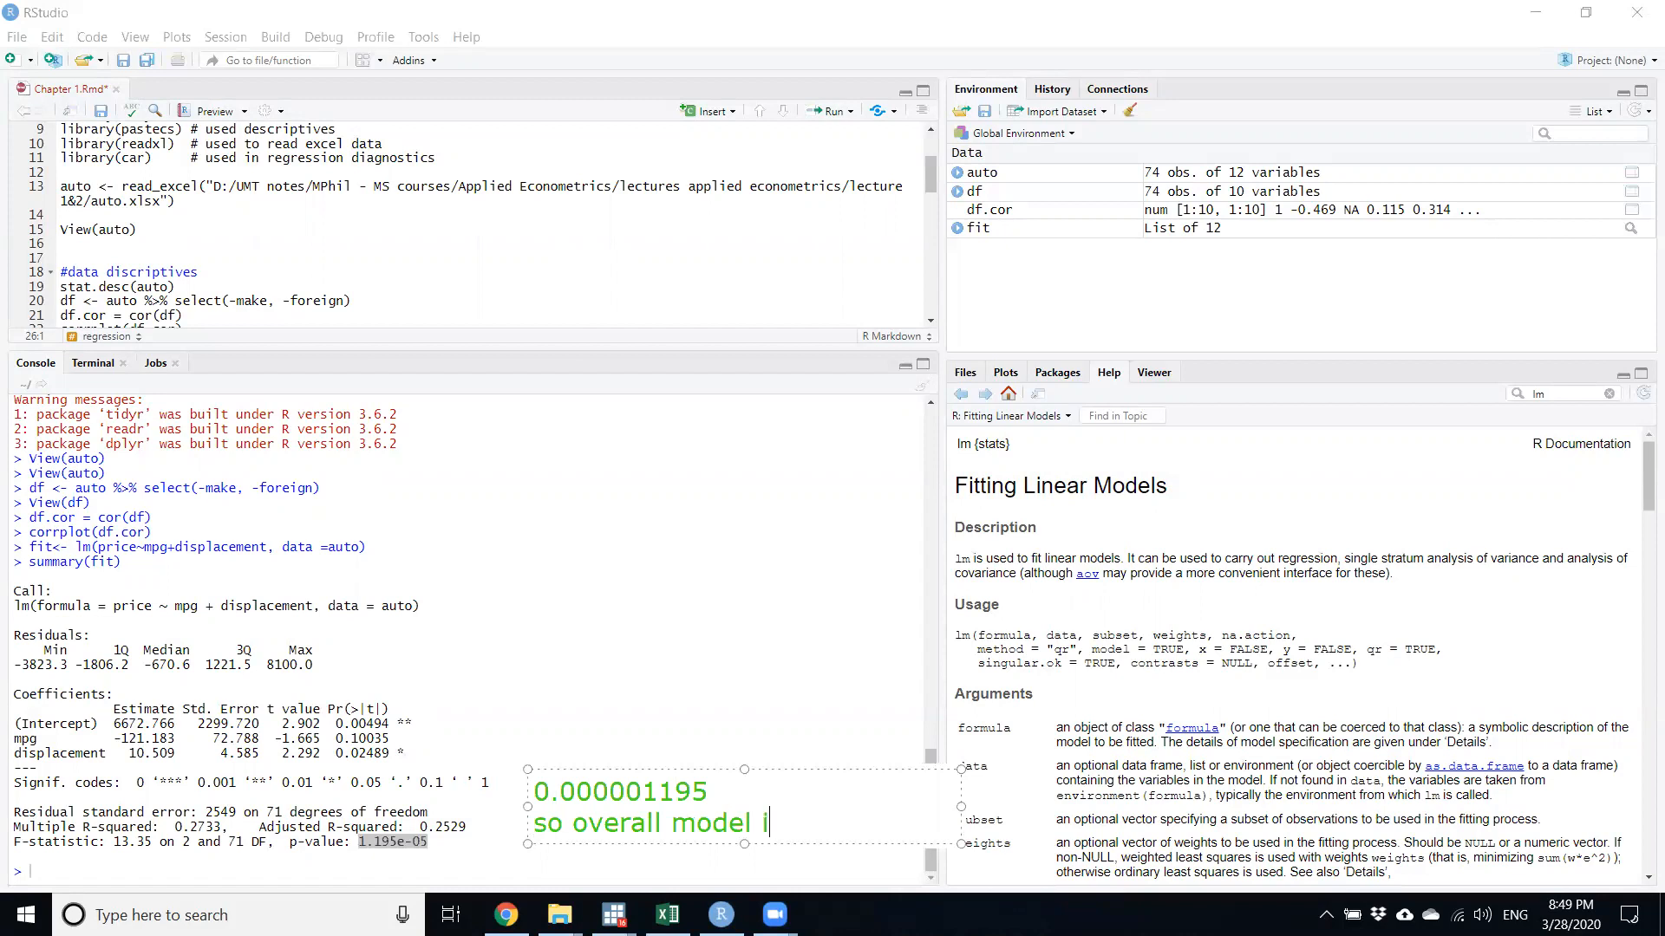
pyautogui.write('s fit')
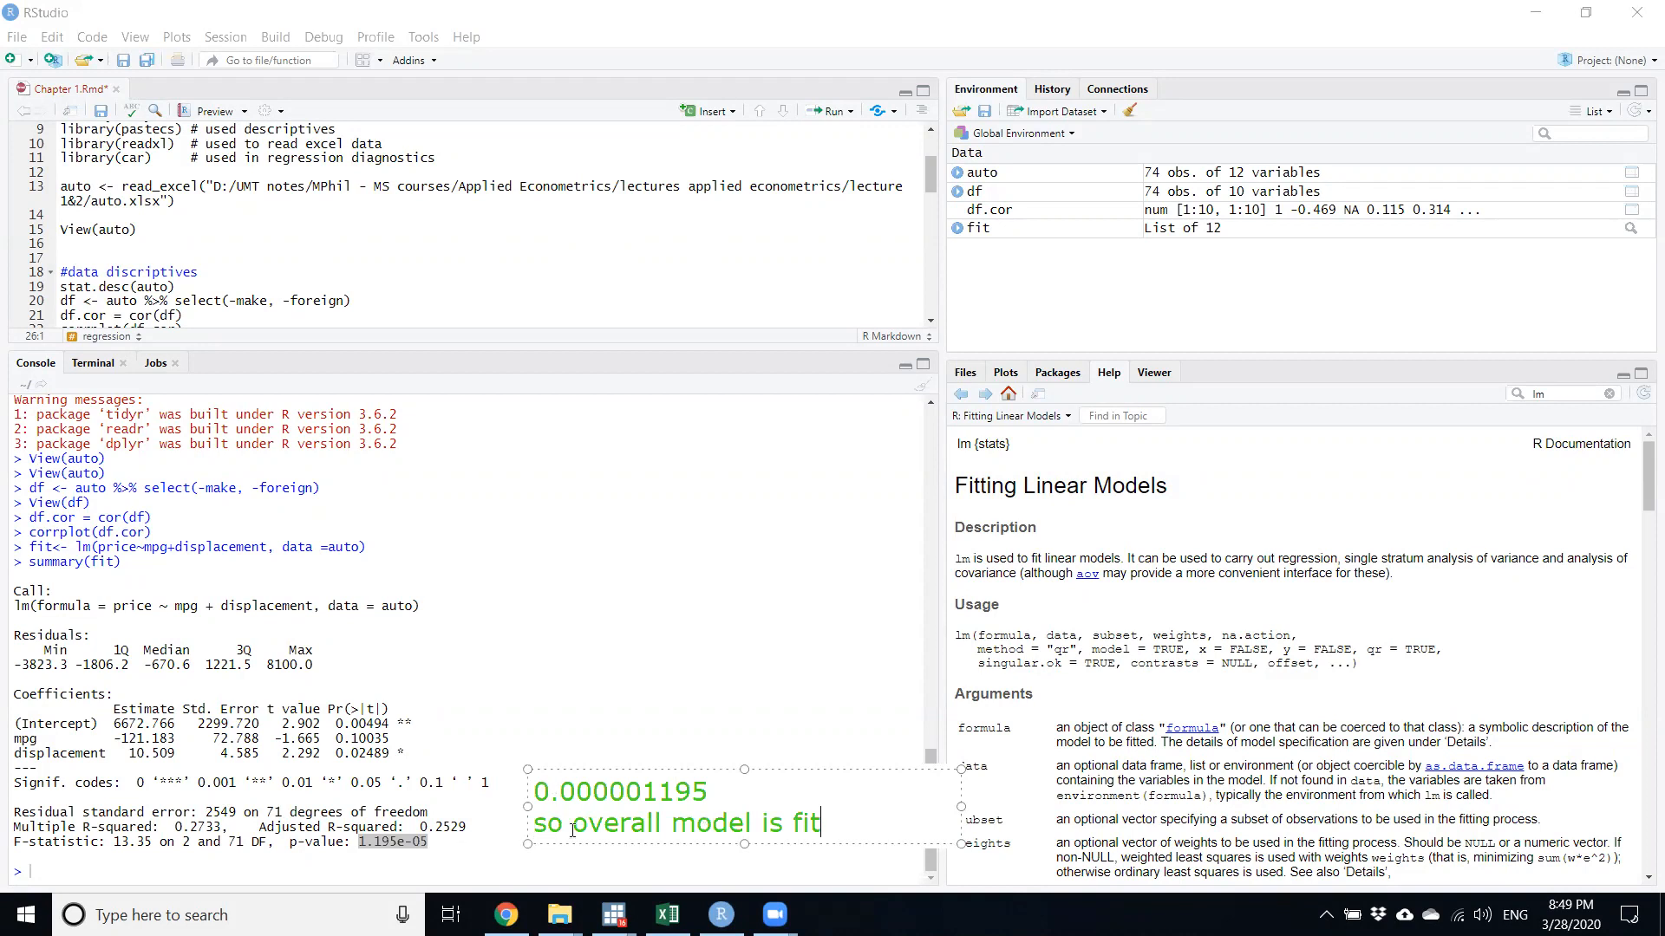
pyautogui.moveTo(736, 706)
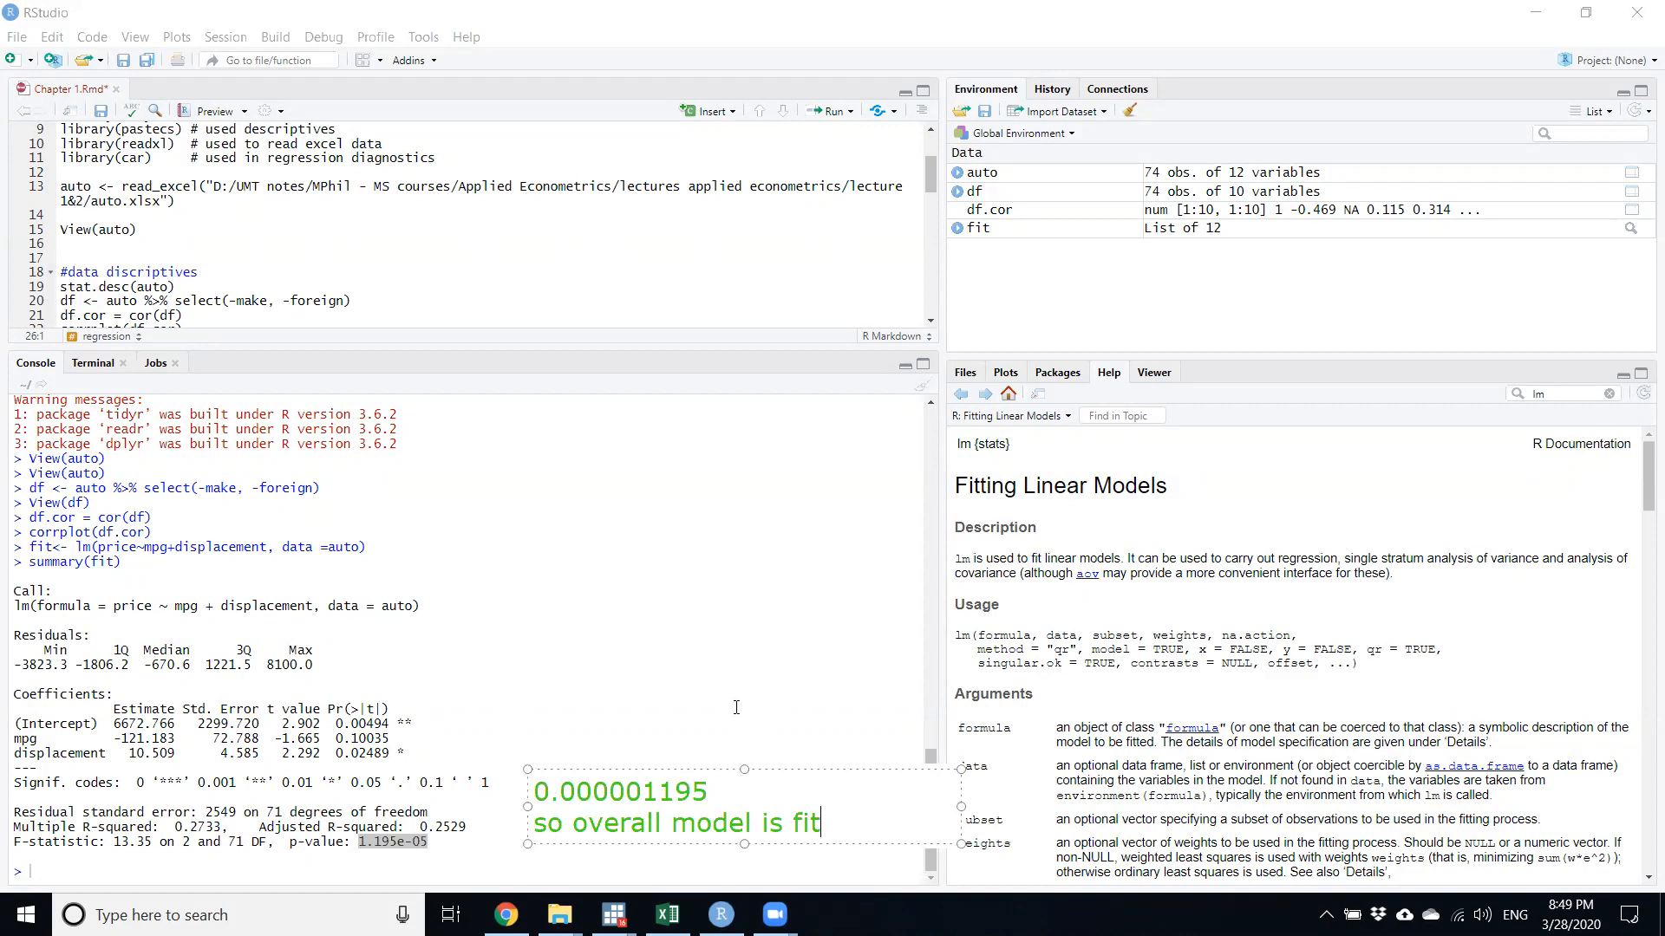
pyautogui.moveTo(833, 614)
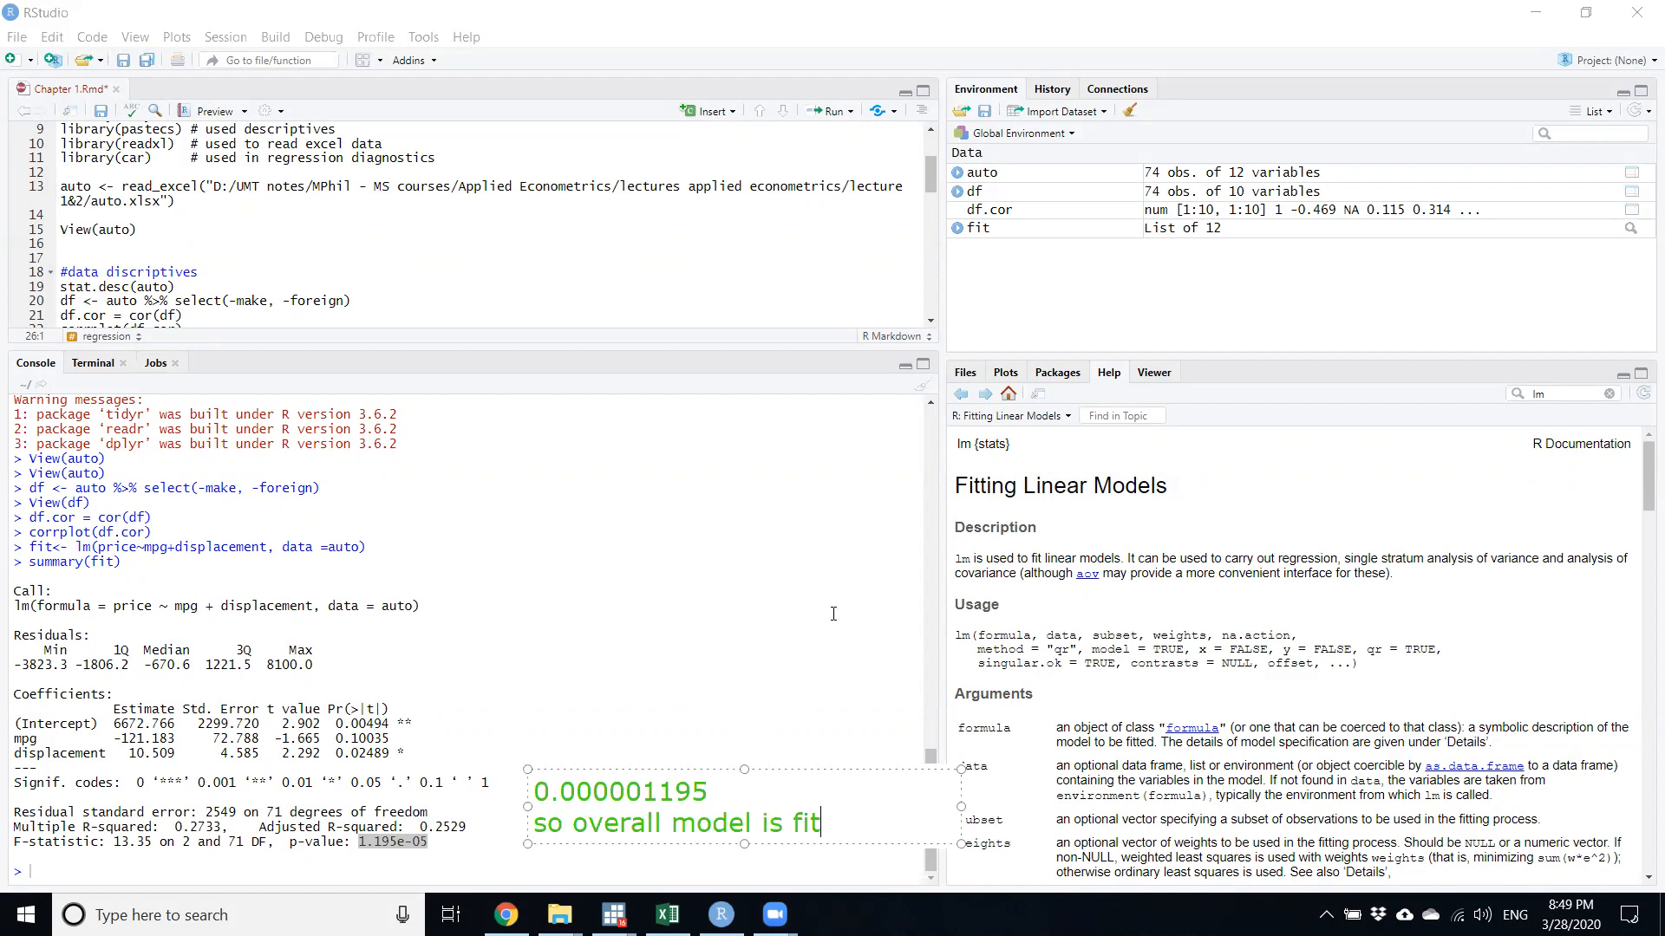